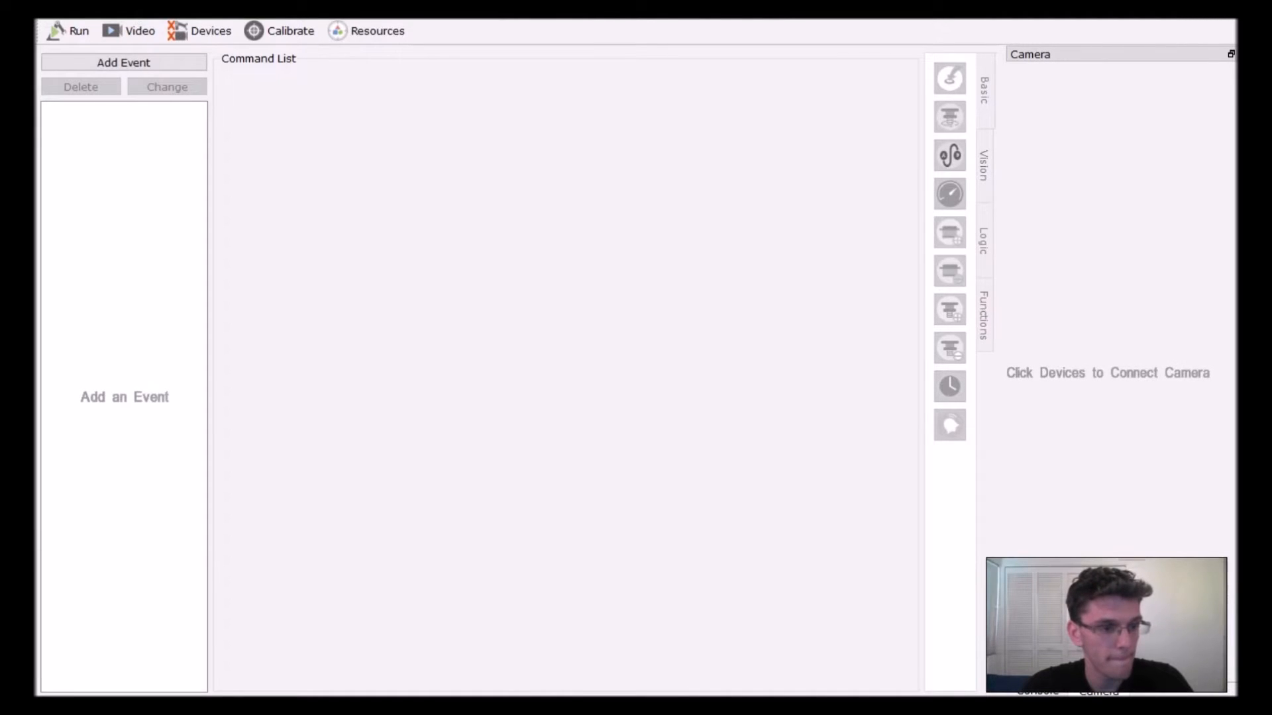
mouse_move(556, 252)
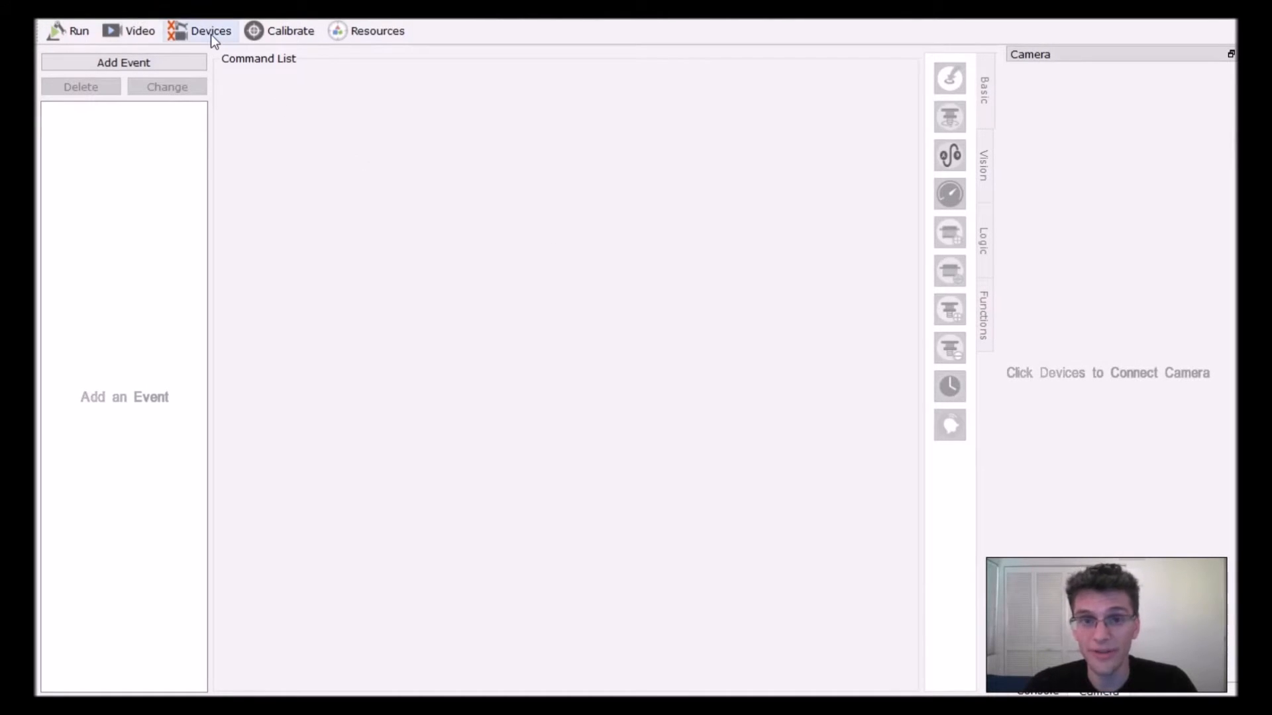
- Connect the robot on COM5 and select Camera 0 in the device settings
click(210, 30)
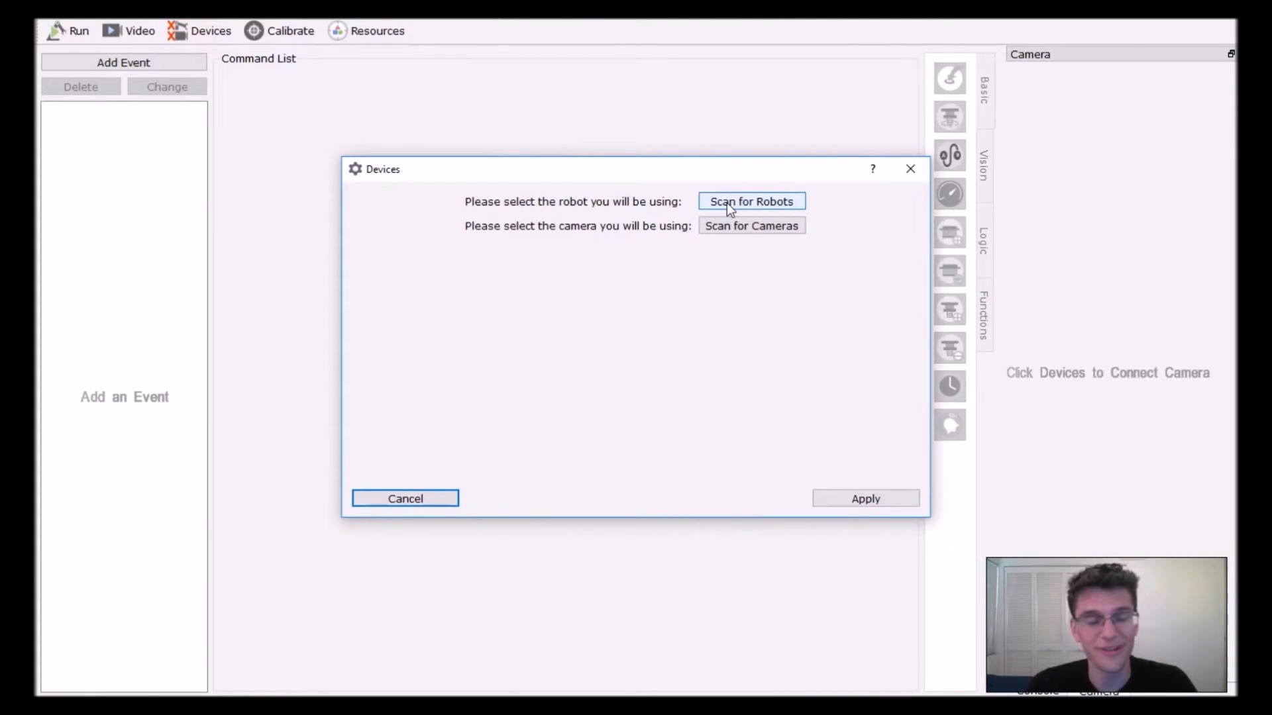
click(750, 201)
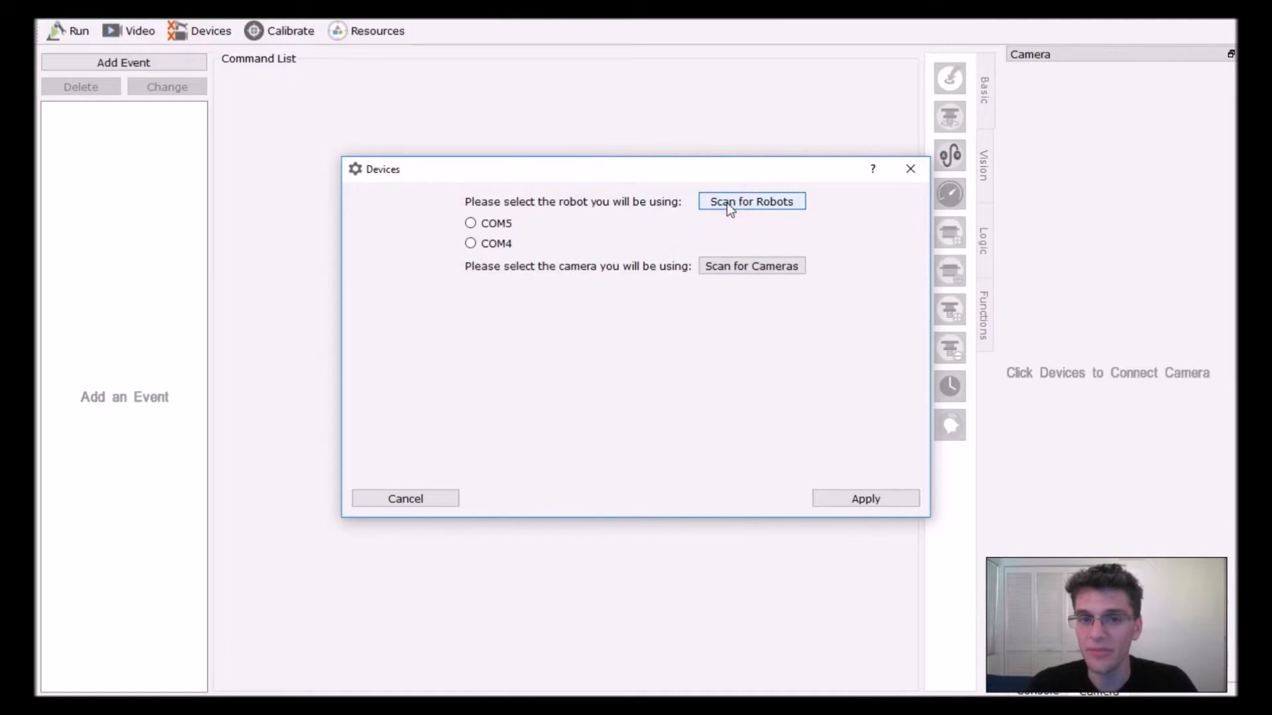
mouse_move(694, 242)
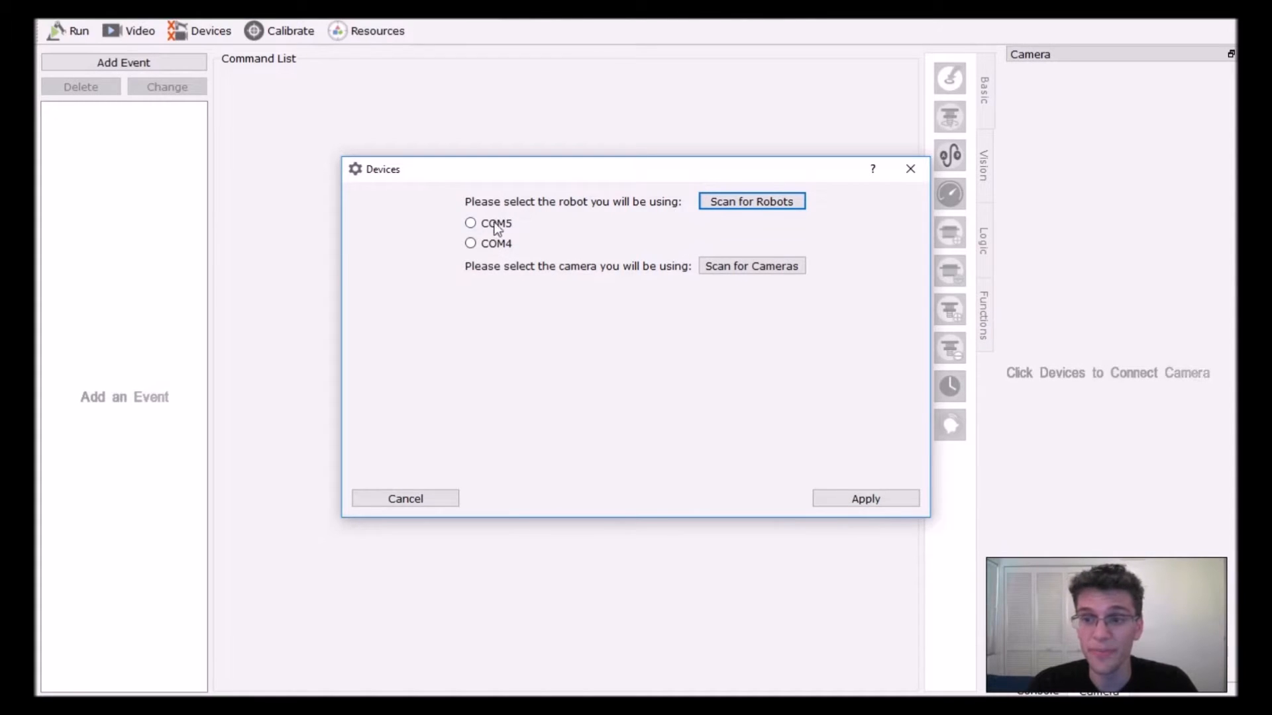
click(470, 223)
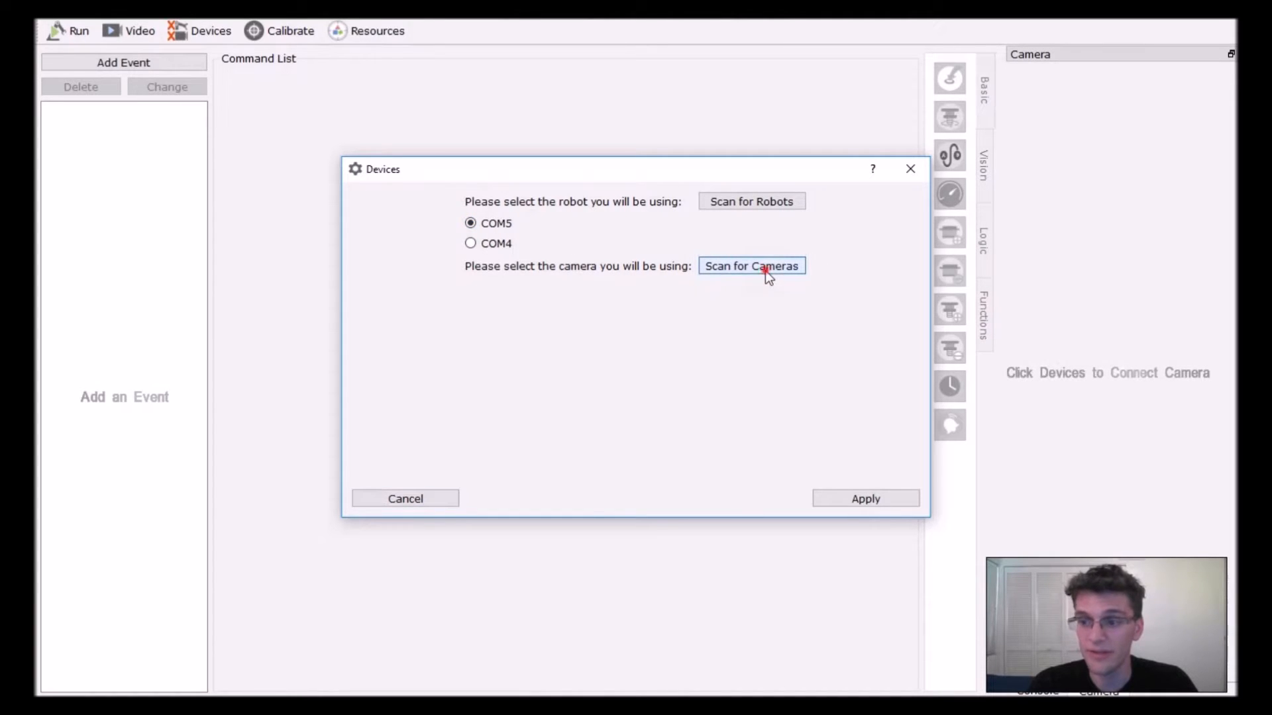
click(750, 266)
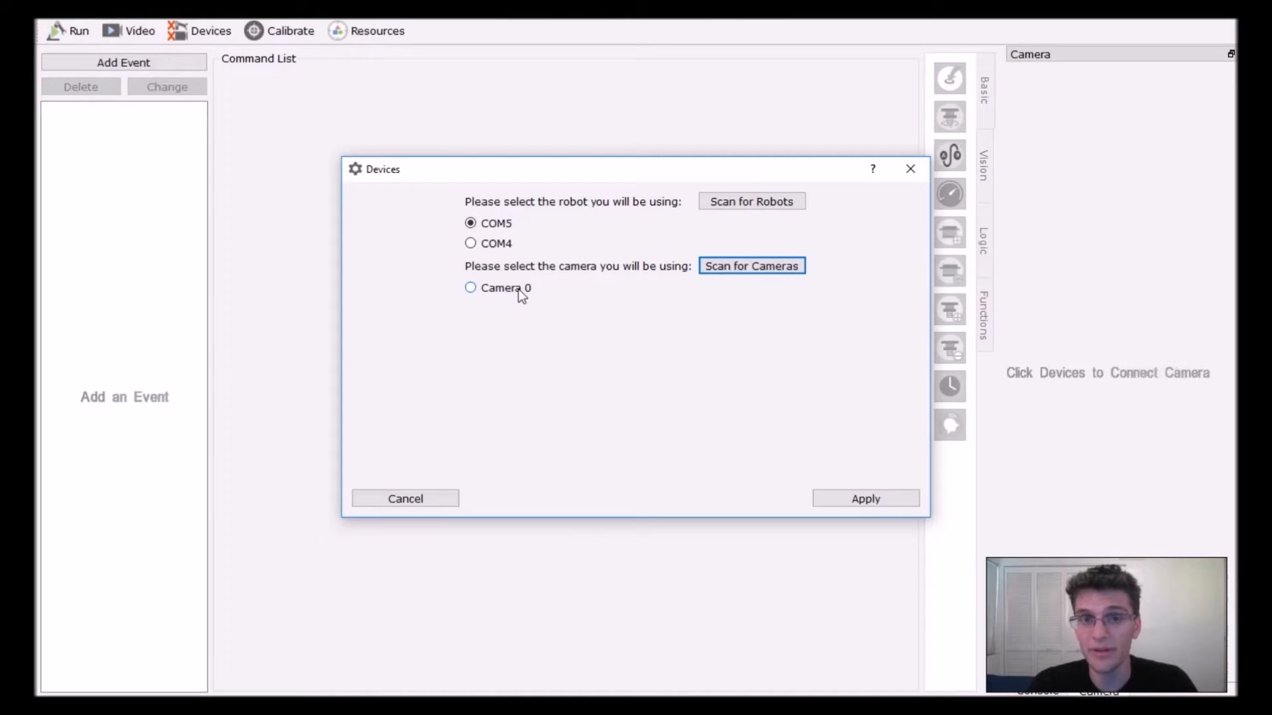
mouse_move(476, 331)
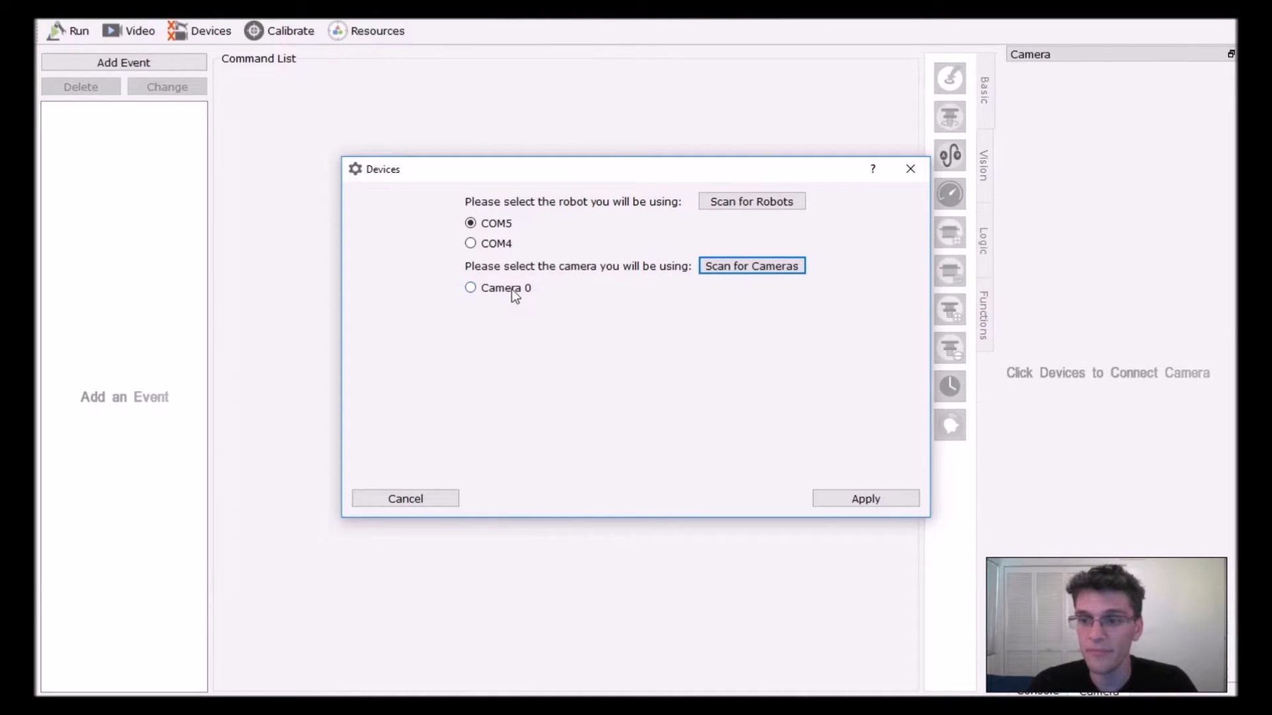
click(864, 498)
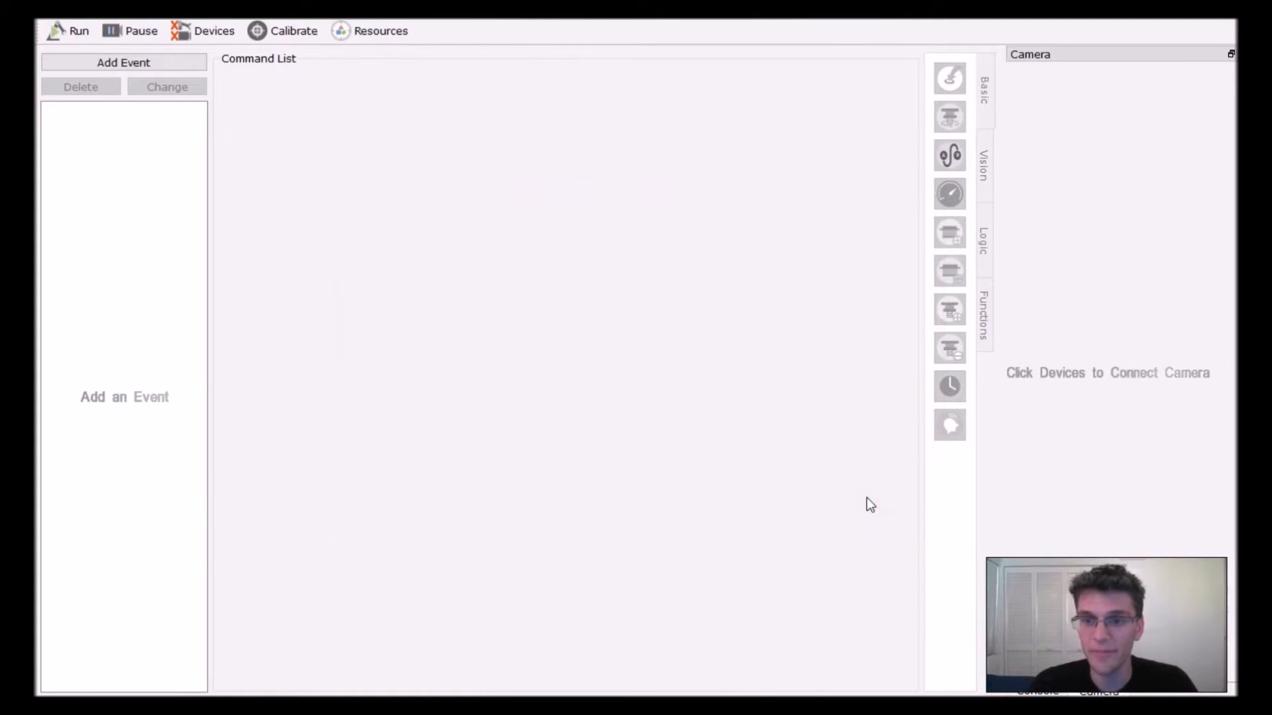
- Apply the device settings so the Camera panel shows the live robot arm feed
click(205, 30)
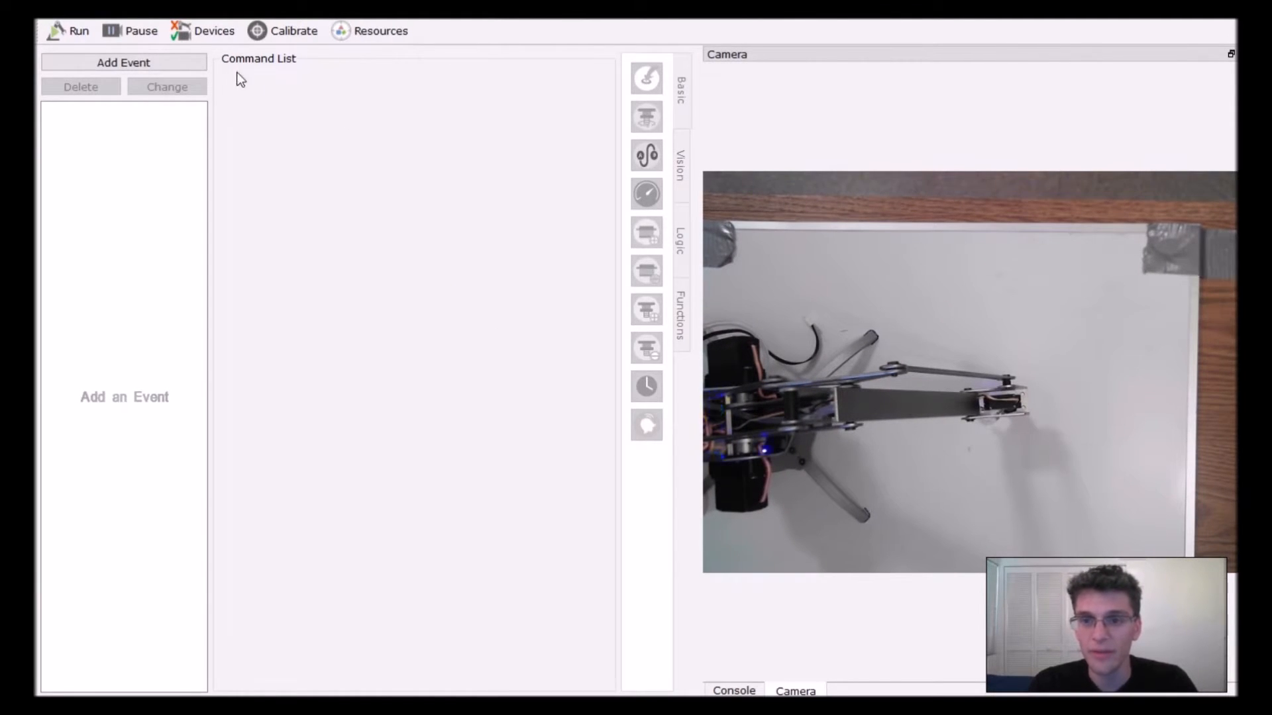
click(205, 31)
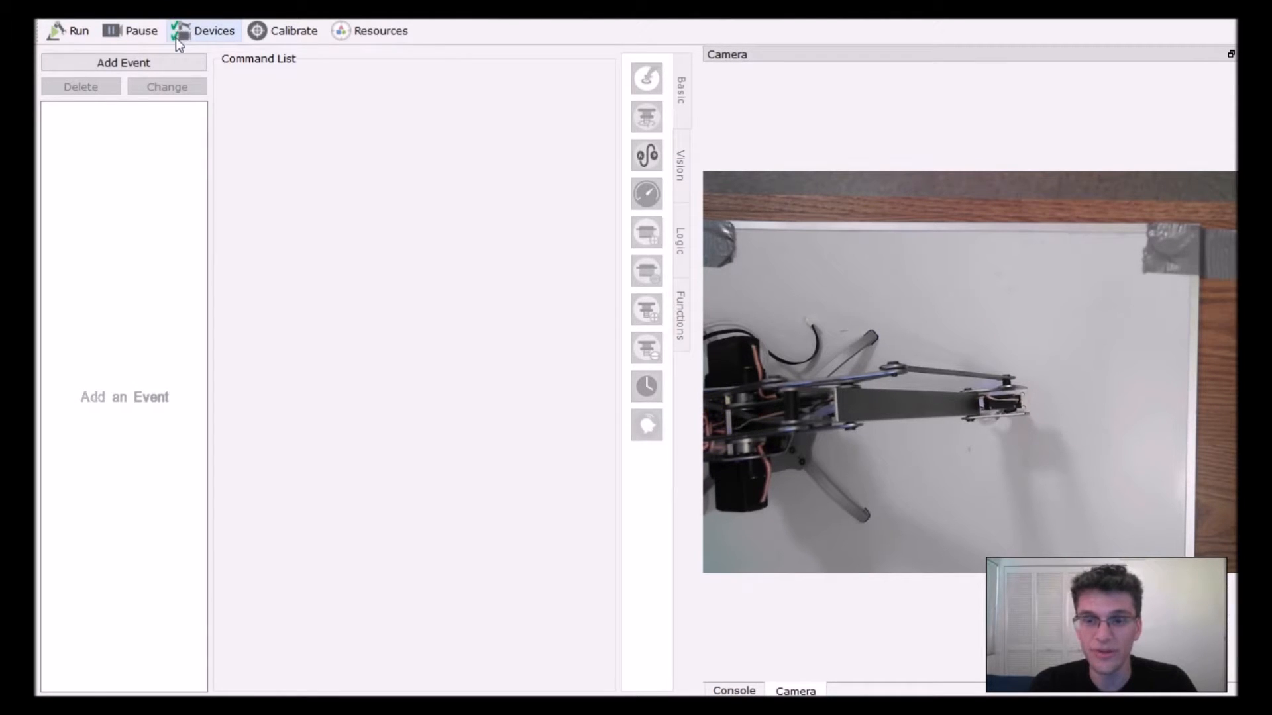
mouse_move(213, 31)
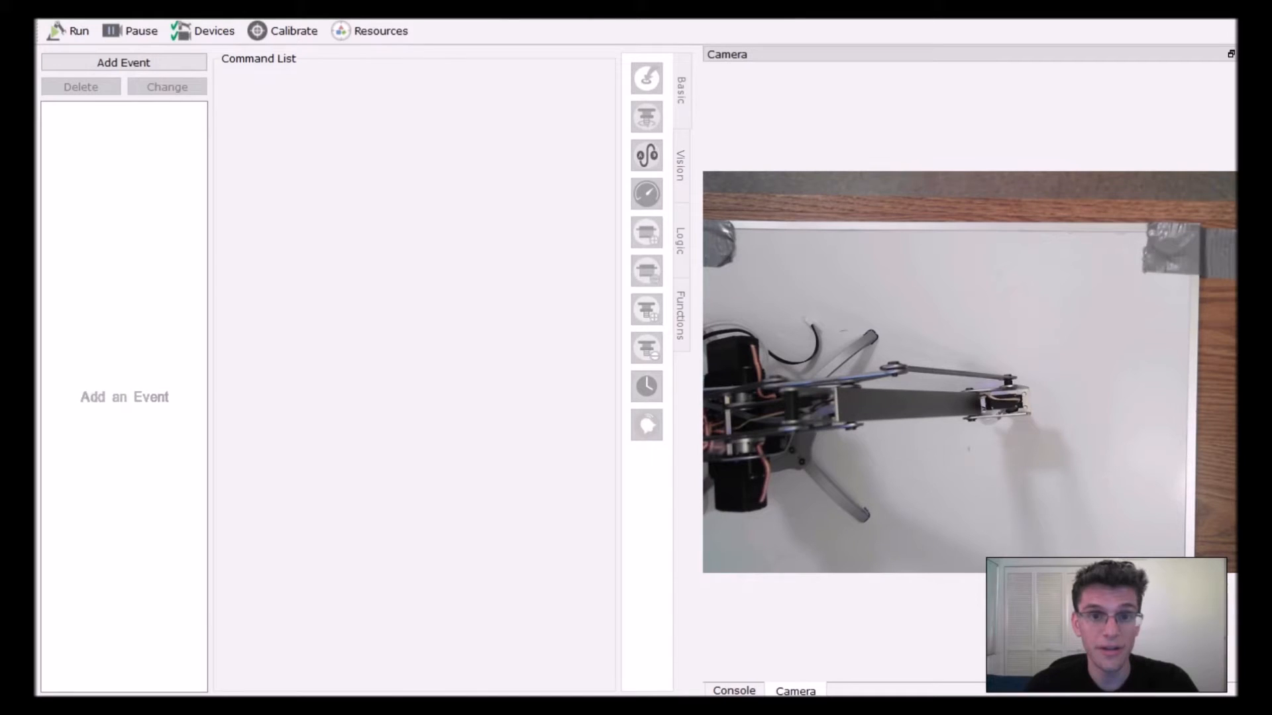
mouse_move(767, 159)
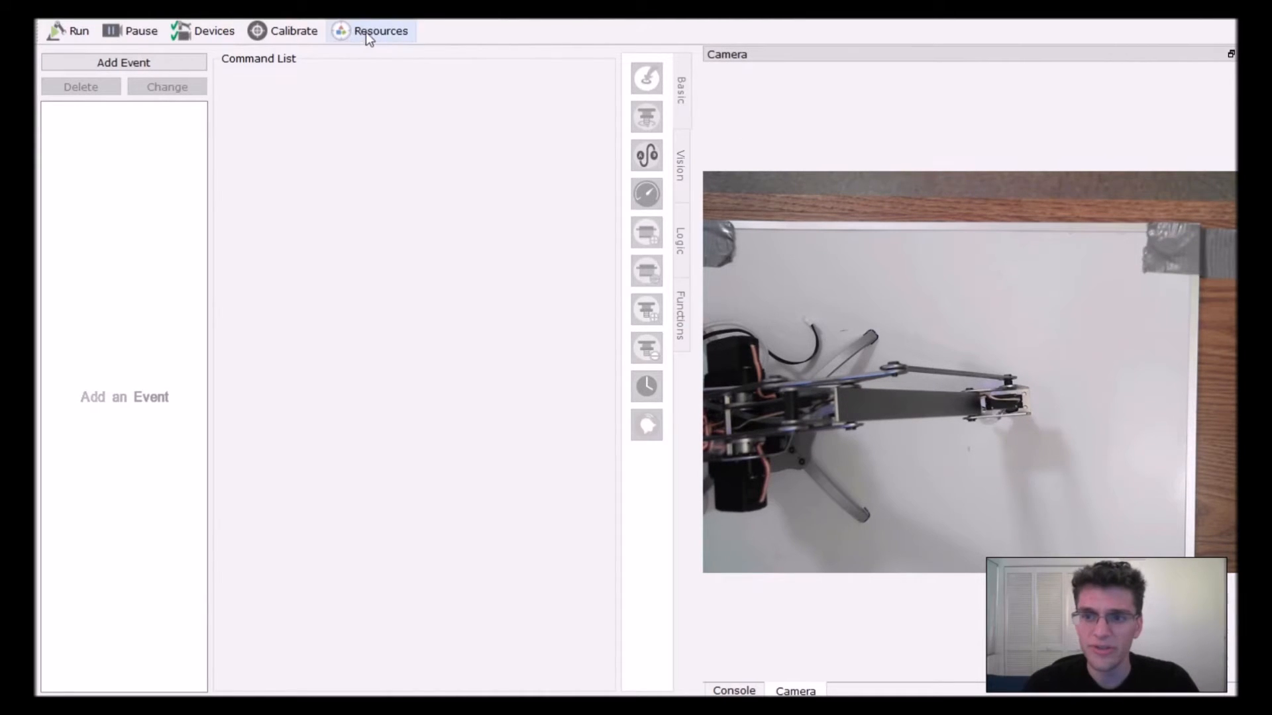
- Start a new Vision Object from Resources and give it a unique name
click(380, 31)
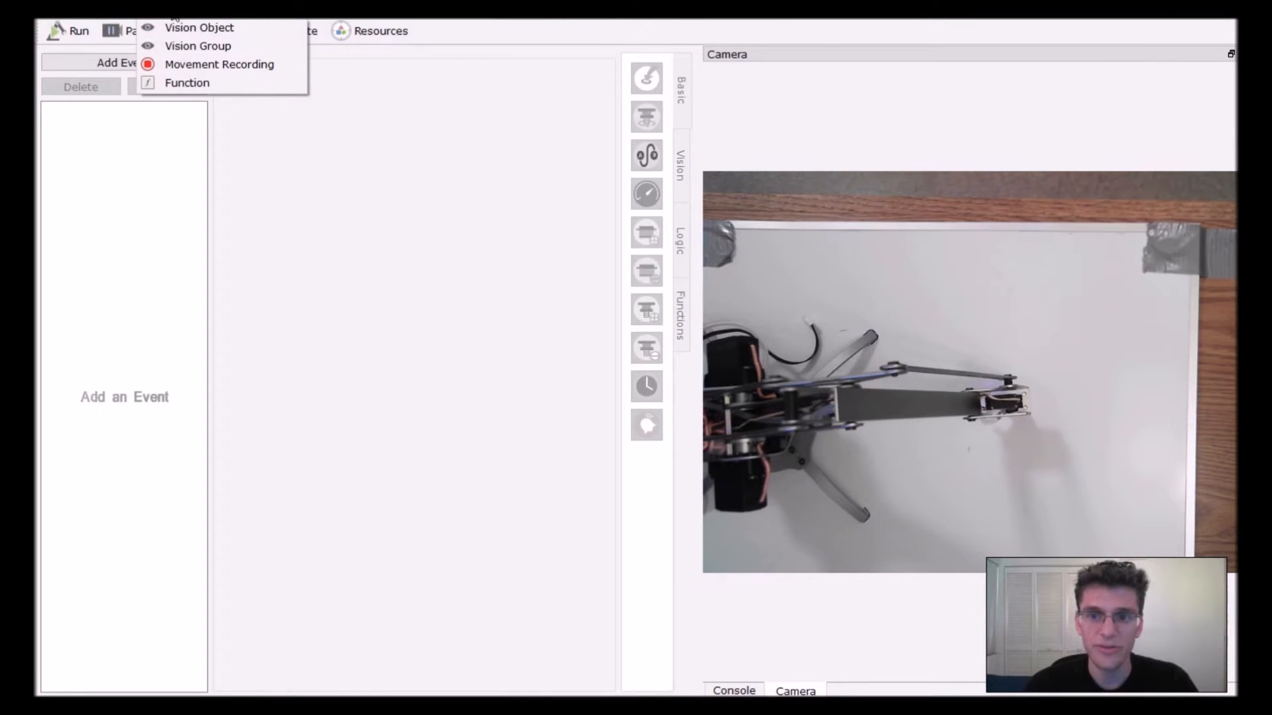
mouse_move(199, 26)
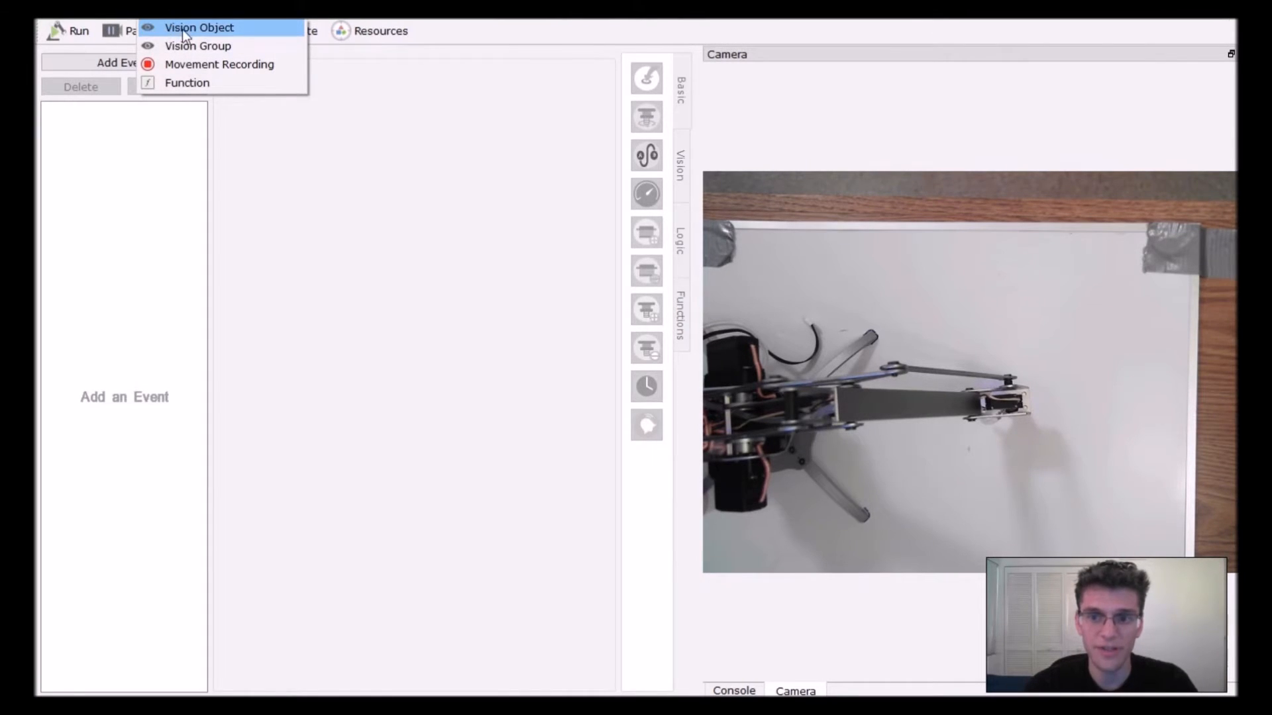
click(200, 27)
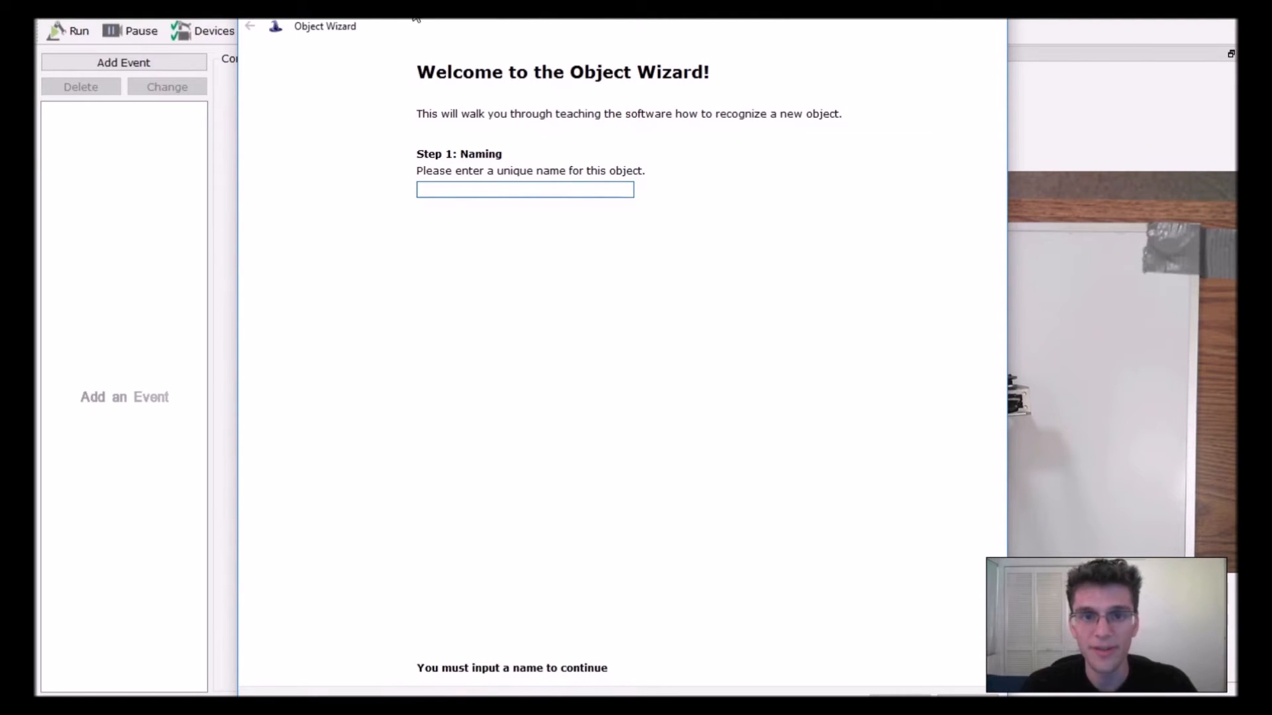
click(524, 188)
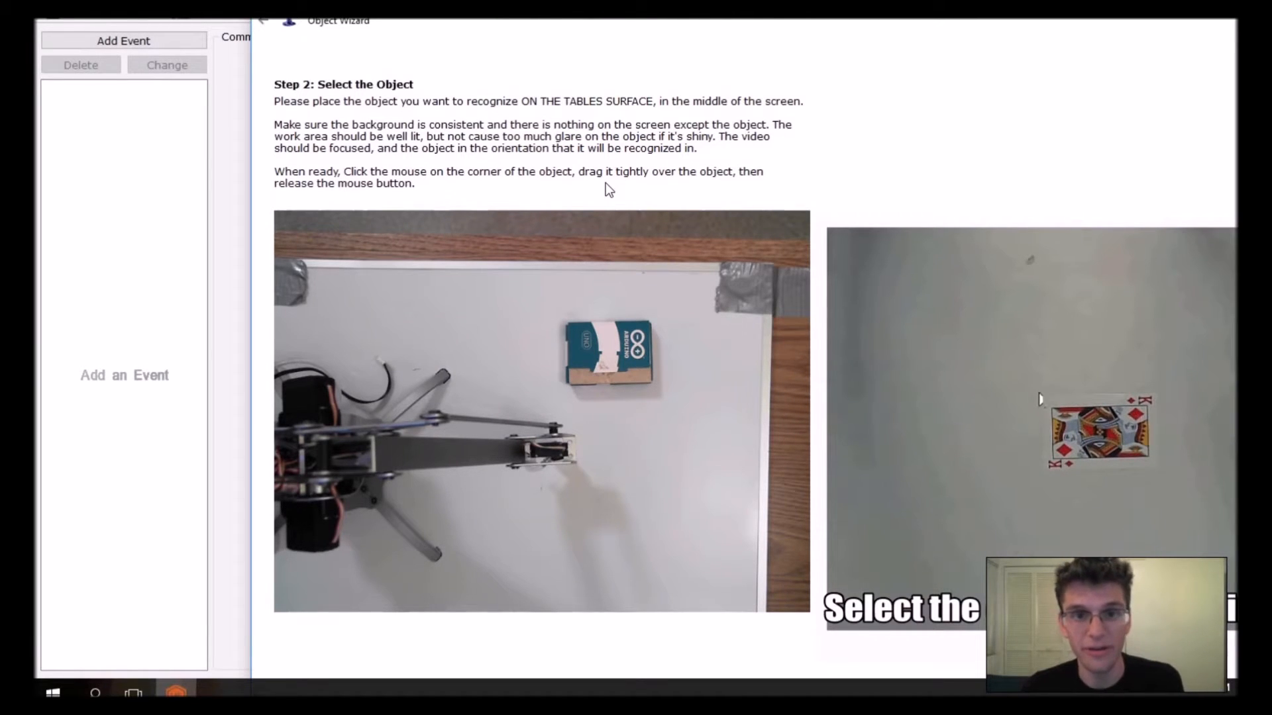
- Outline the blue box with a tight rectangle in the camera image
drag(1044, 398, 1118, 454)
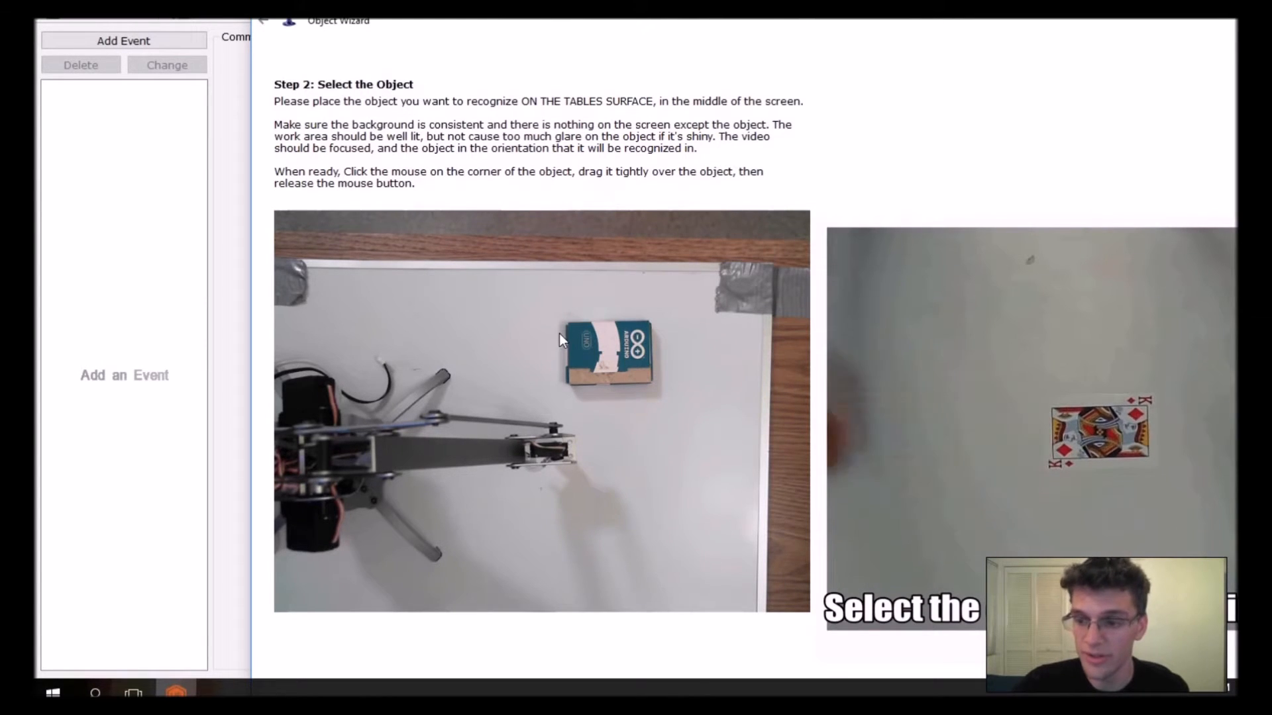
click(563, 317)
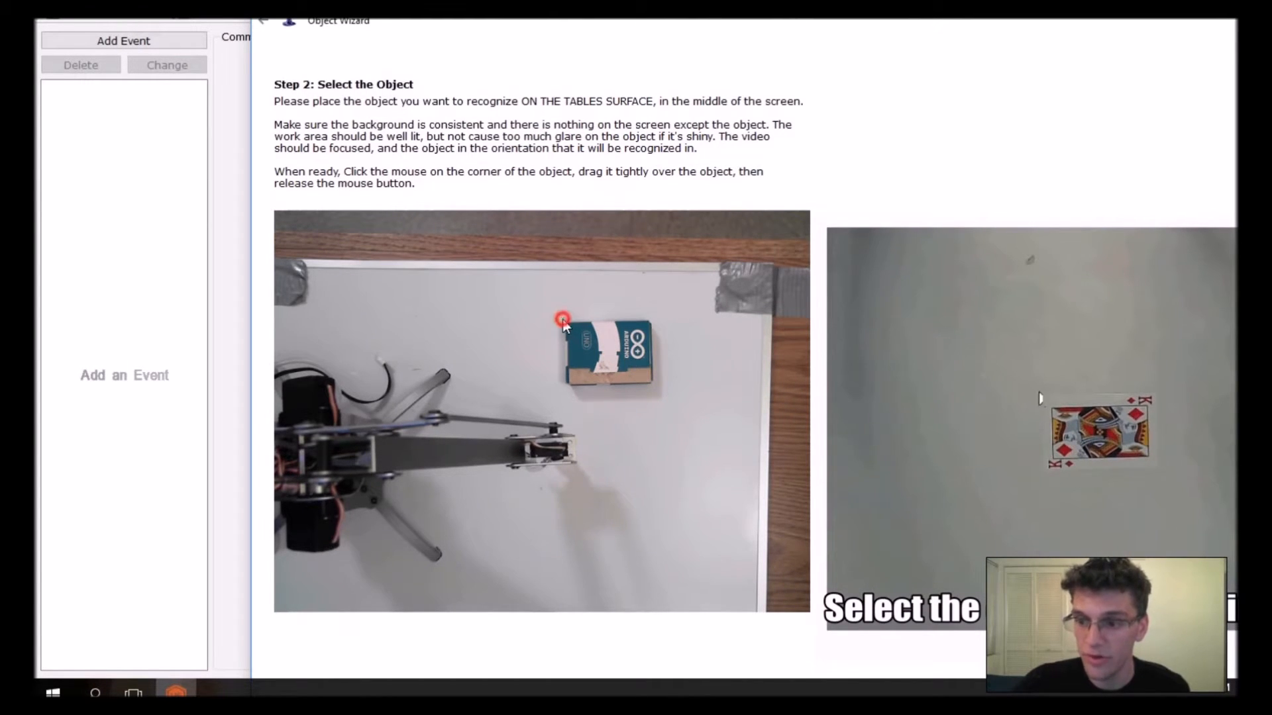
drag(561, 319, 659, 395)
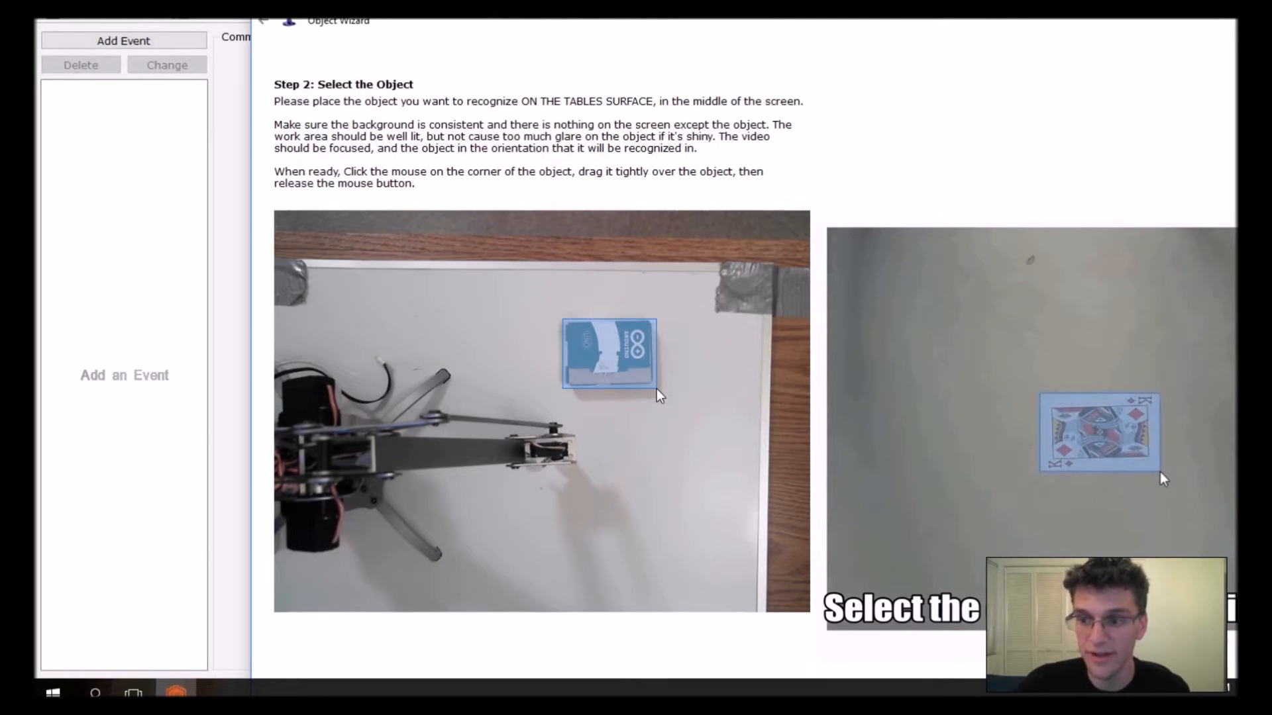
drag(563, 324, 657, 381)
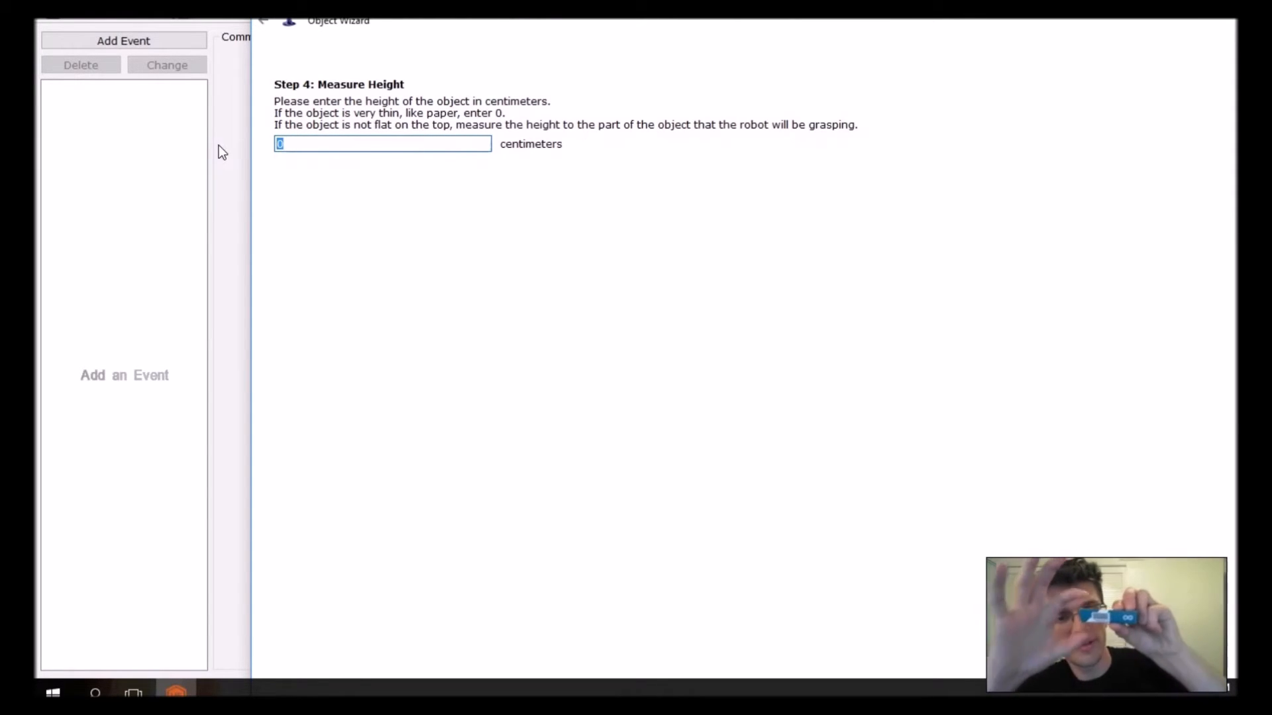
- Set the box height to 1 cm and mark its flat pickup area
text(1)
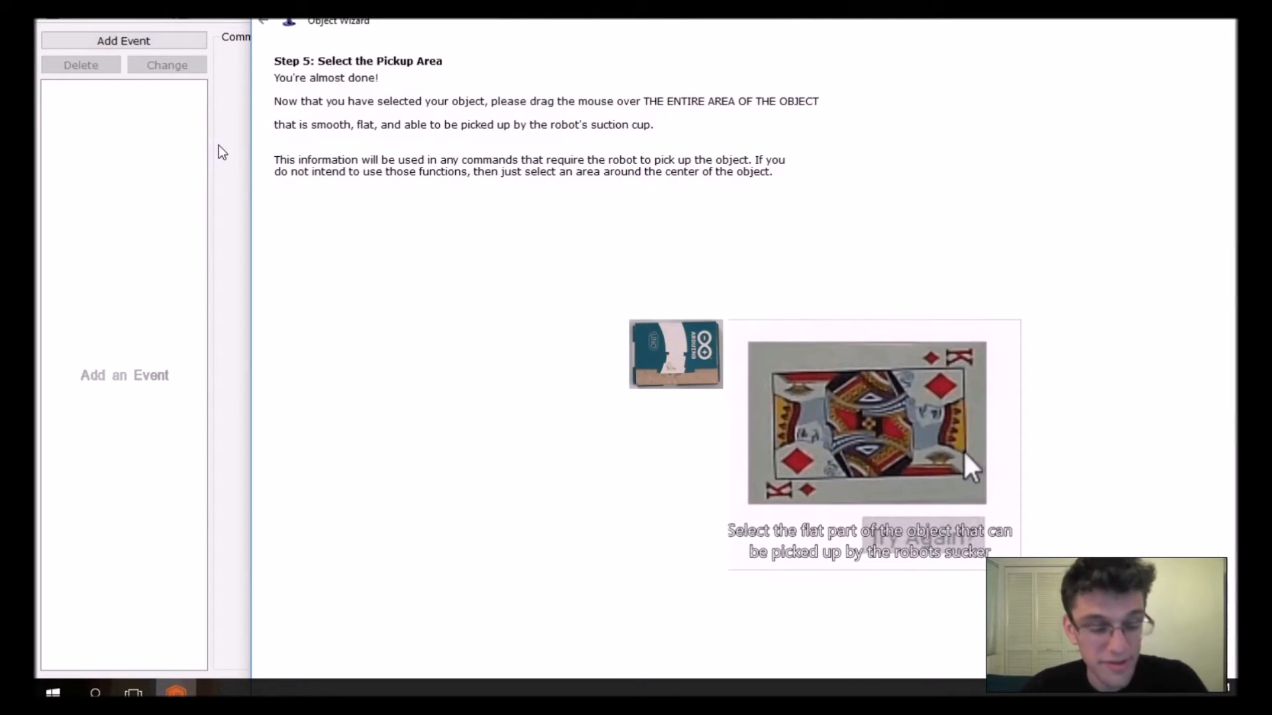
mouse_move(779, 385)
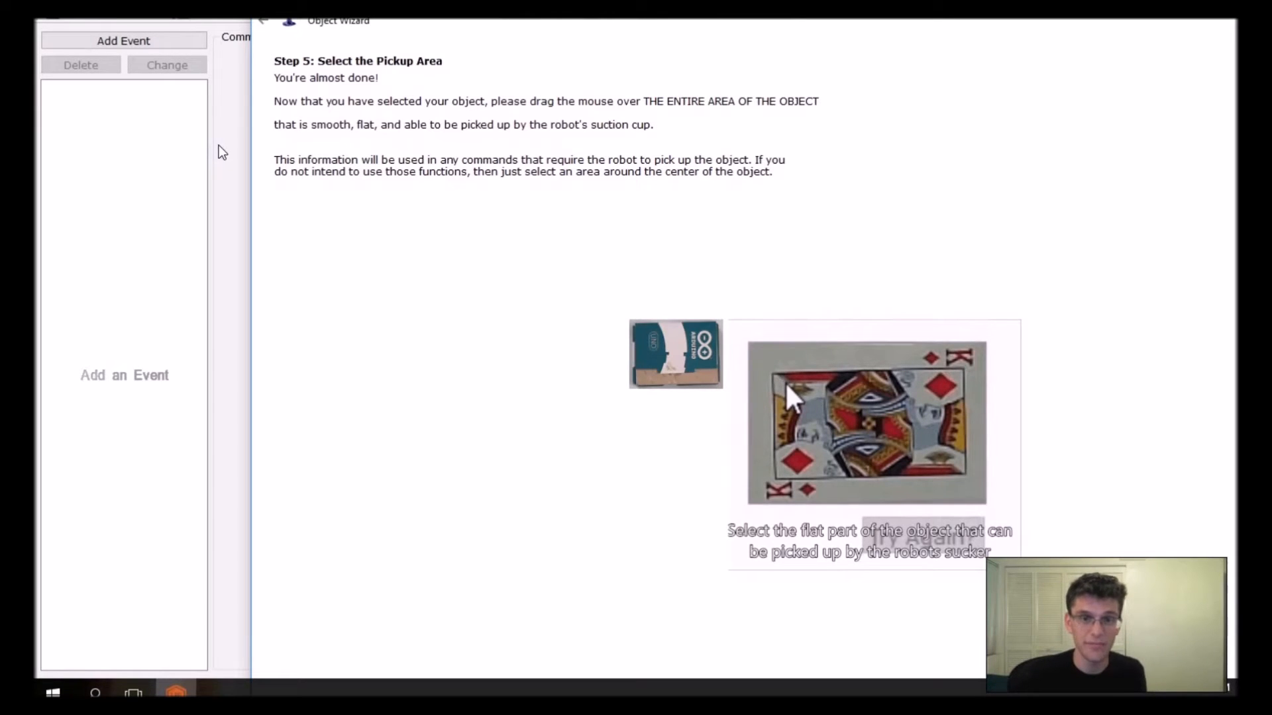
drag(791, 397, 953, 478)
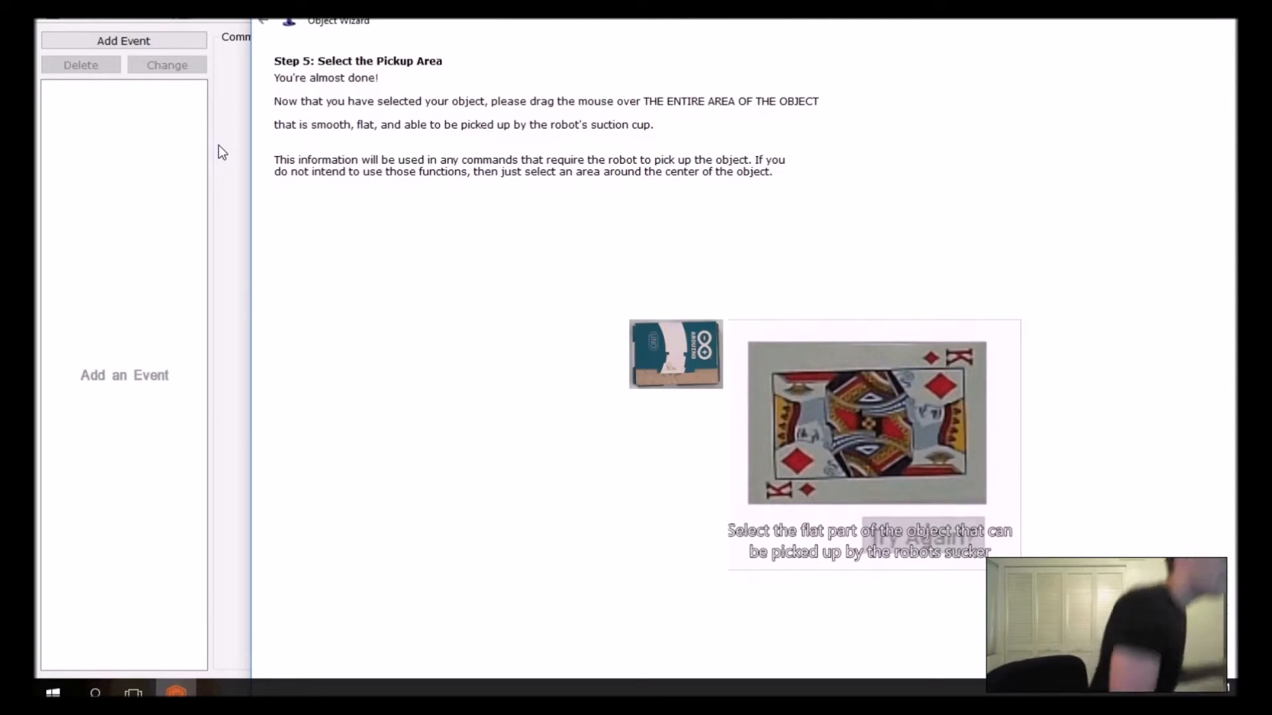
drag(750, 353, 957, 478)
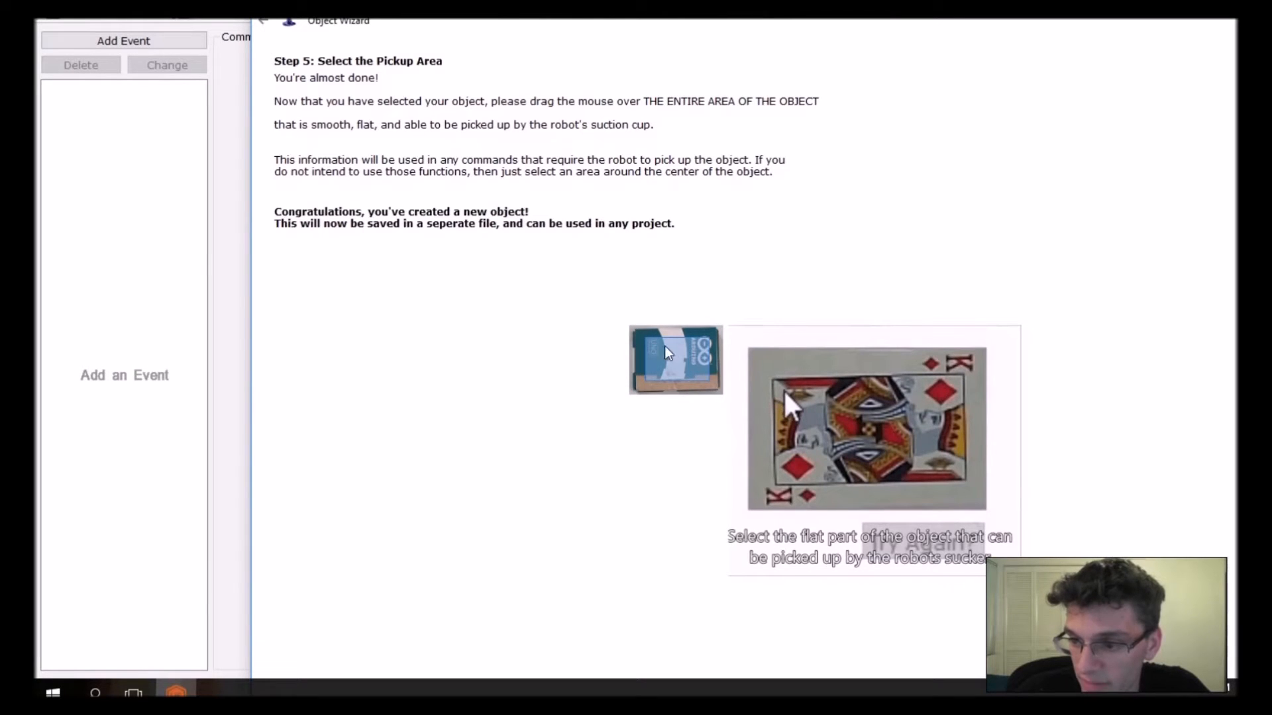
drag(790, 401, 953, 478)
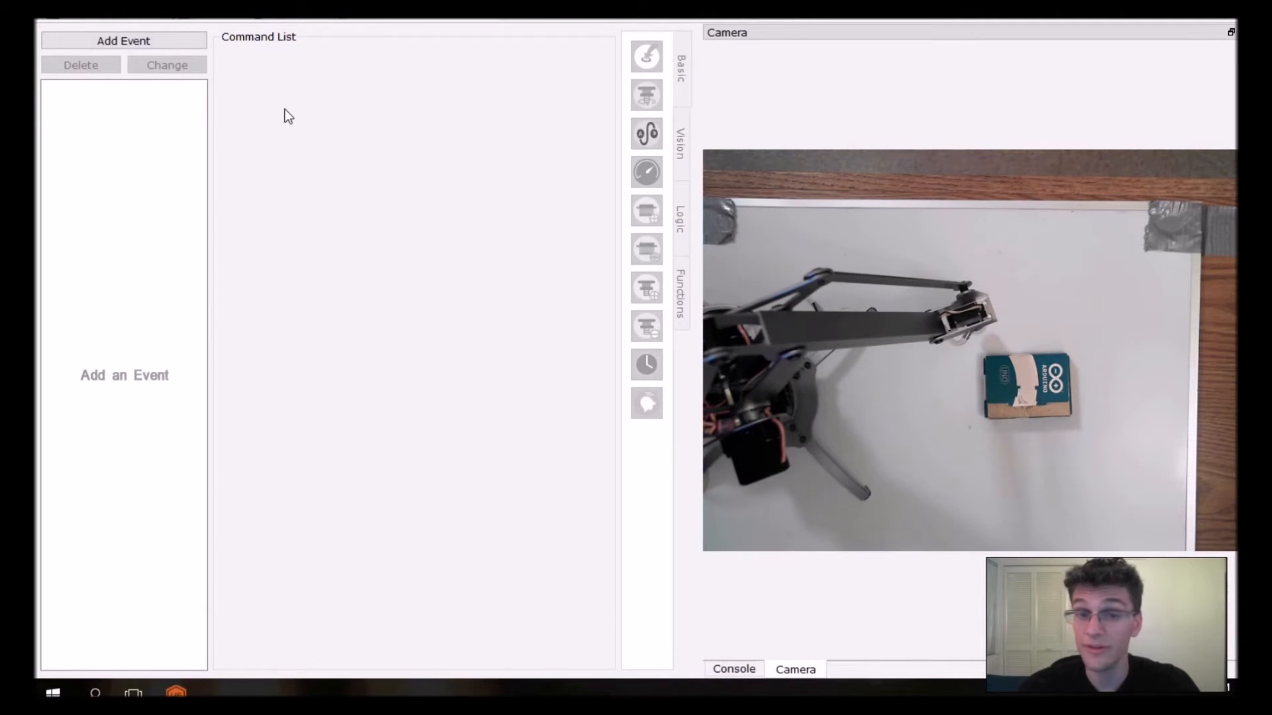
- Add a Recognized event triggered by the Arduino Box object
click(124, 40)
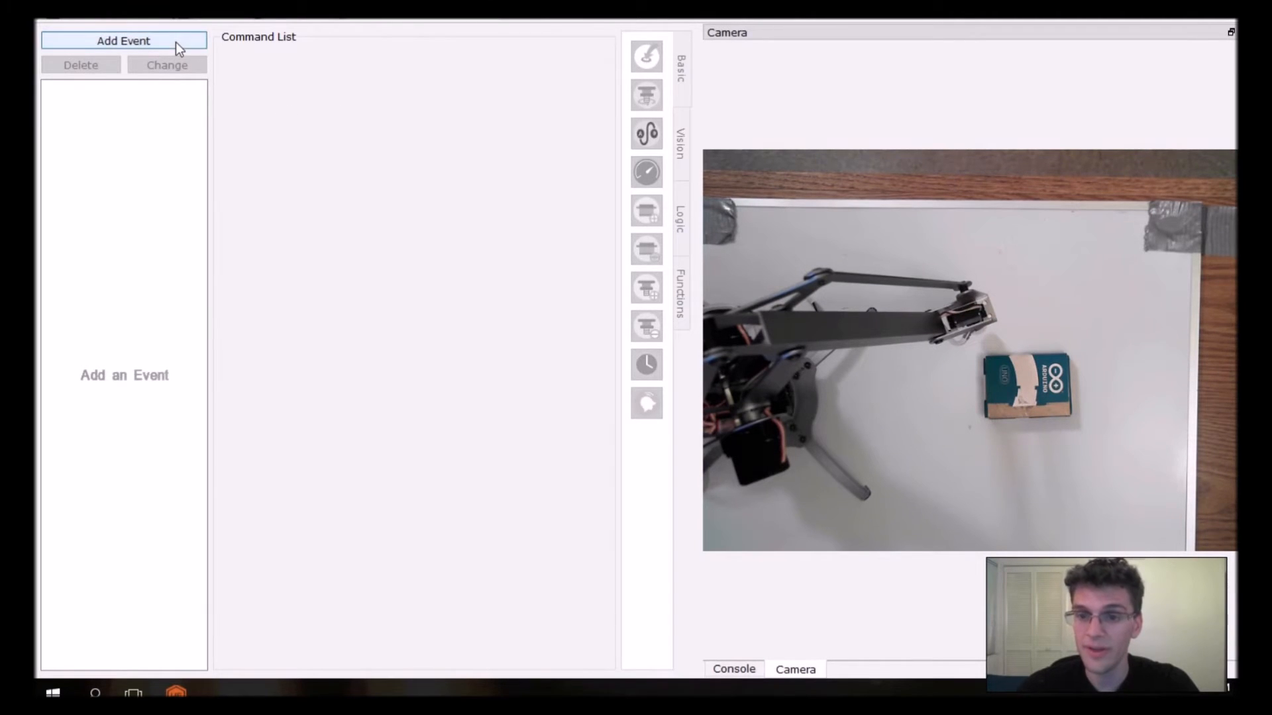
click(123, 40)
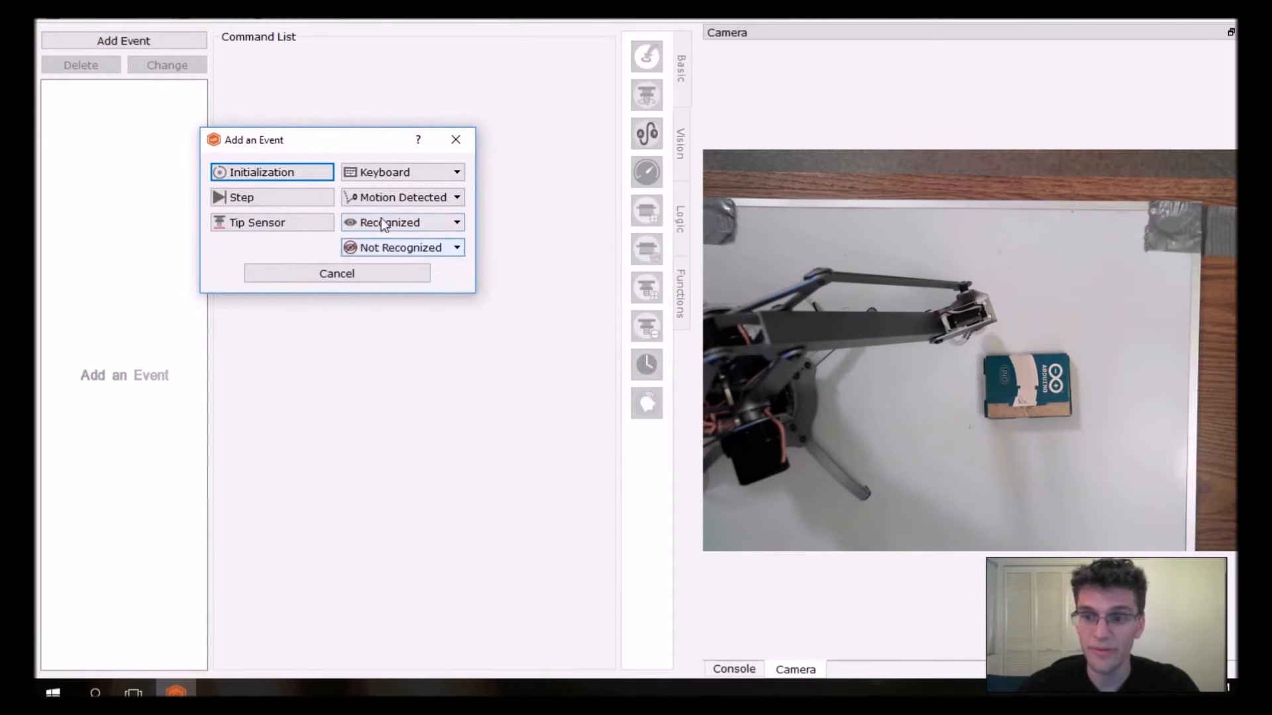
click(401, 223)
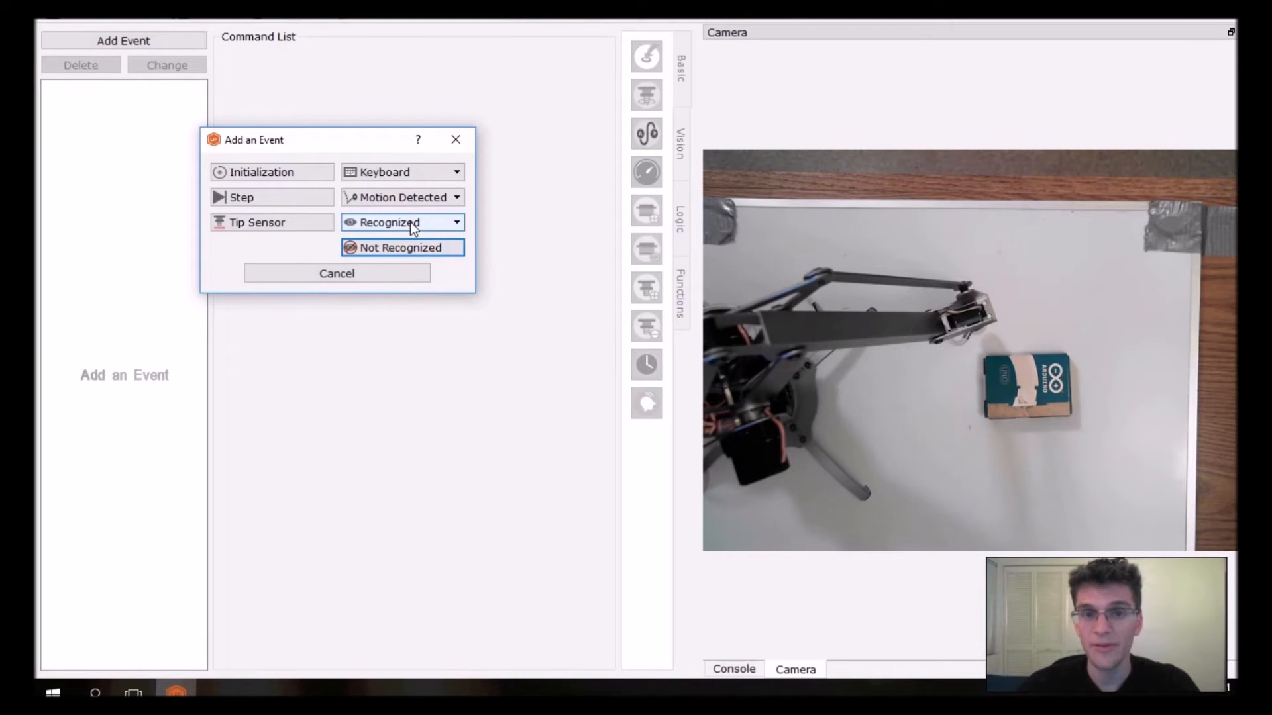
click(404, 223)
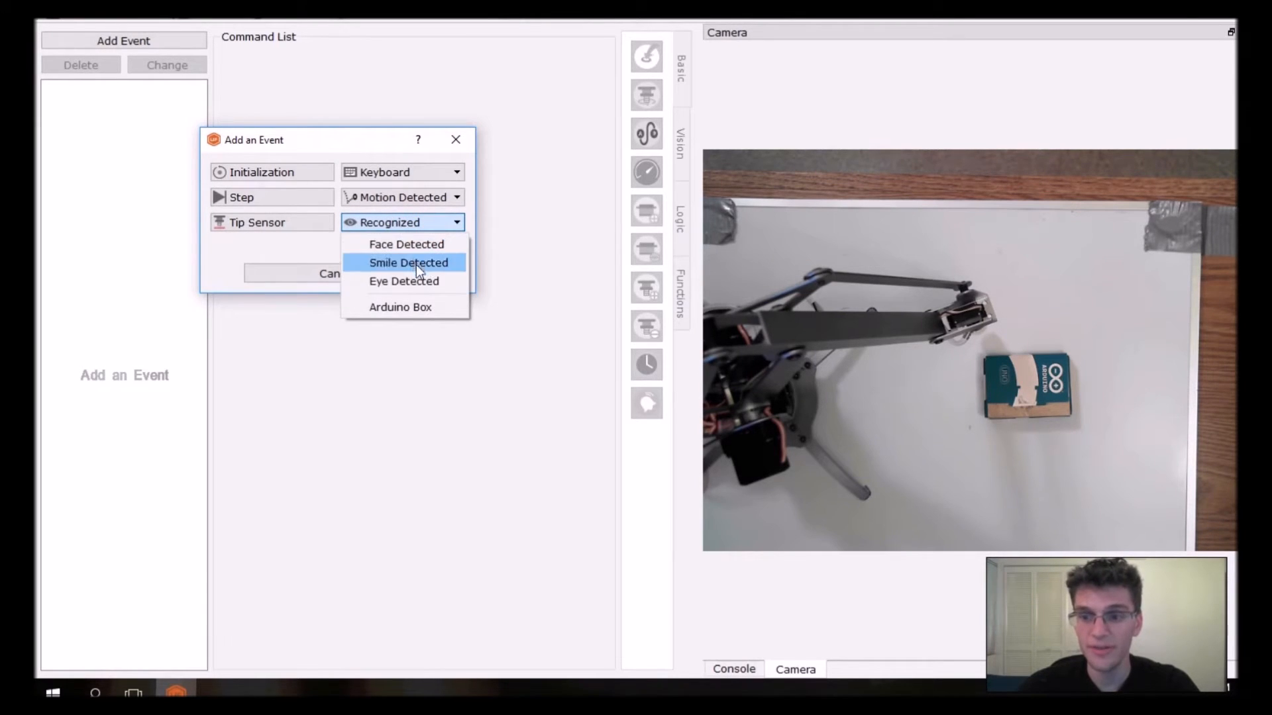
mouse_move(405, 306)
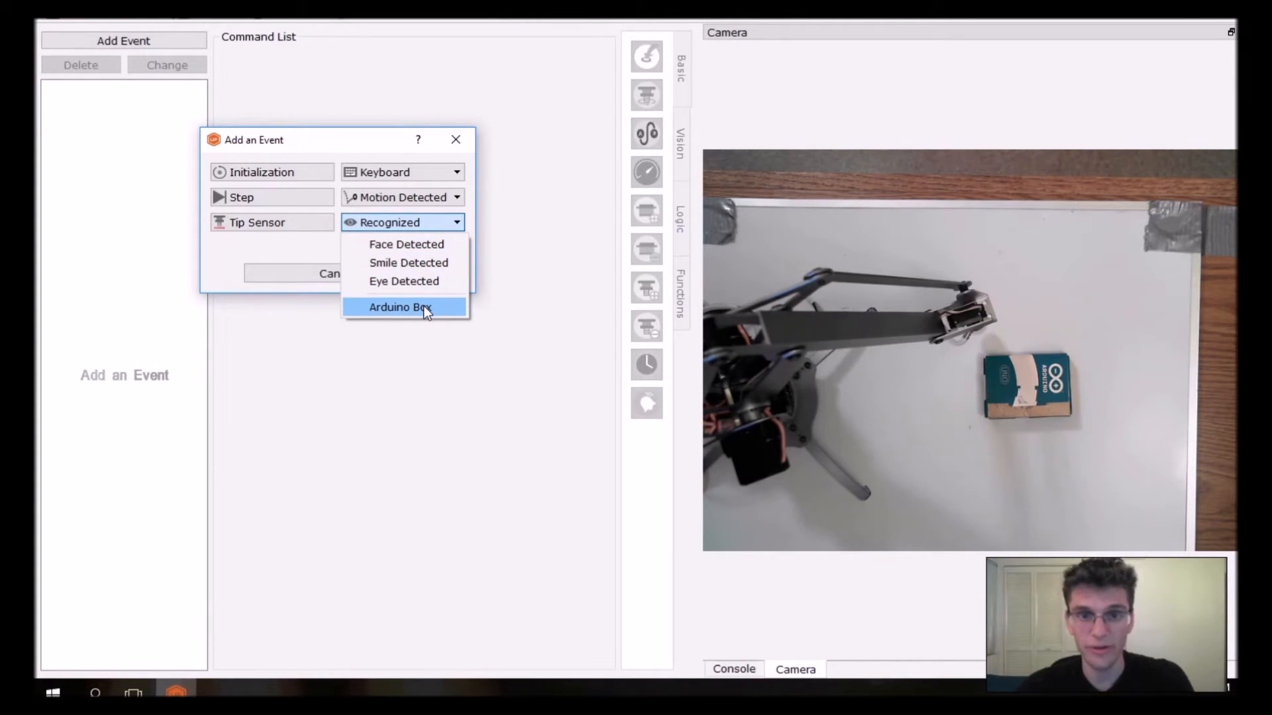
mouse_move(434, 312)
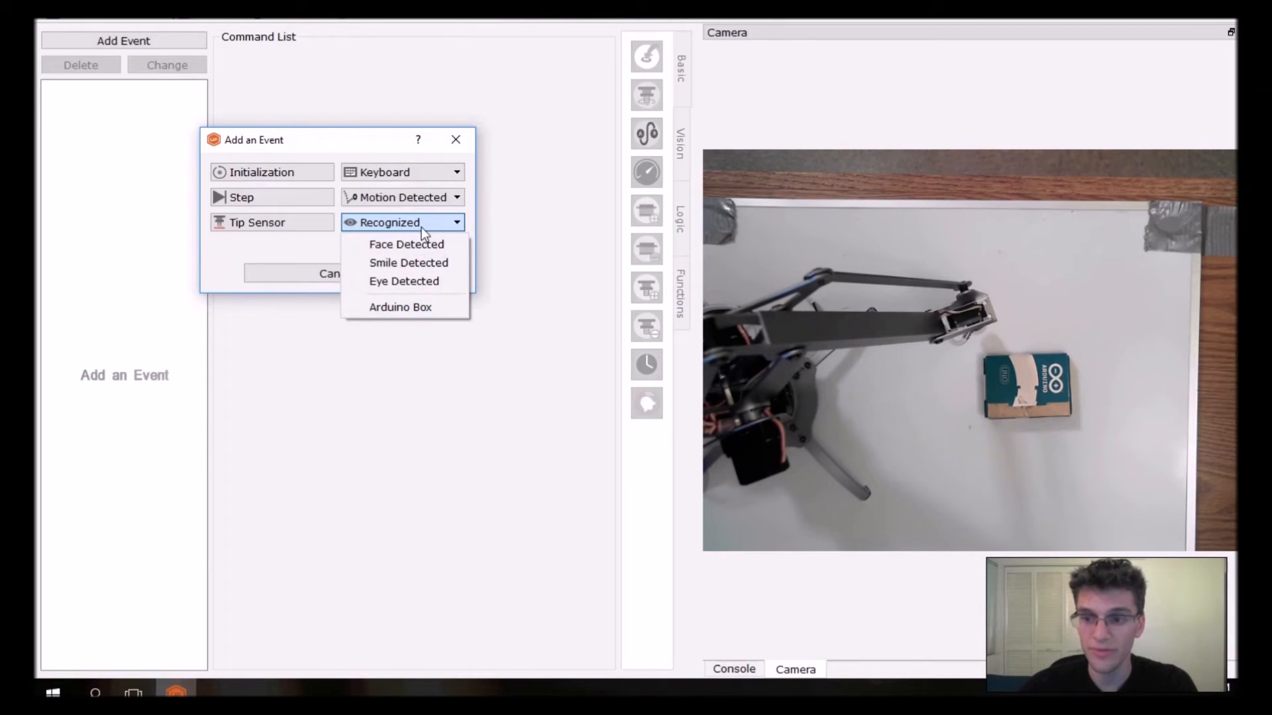
mouse_move(400, 306)
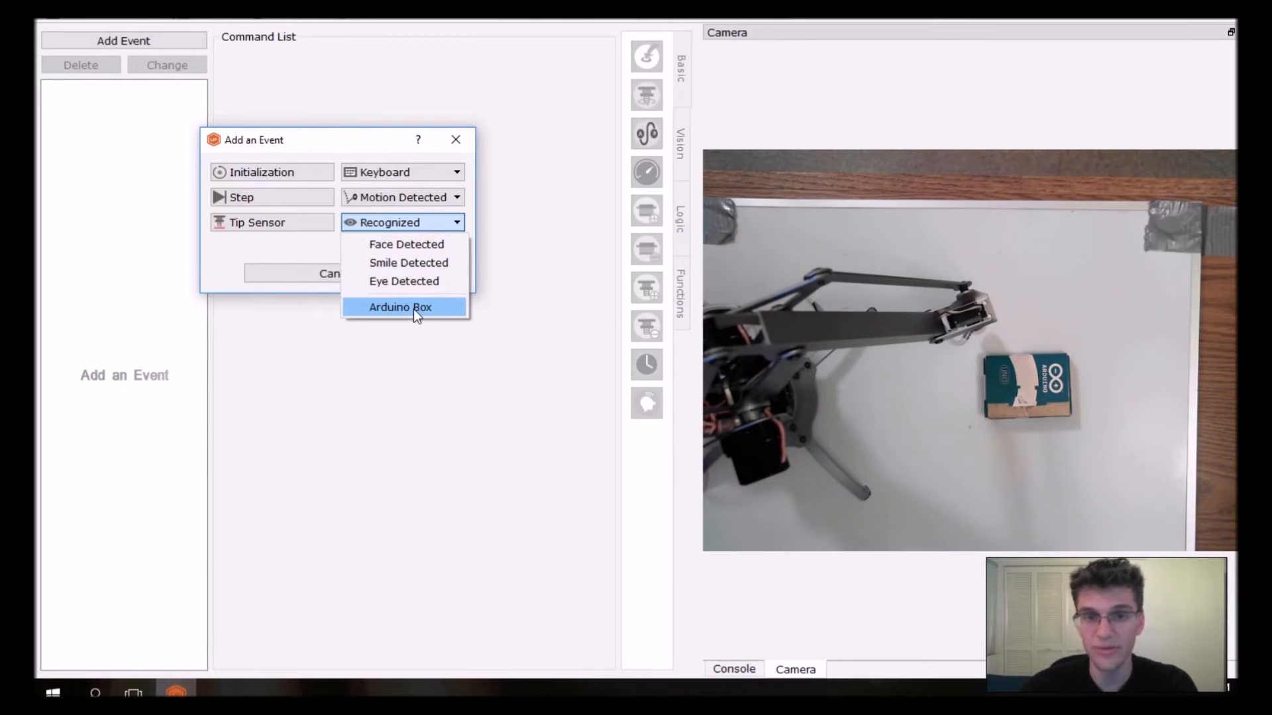
click(400, 306)
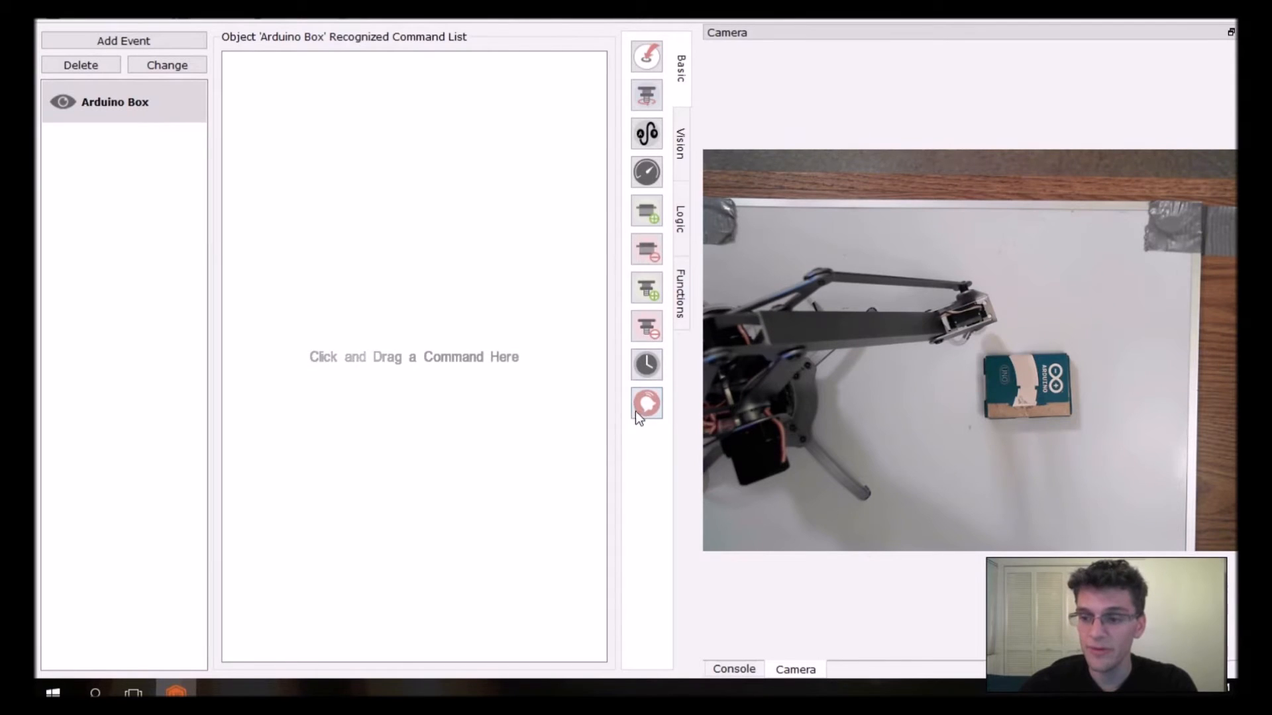
mouse_move(647, 404)
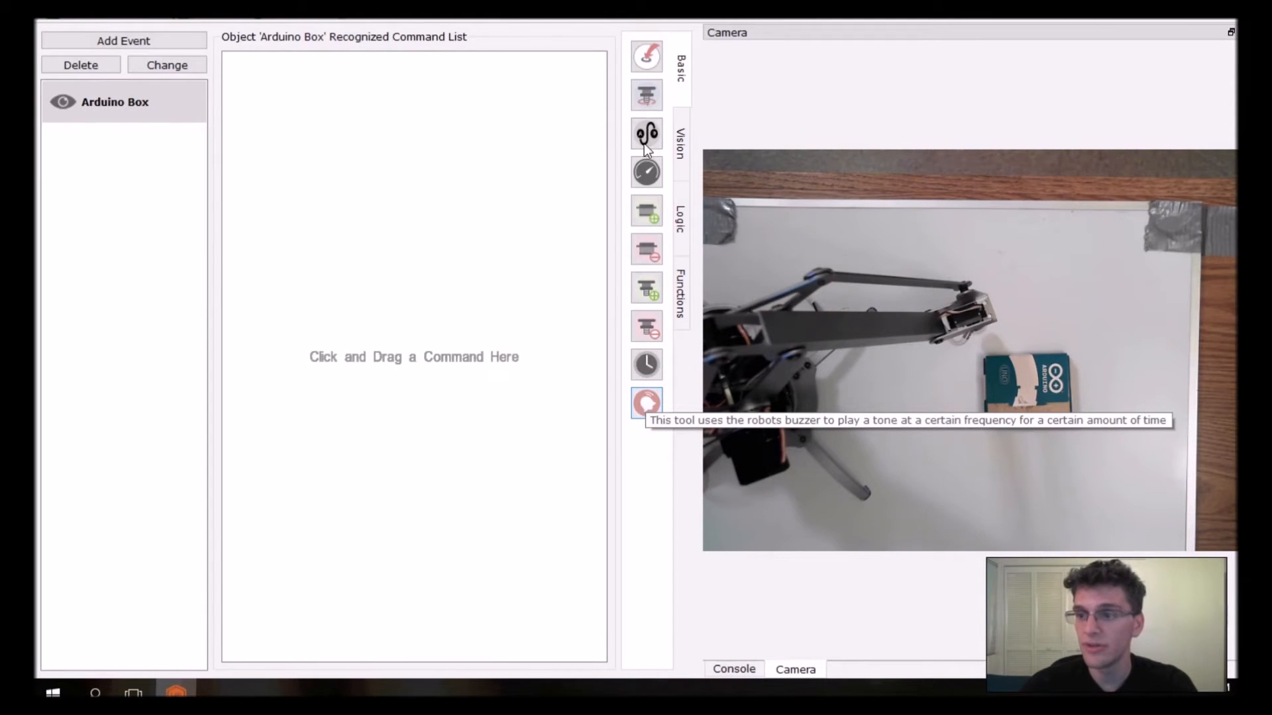
mouse_move(647, 402)
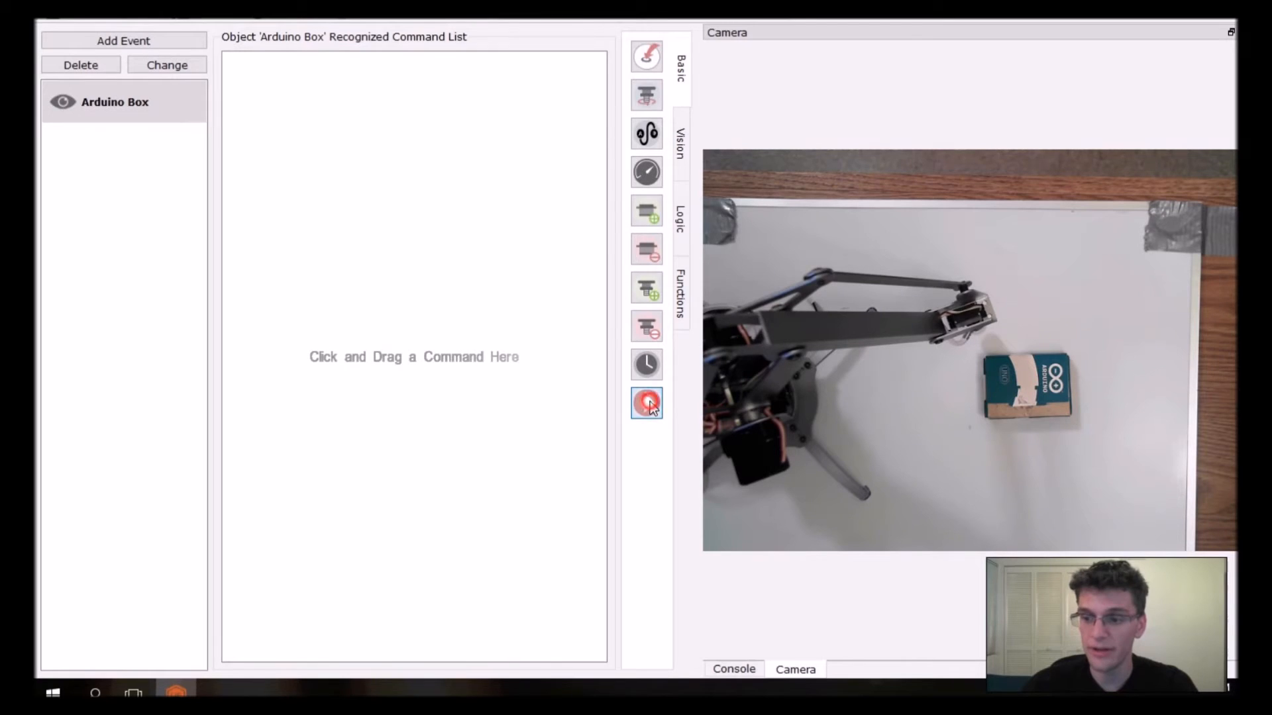
- Give the Arduino Box event a 1500 Hz, 0.5 s tone, test it, then delete the event
click(646, 403)
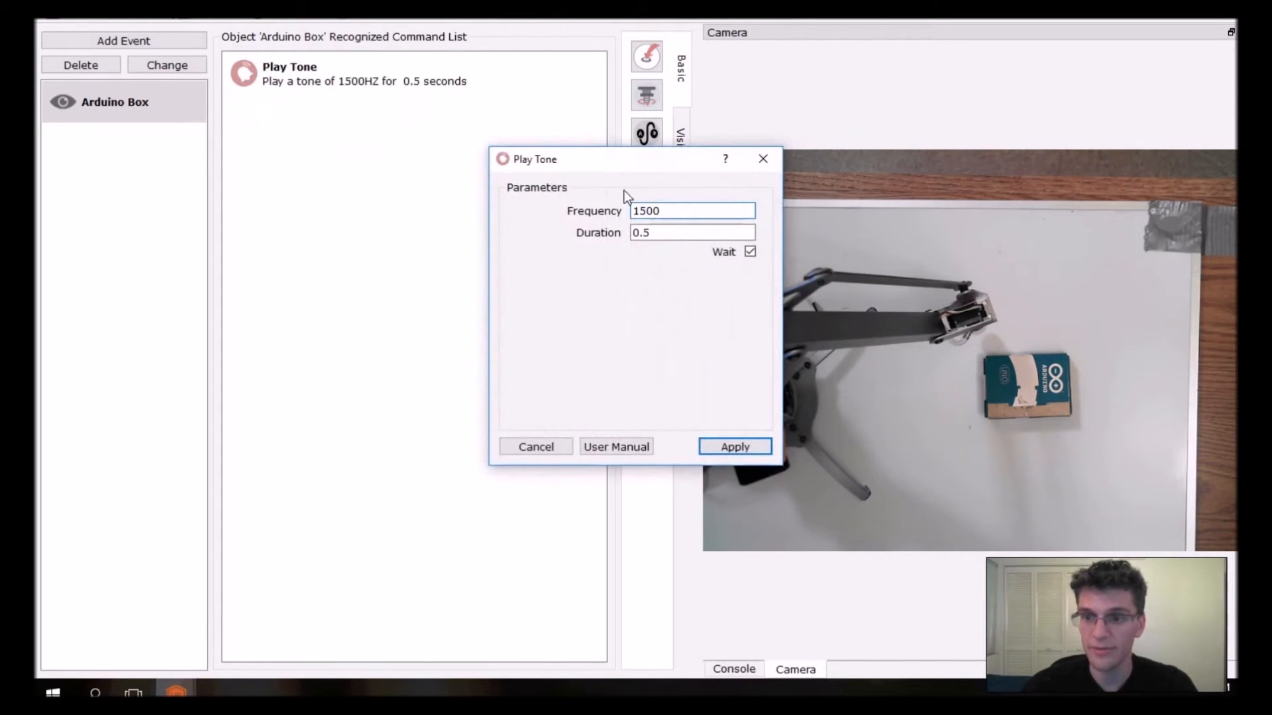
click(733, 446)
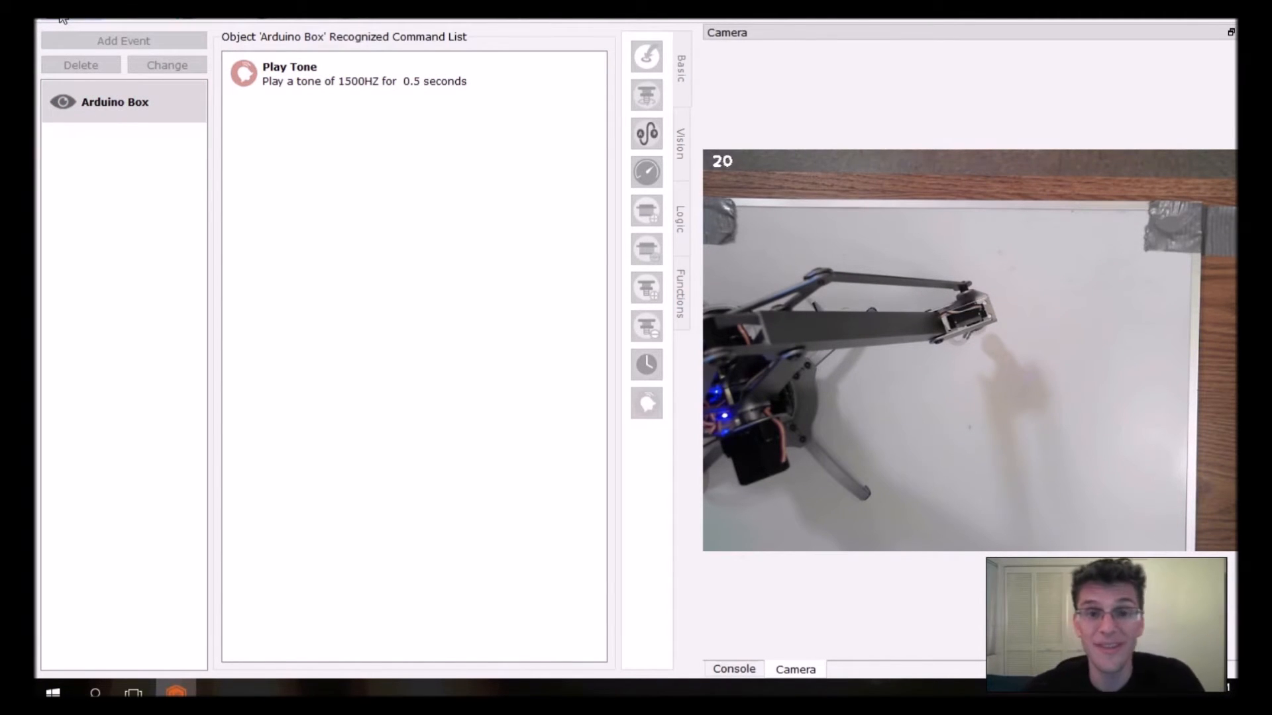
click(115, 102)
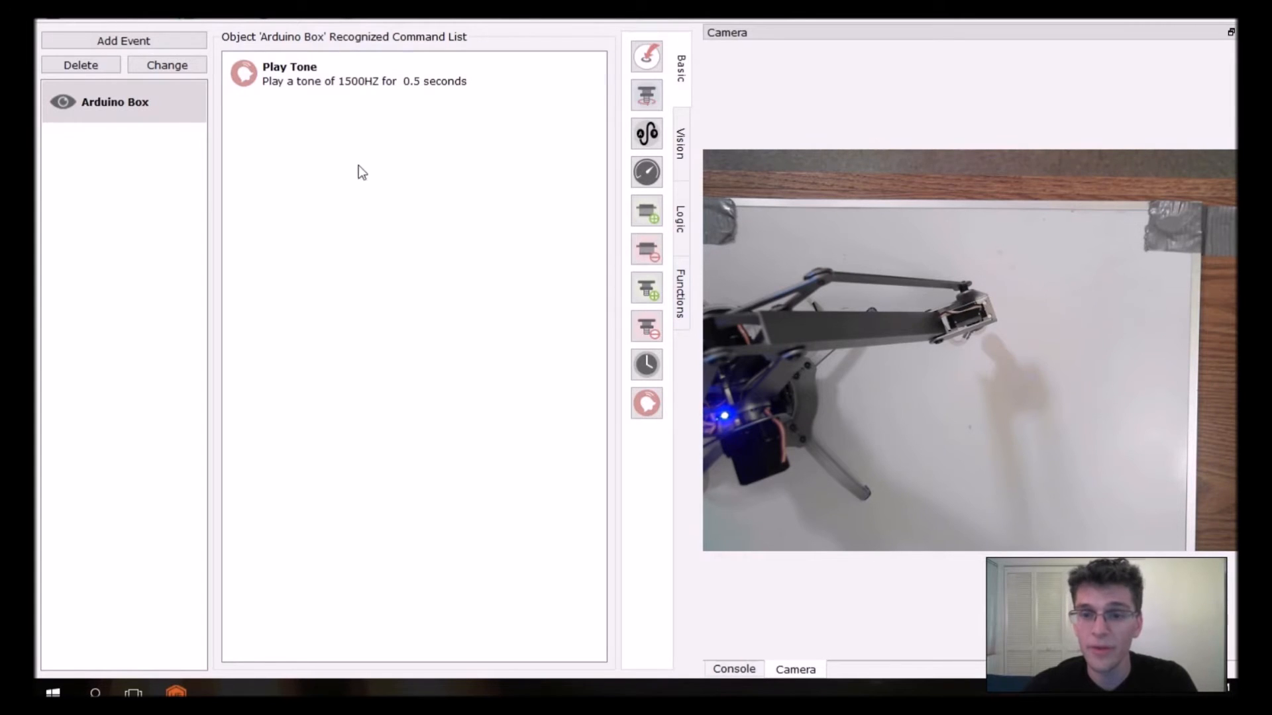
click(81, 65)
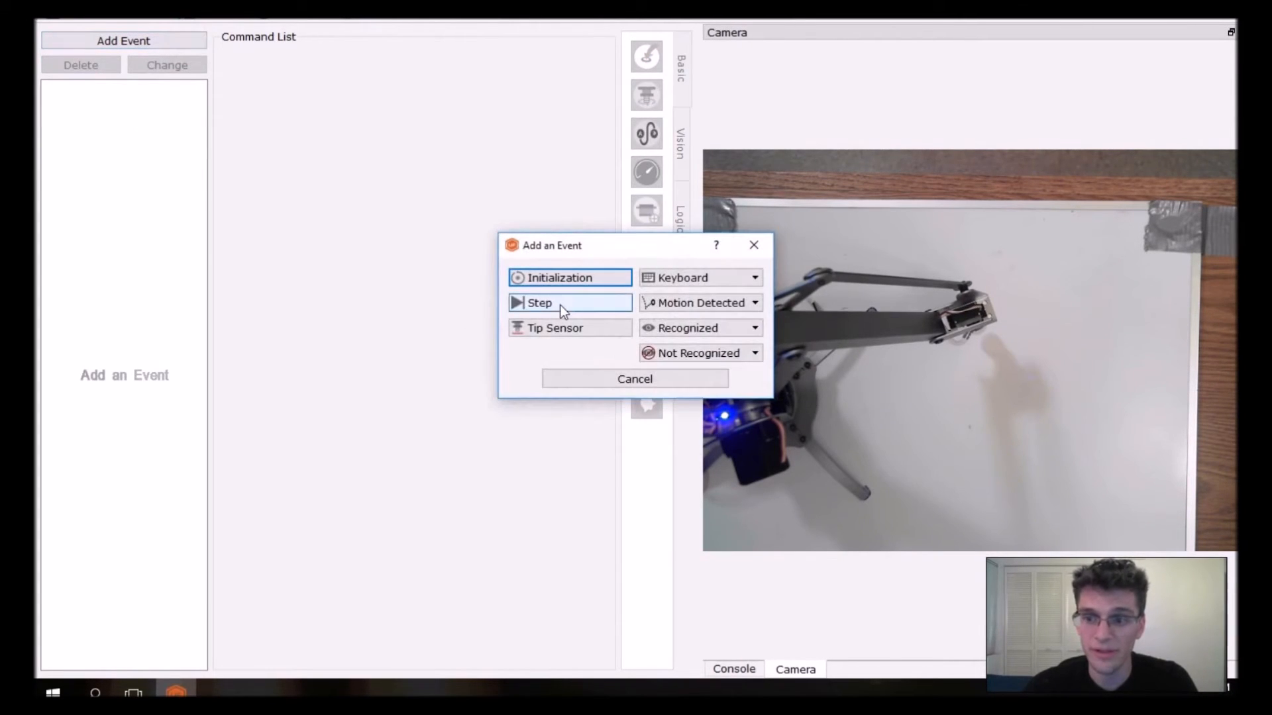
- Add a Step event testing whether the Arduino Box is inside an upper-left camera region
click(568, 302)
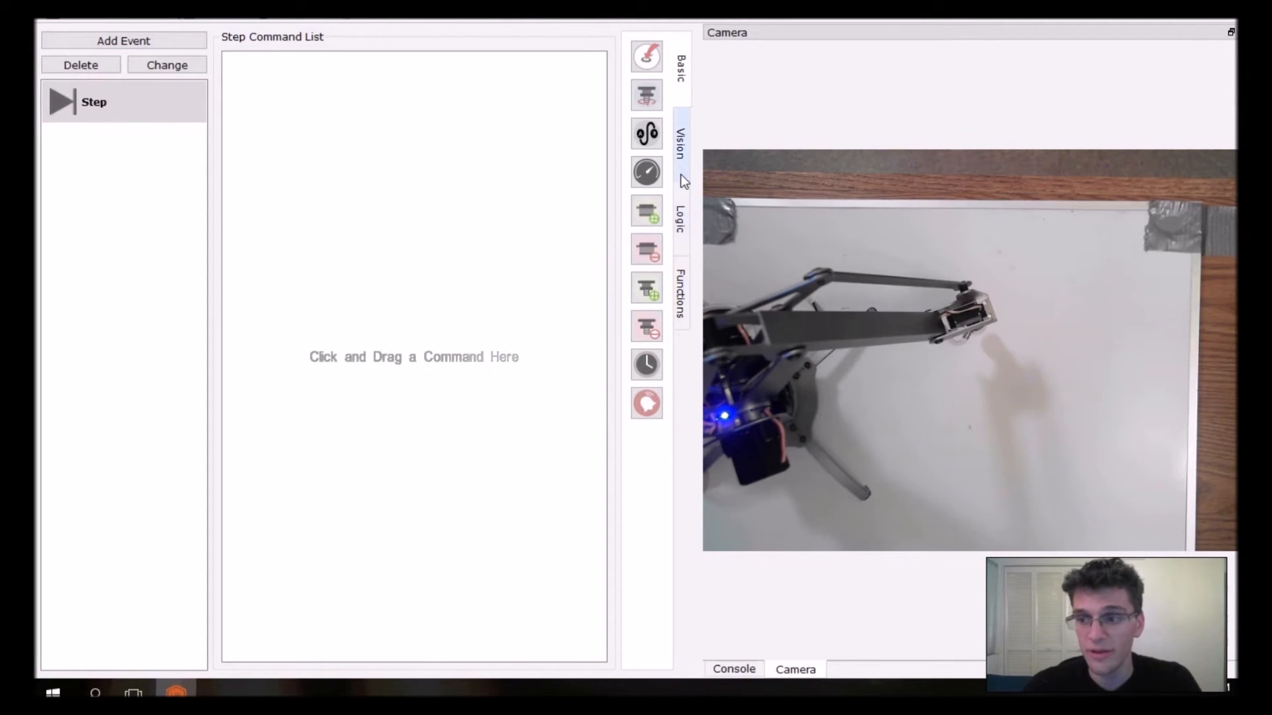
click(680, 148)
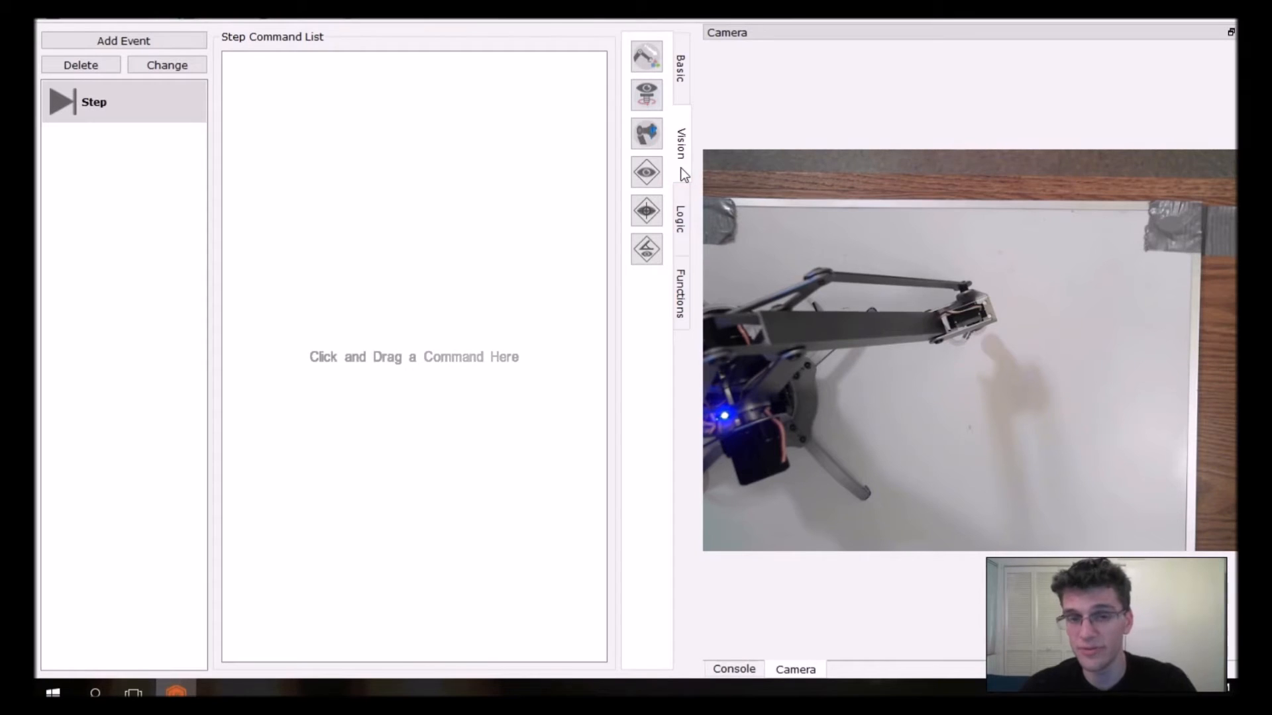
mouse_move(684, 144)
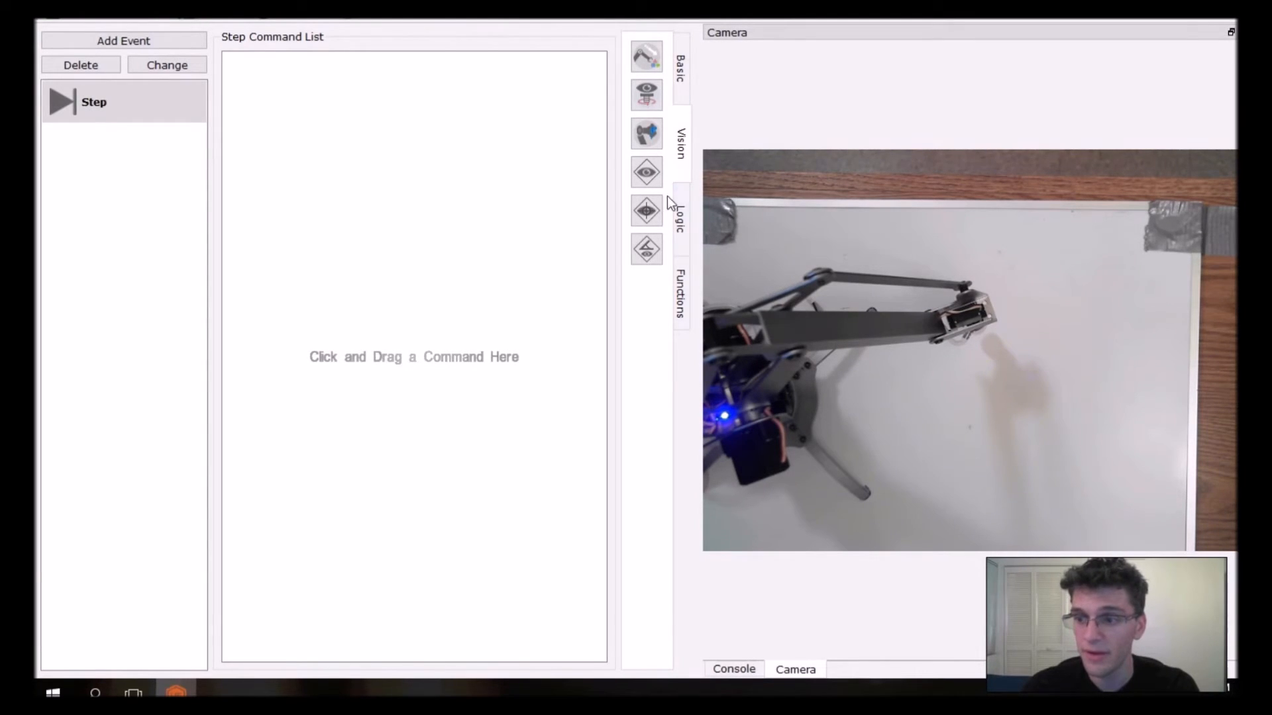
click(645, 210)
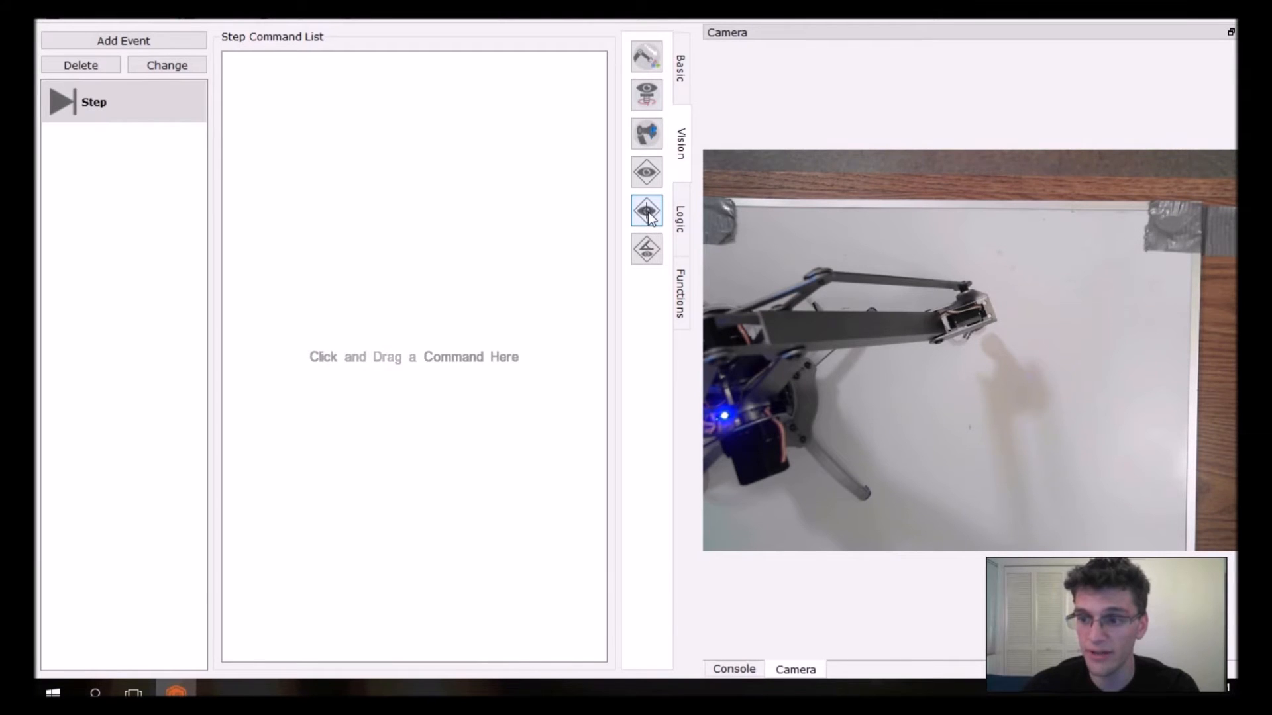
drag(646, 210, 393, 190)
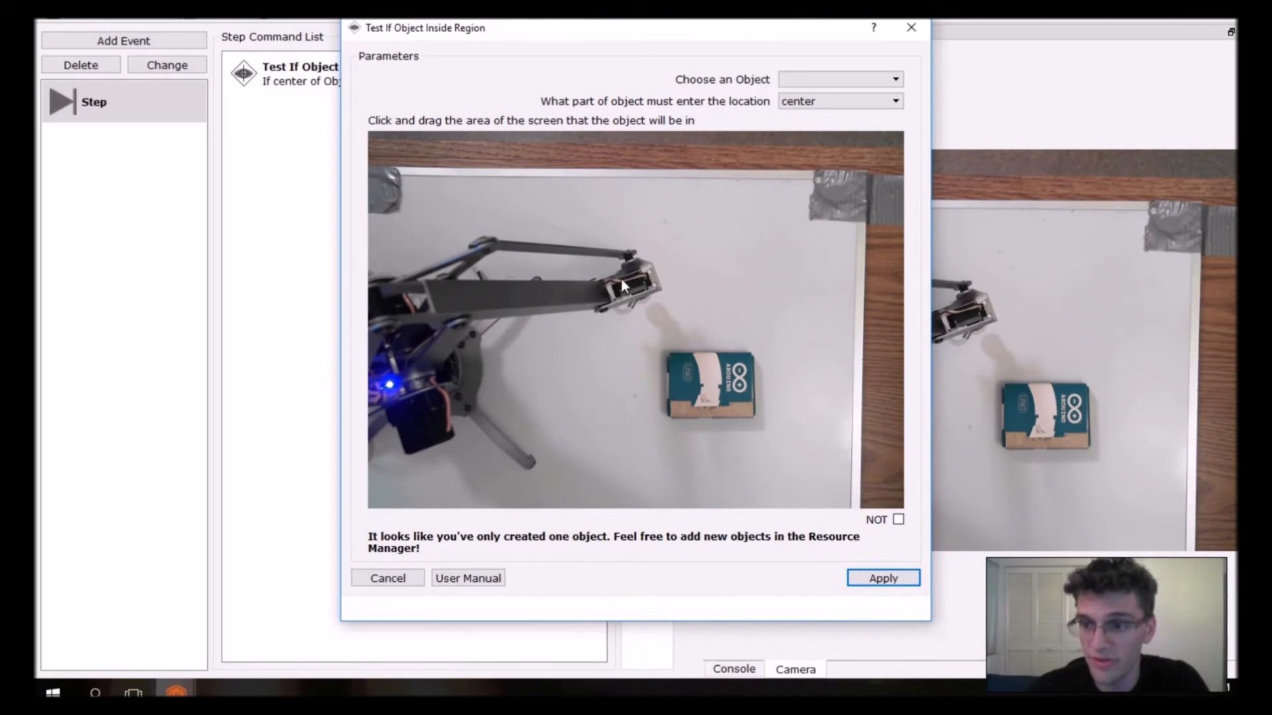
mouse_move(434, 191)
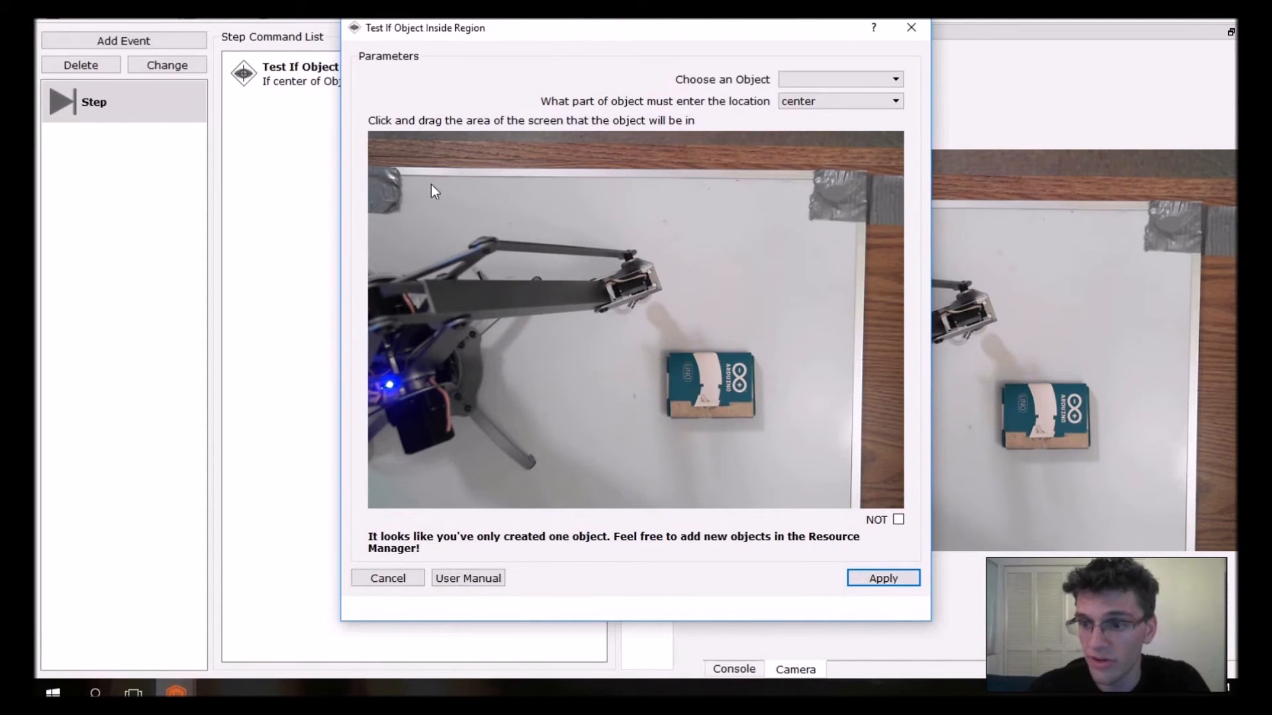
drag(432, 190, 567, 283)
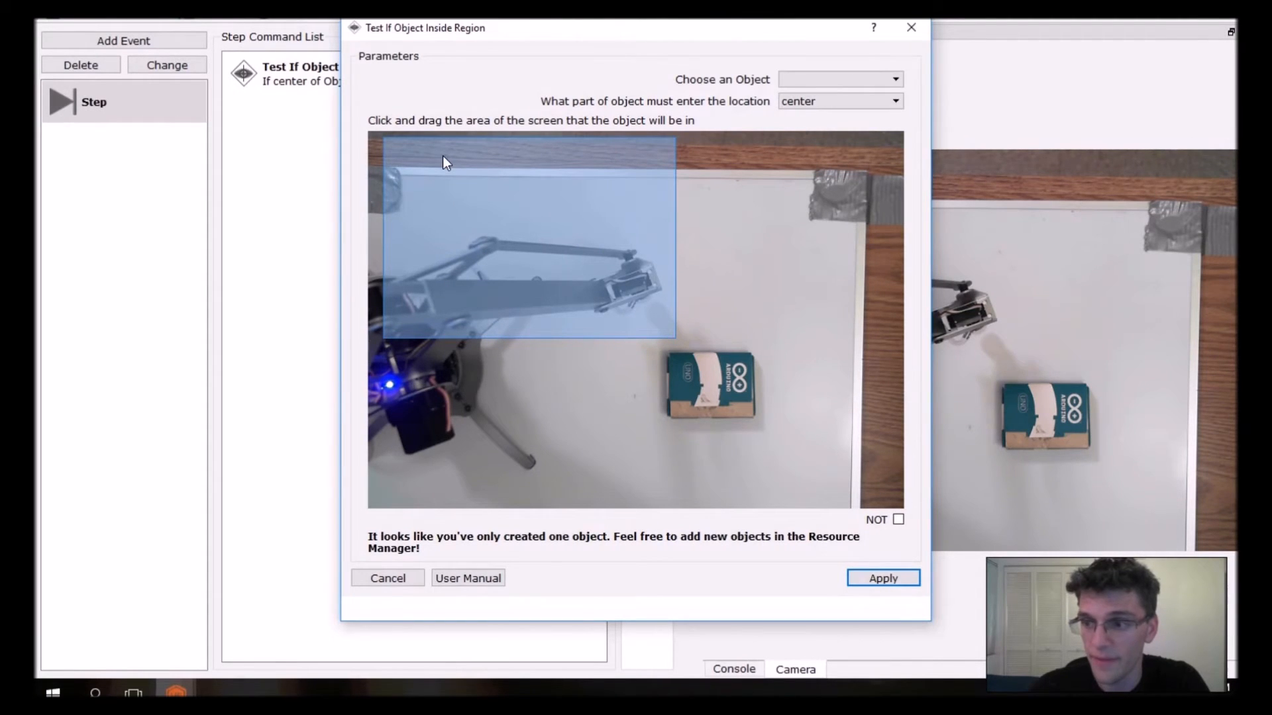
click(839, 78)
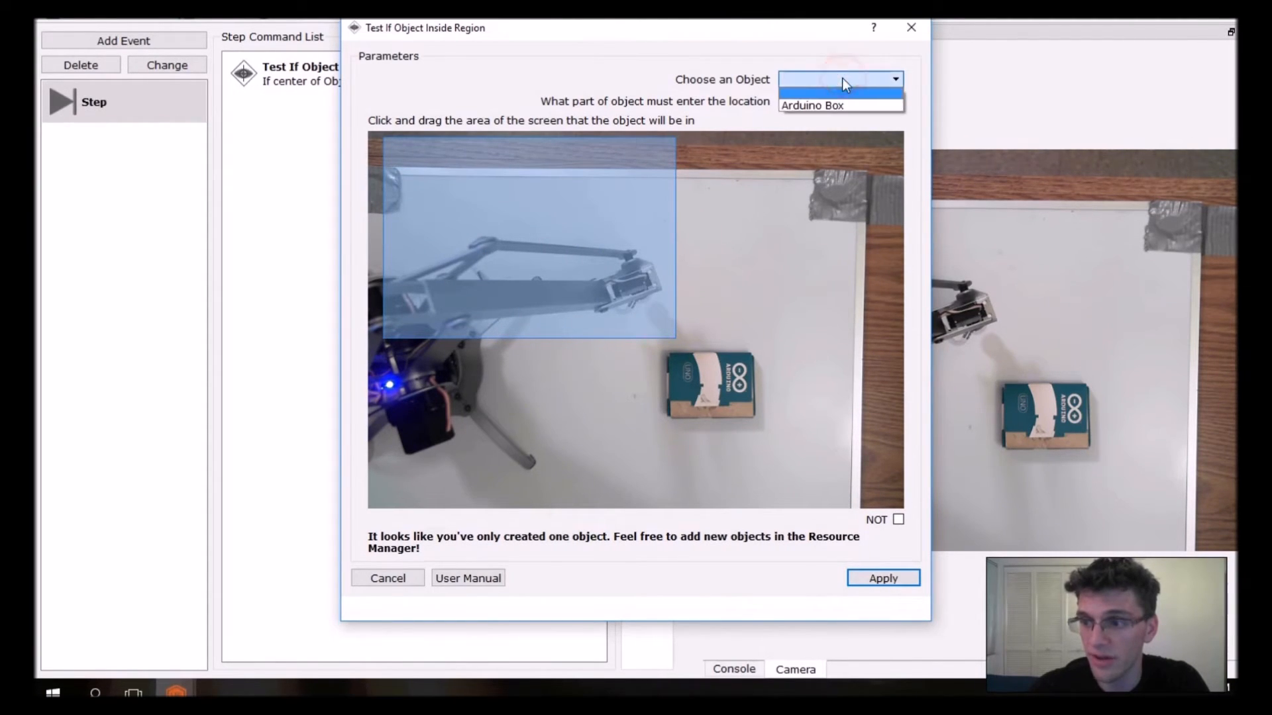
click(810, 105)
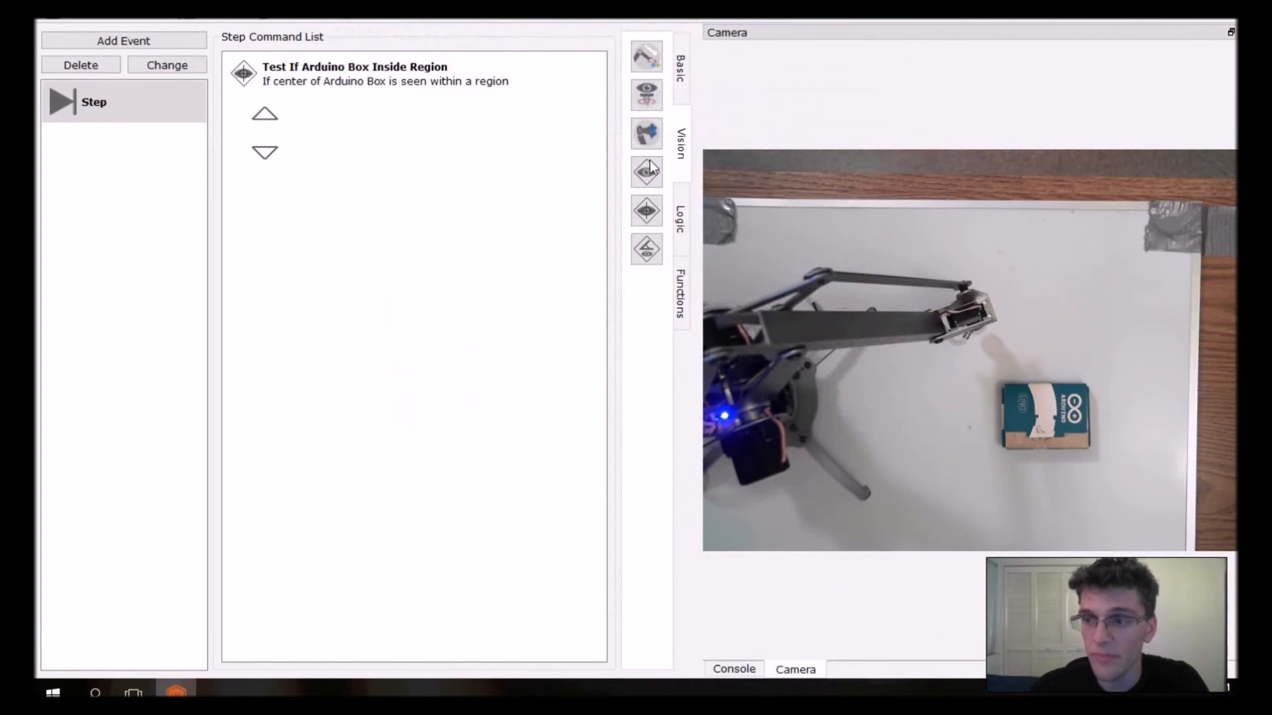
mouse_move(646, 95)
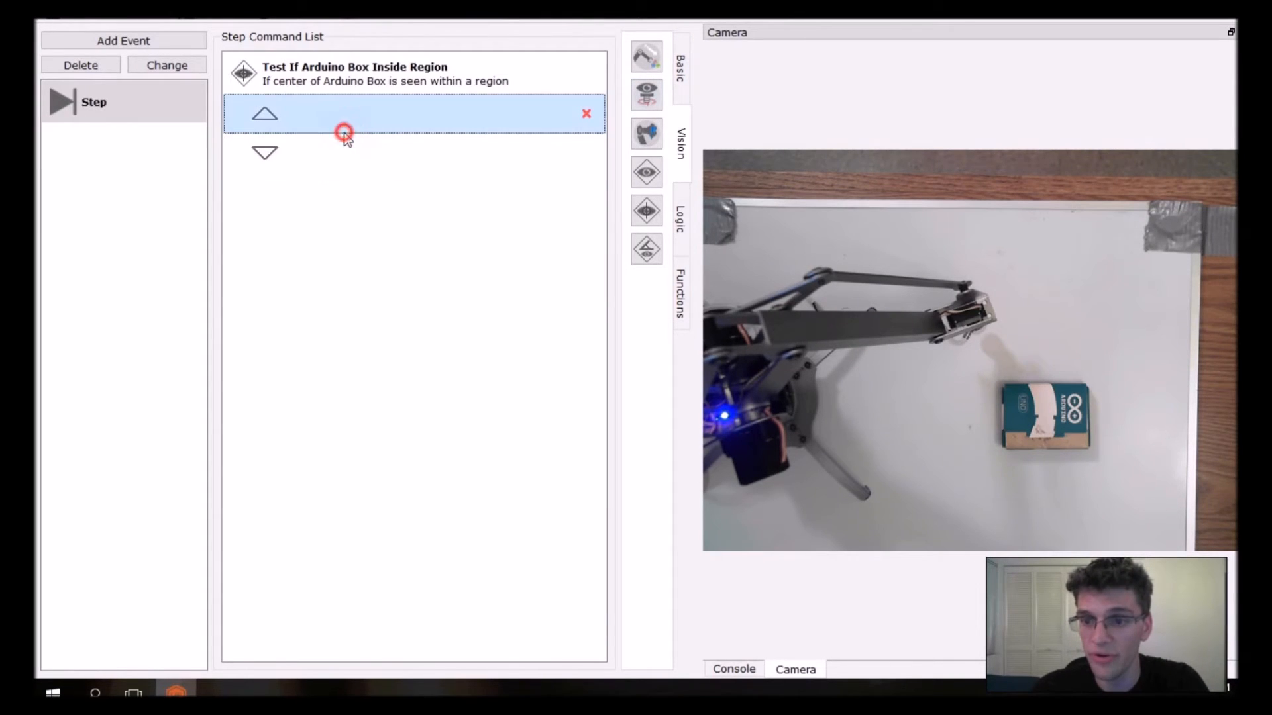
- Place a default 1500 Hz, 0.5 s tone inside the region test
click(386, 73)
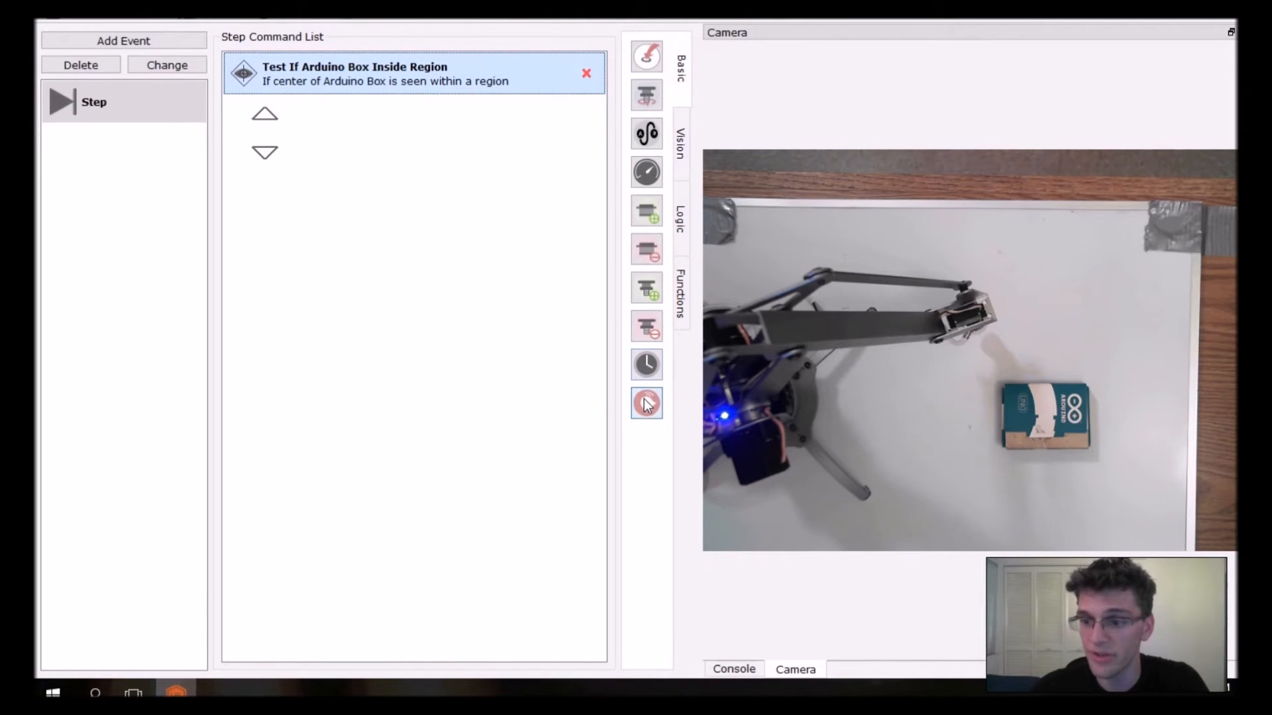
click(646, 404)
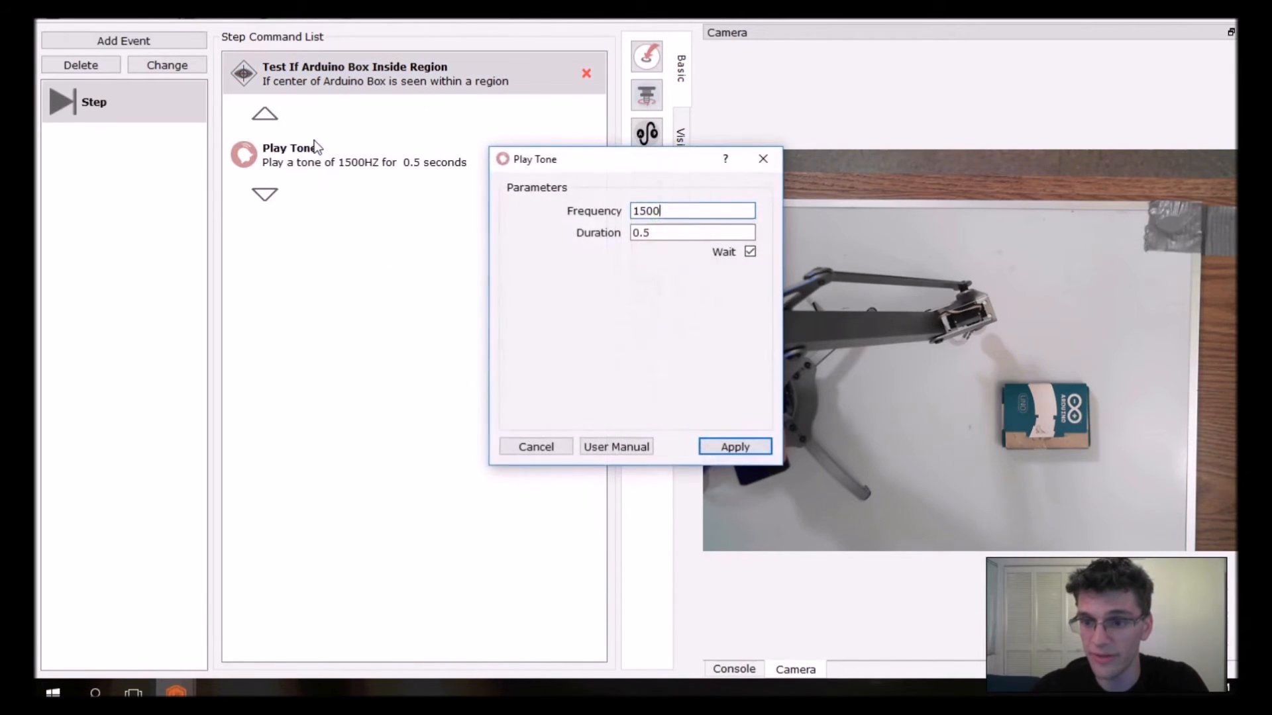
click(732, 445)
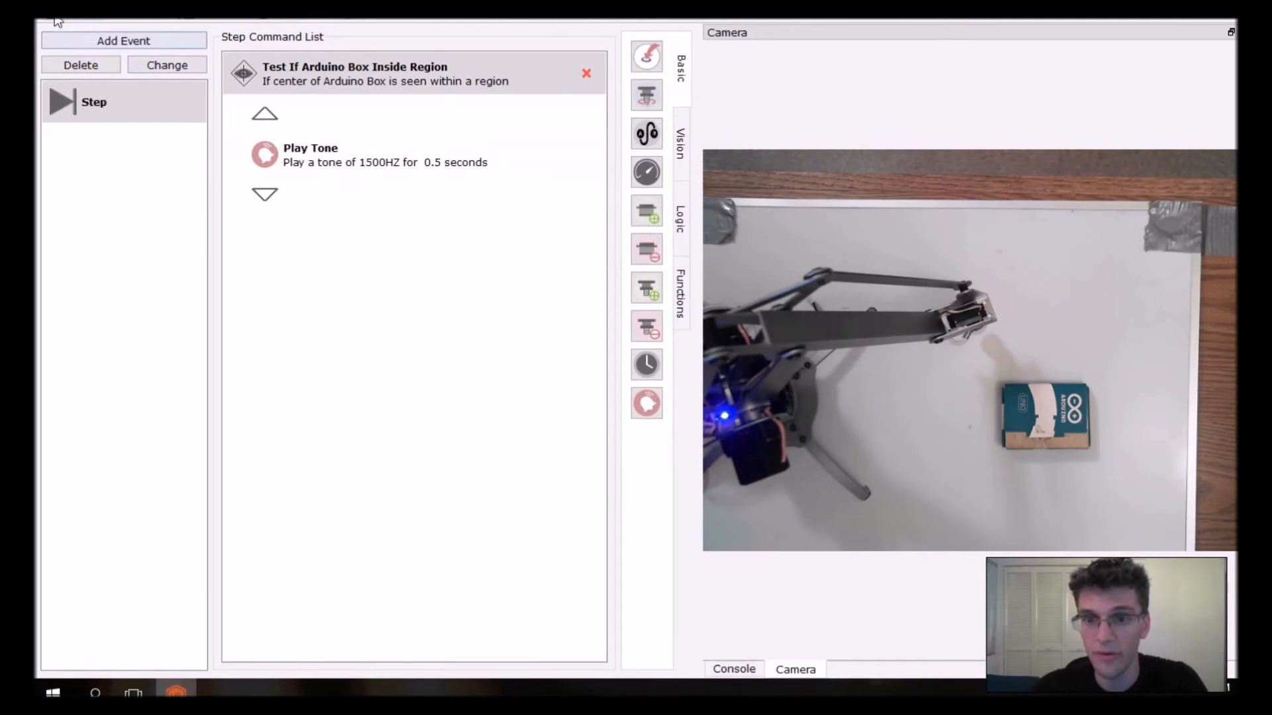
click(63, 101)
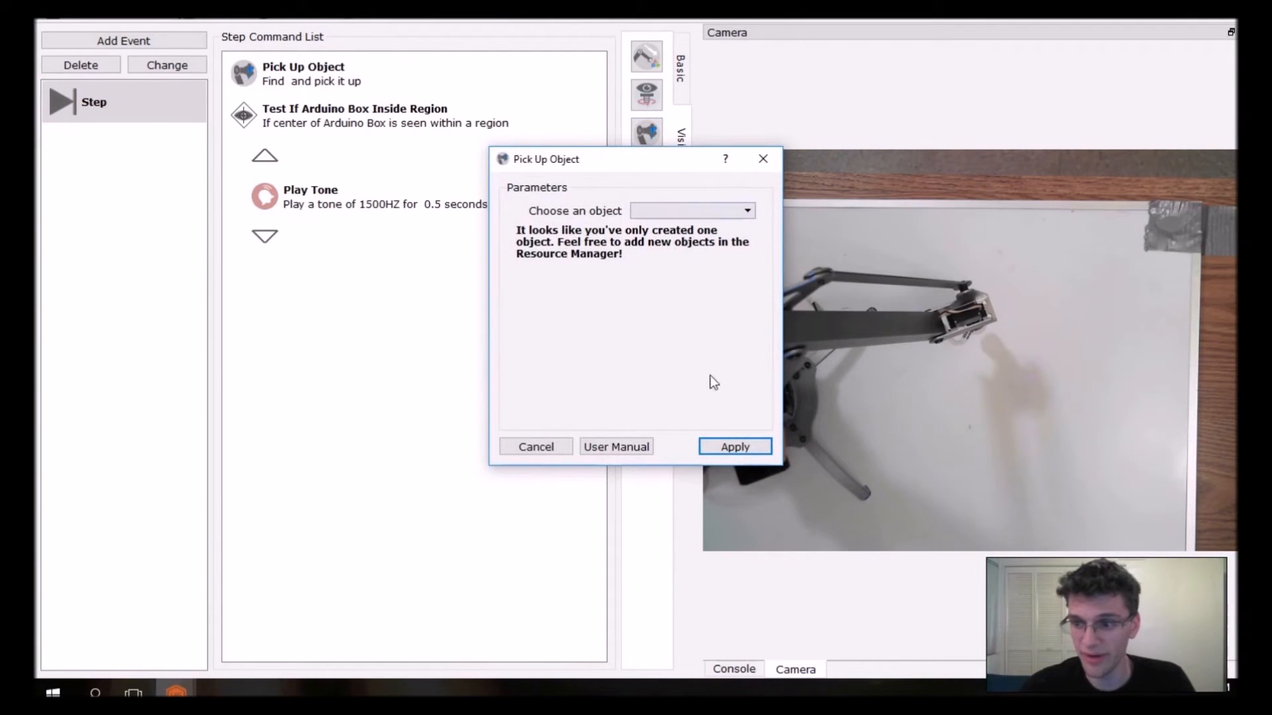
- Apply the Pick Up Object command and cancel the missing-requirements warning
click(535, 446)
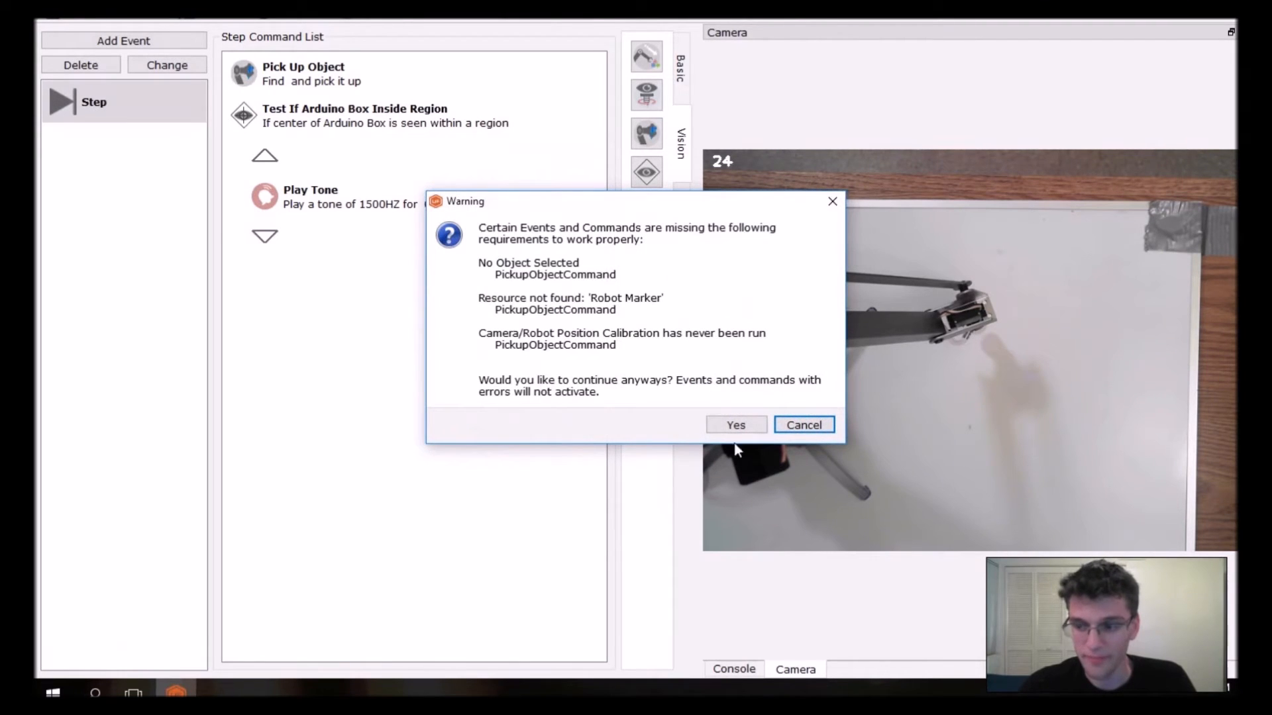
mouse_move(804, 424)
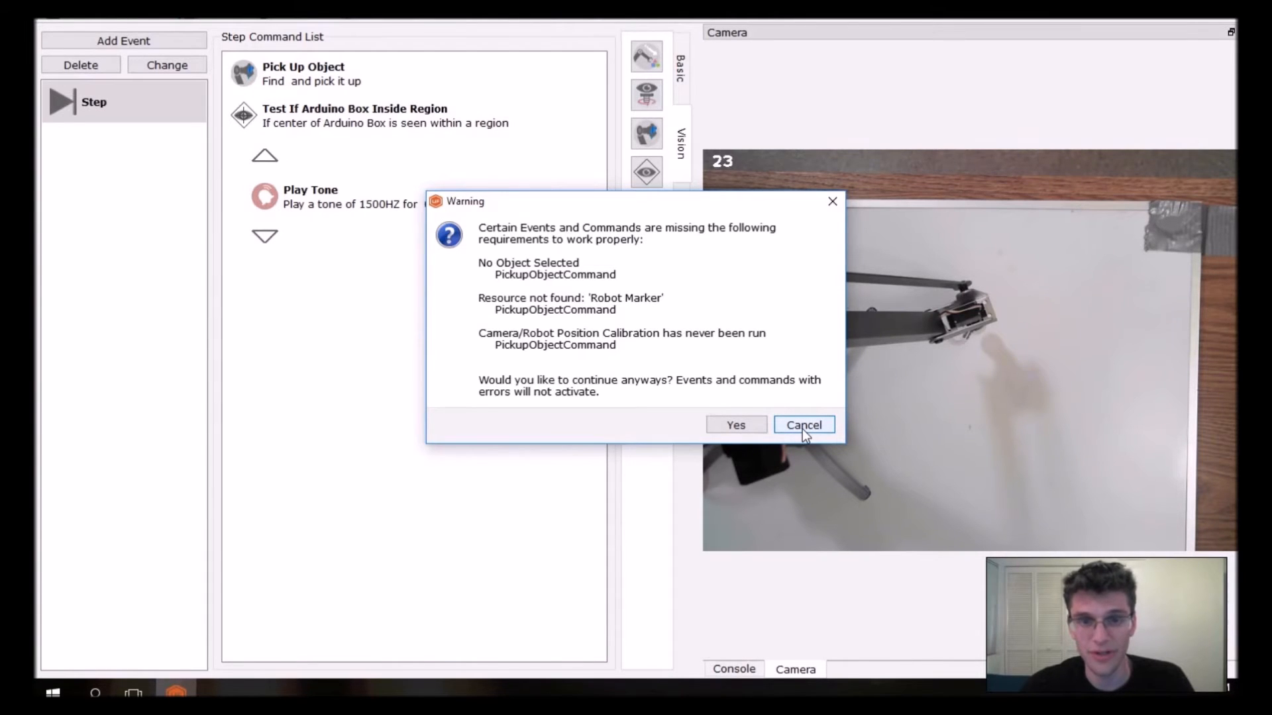
click(802, 424)
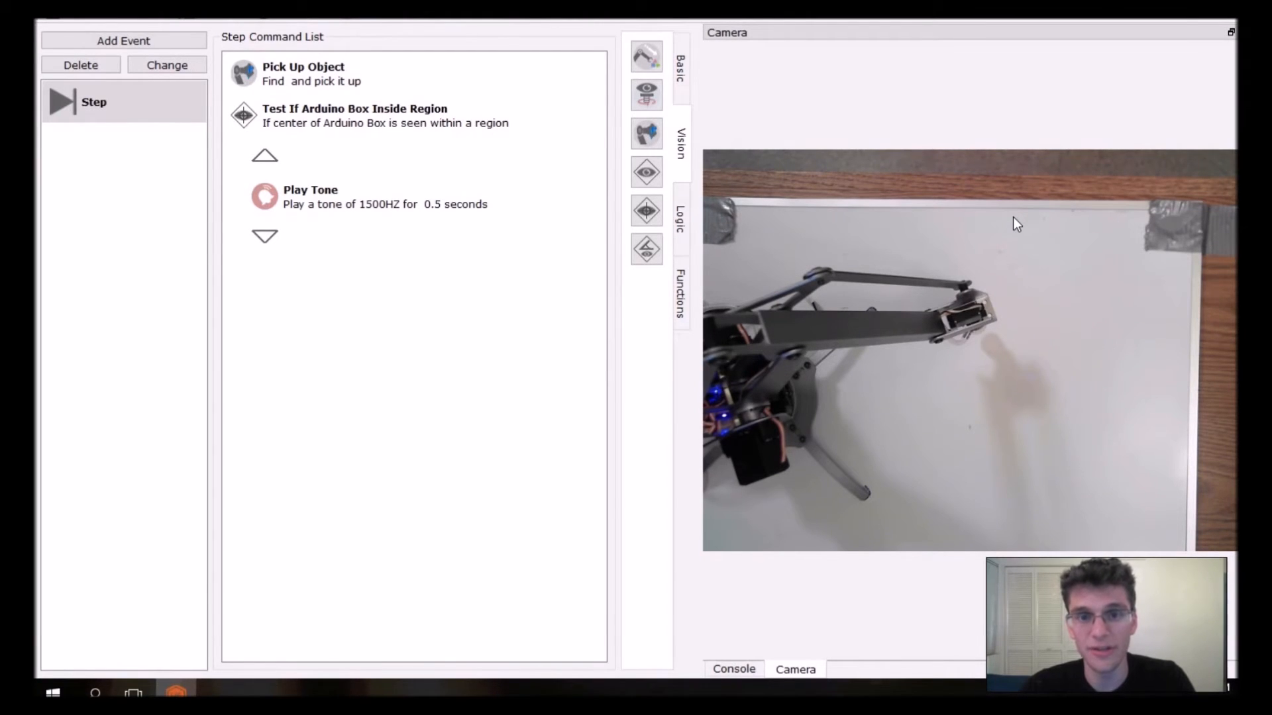
click(354, 115)
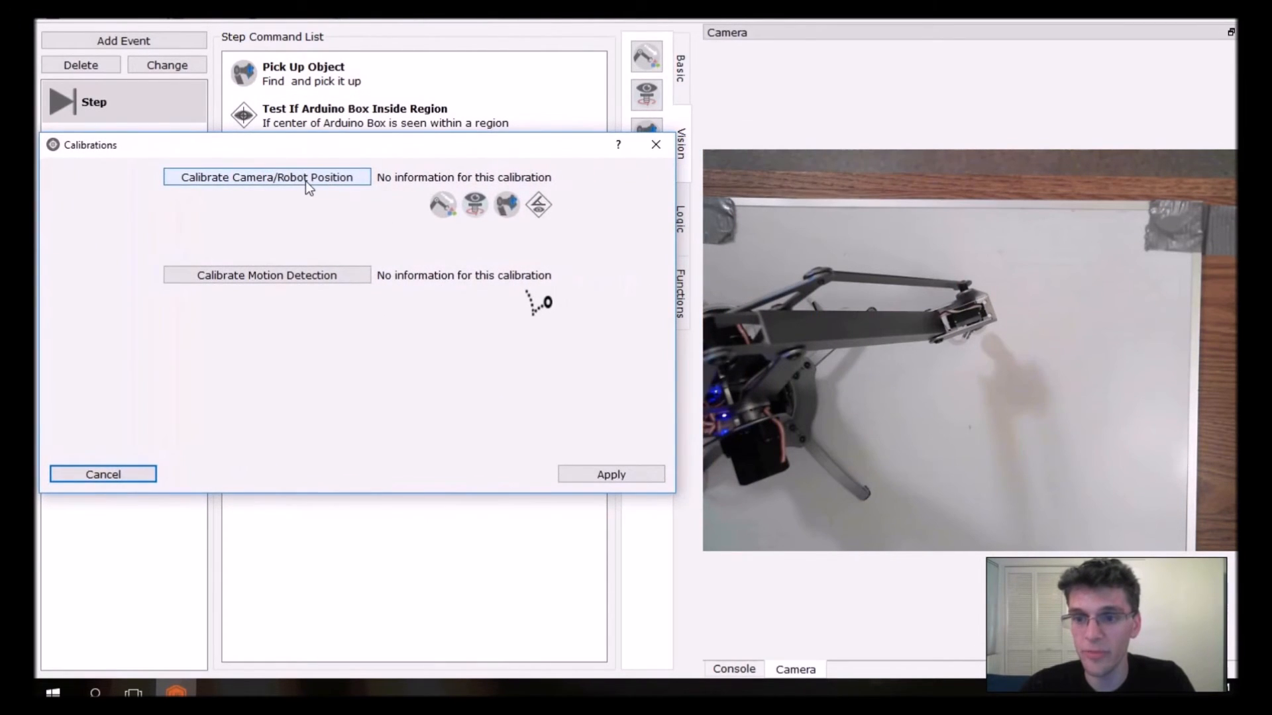
- Step the calibration wizard through camera setup, robot placement, gripper-touch check and marker instructions
click(266, 177)
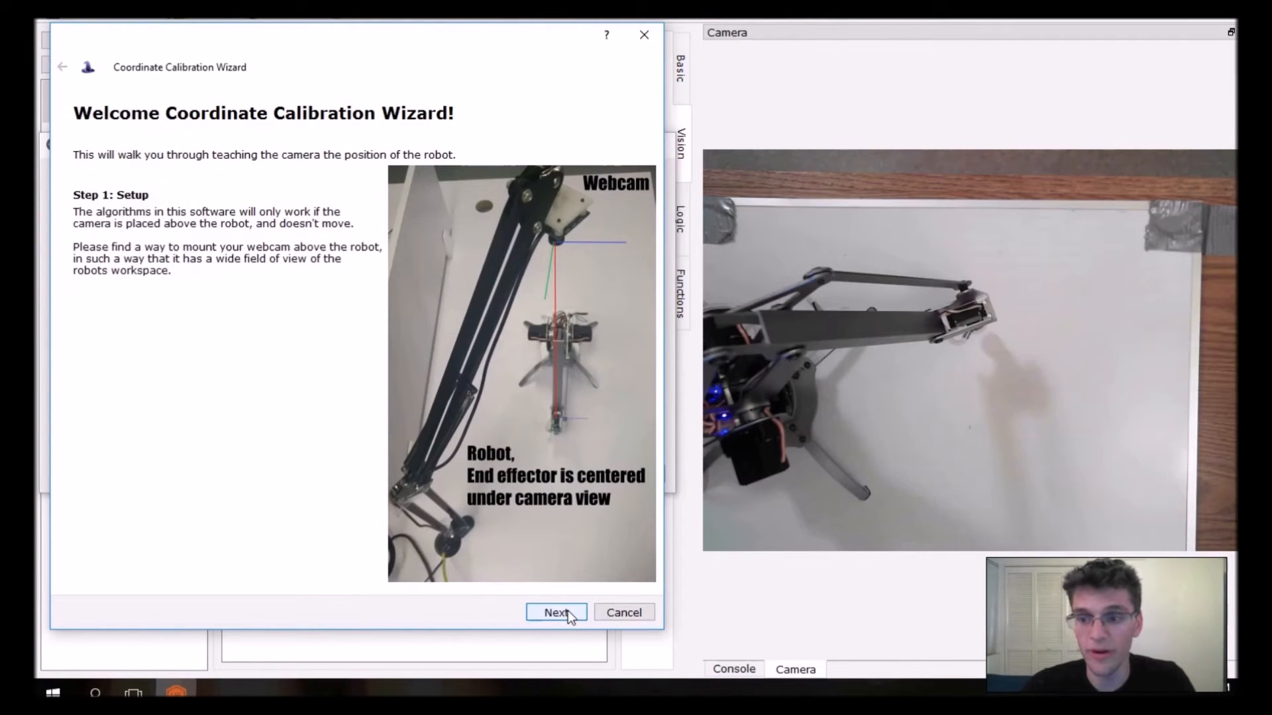
click(570, 612)
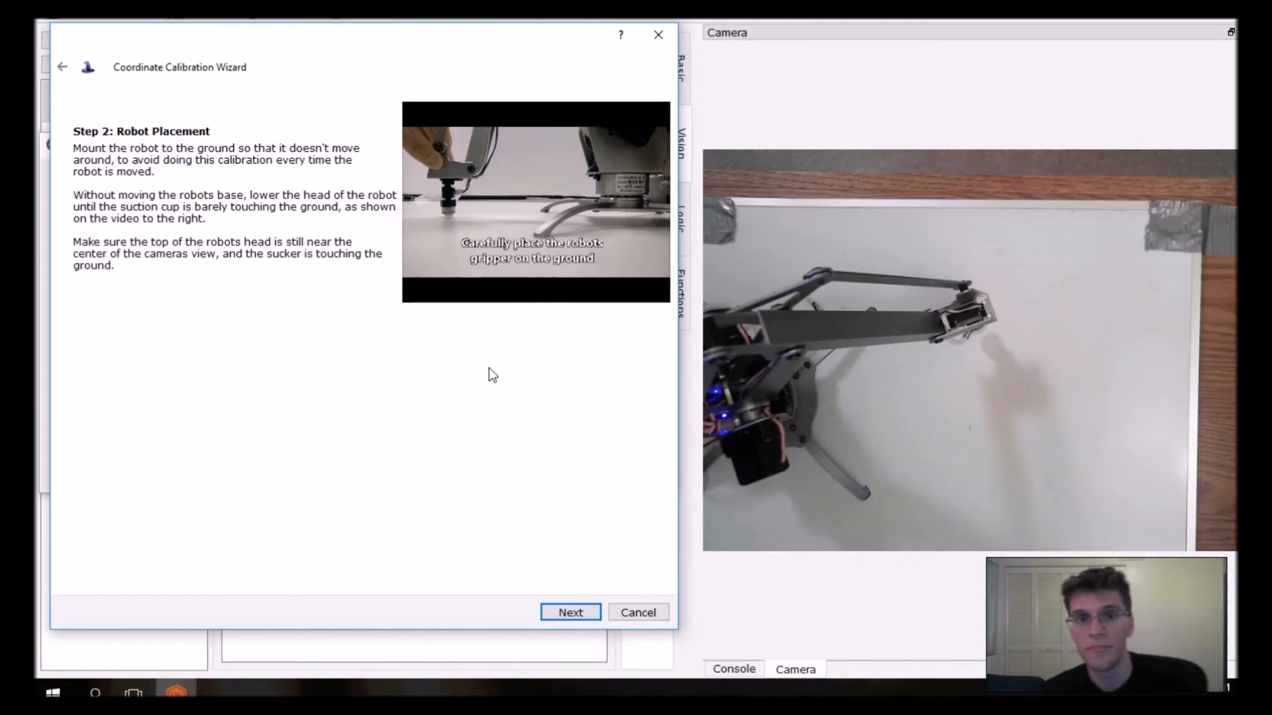
click(569, 612)
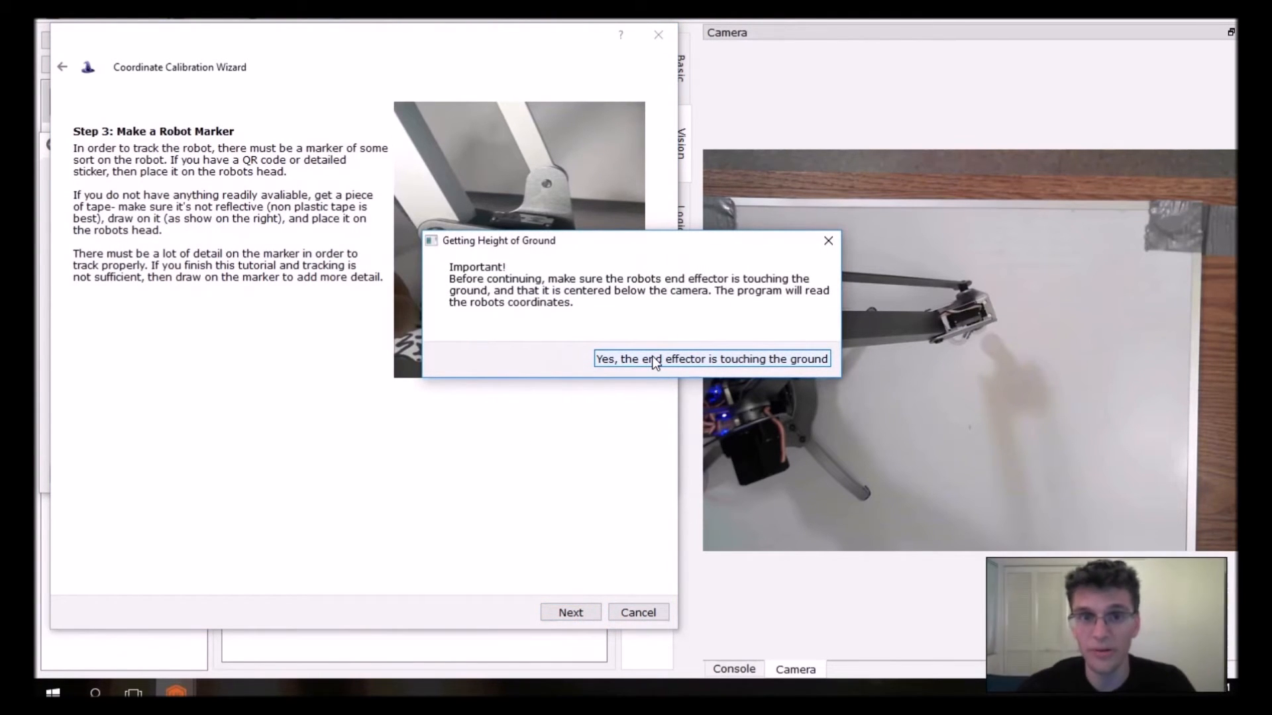
click(711, 358)
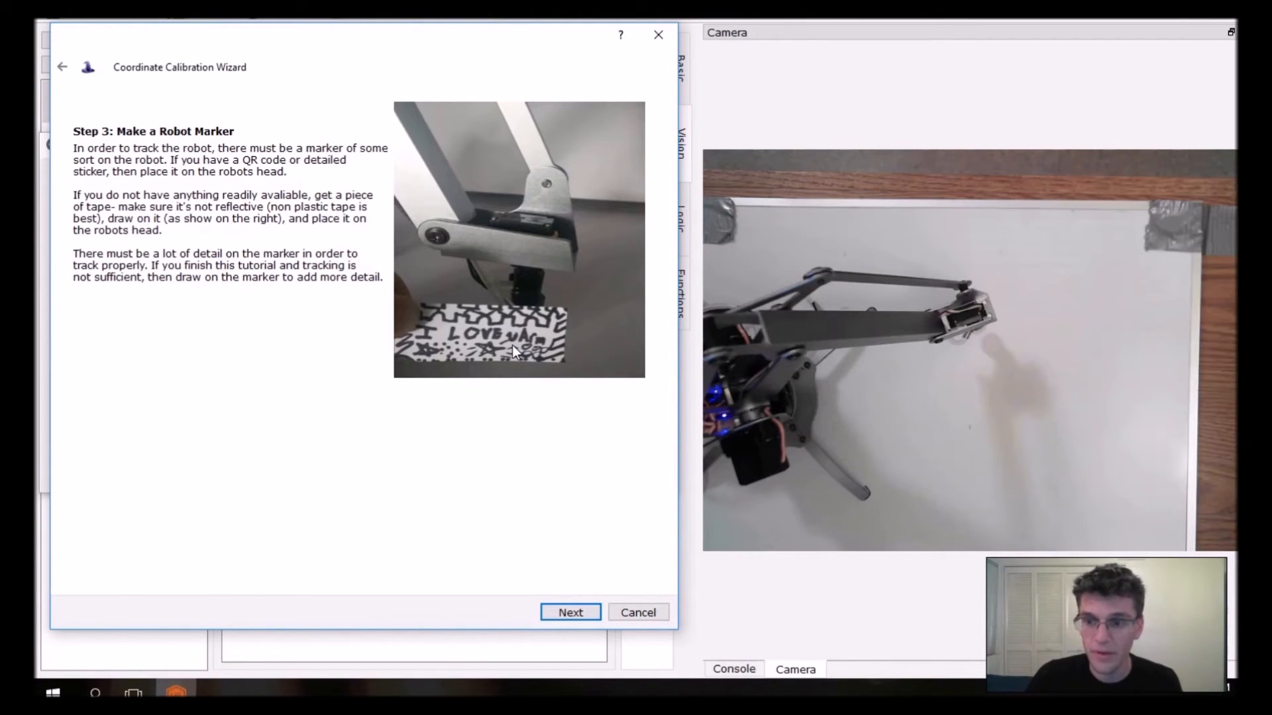
click(570, 612)
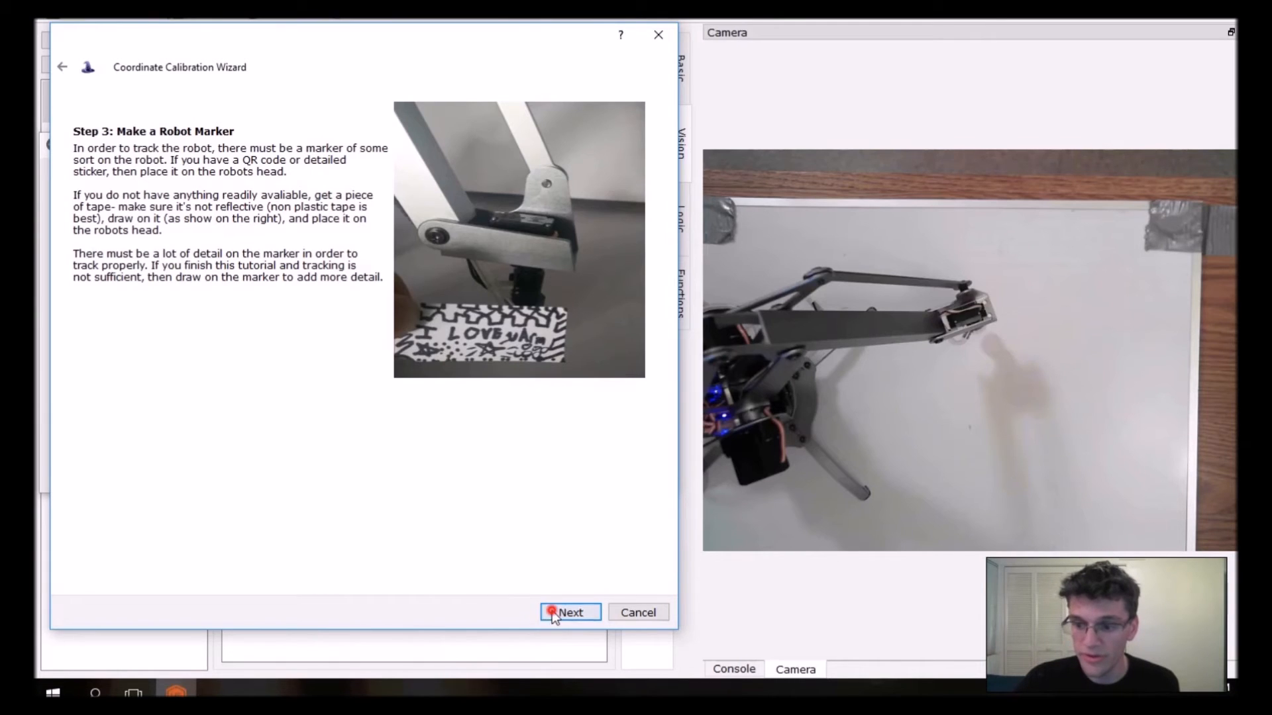
click(569, 612)
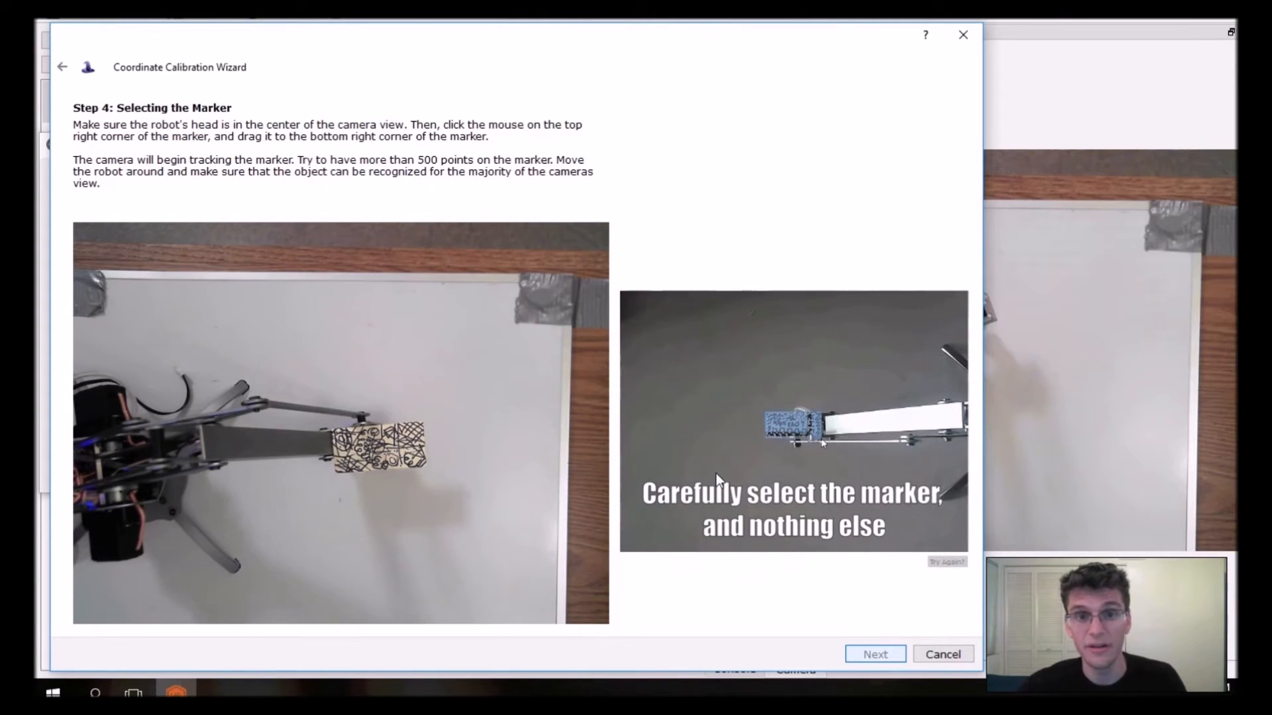
- Outline the marker on the robot's head for tracking, then start the coordinate calibration run
drag(767, 414, 824, 442)
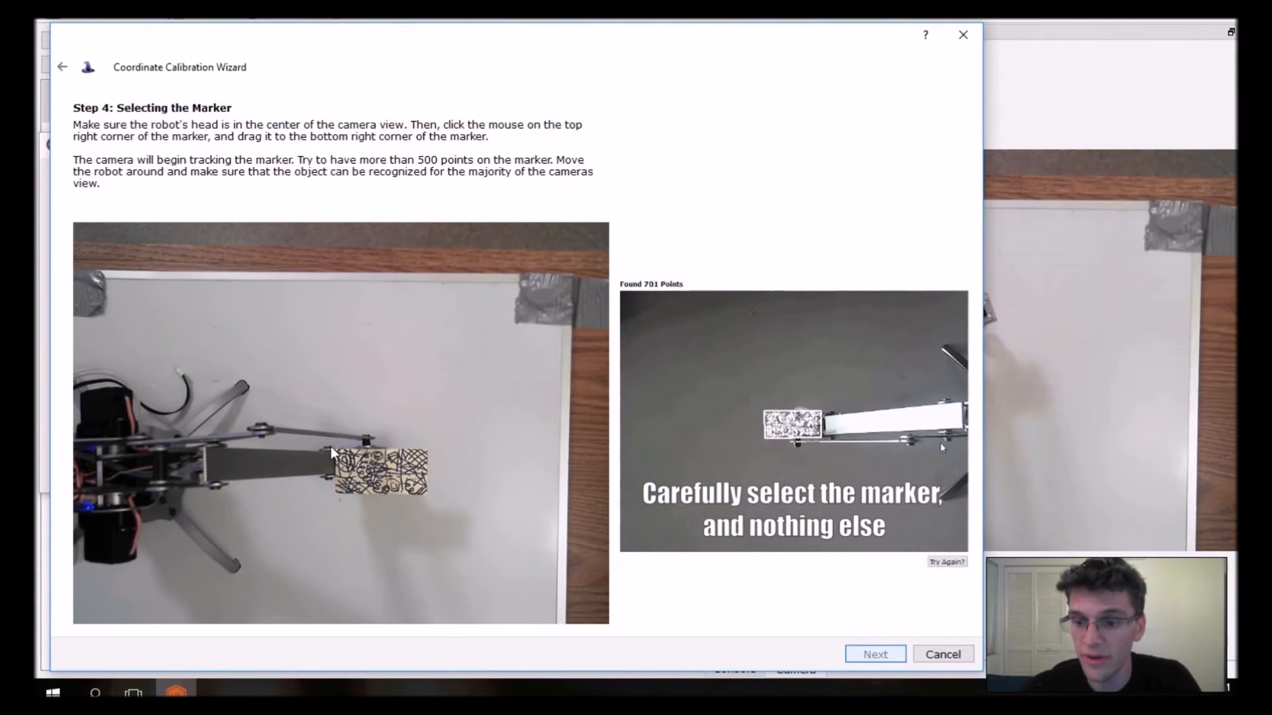
drag(331, 440, 430, 501)
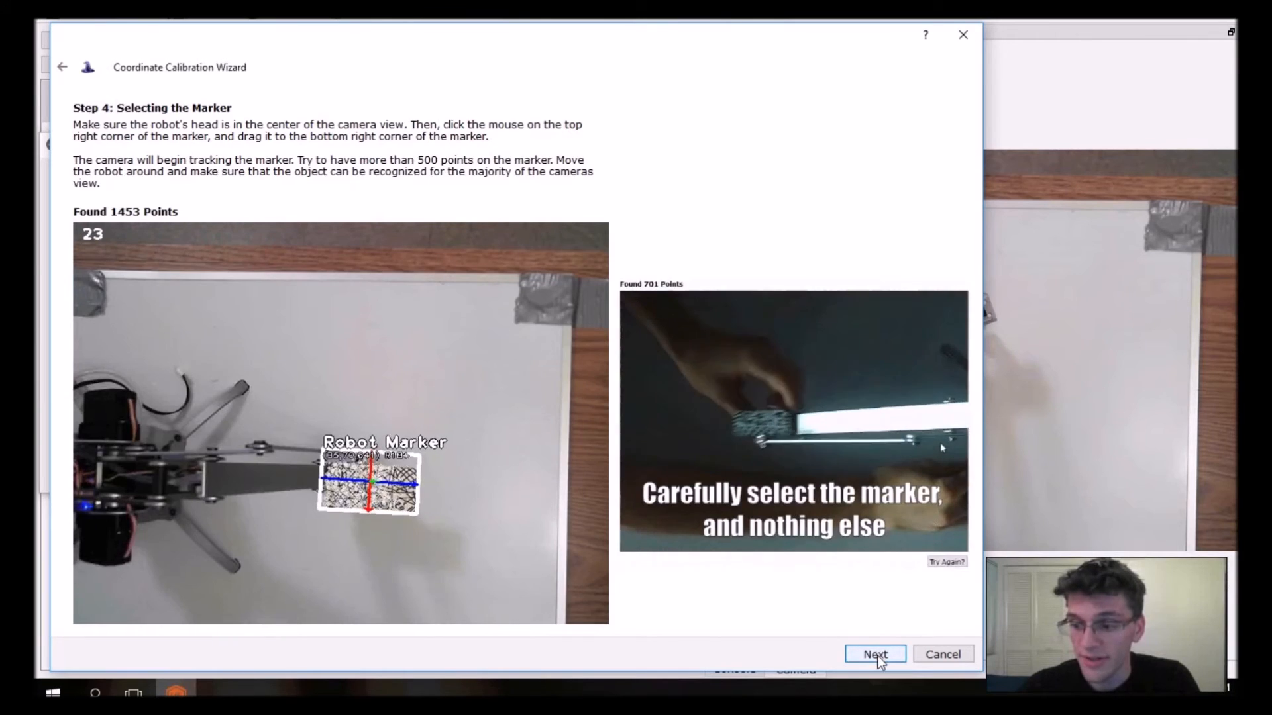
click(874, 655)
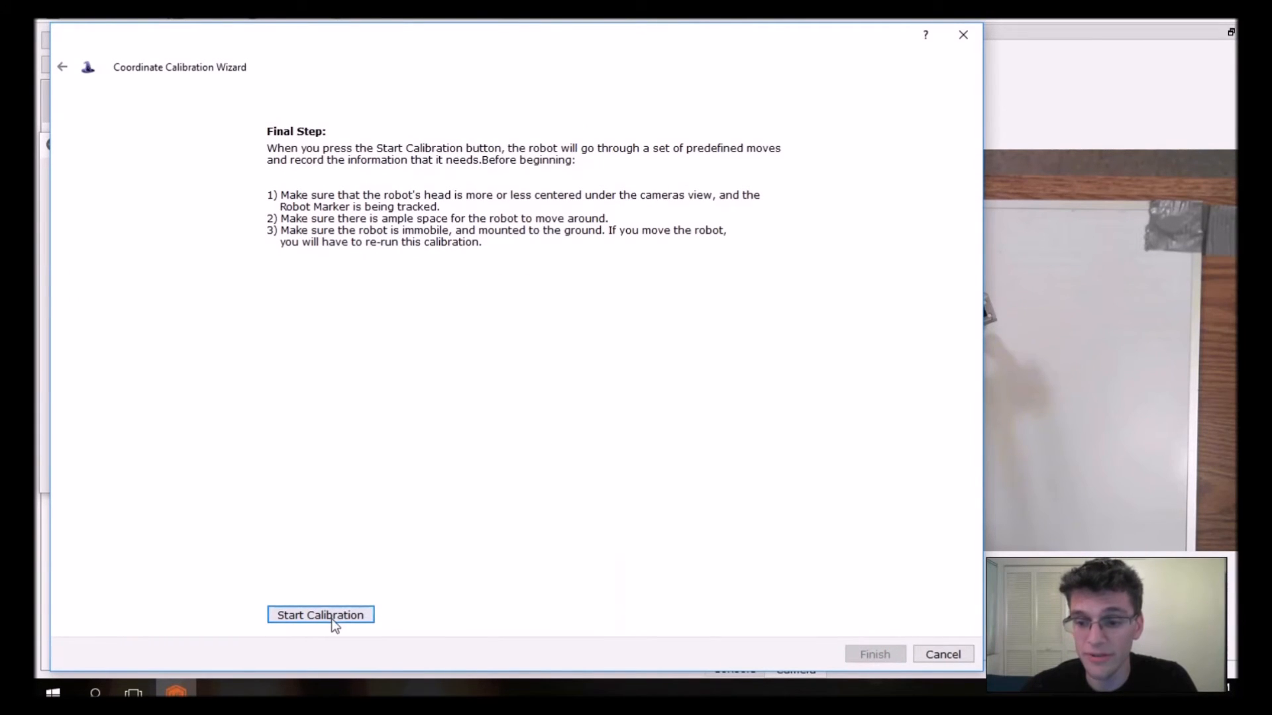
click(321, 614)
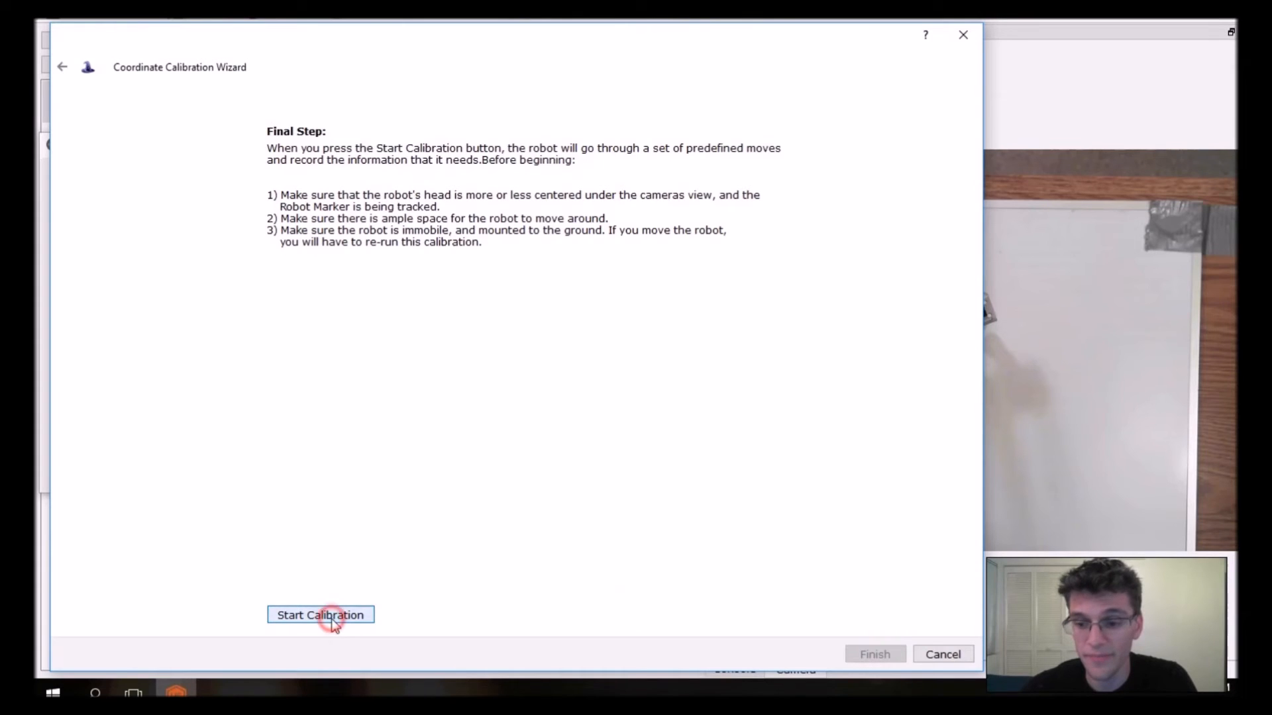
click(319, 614)
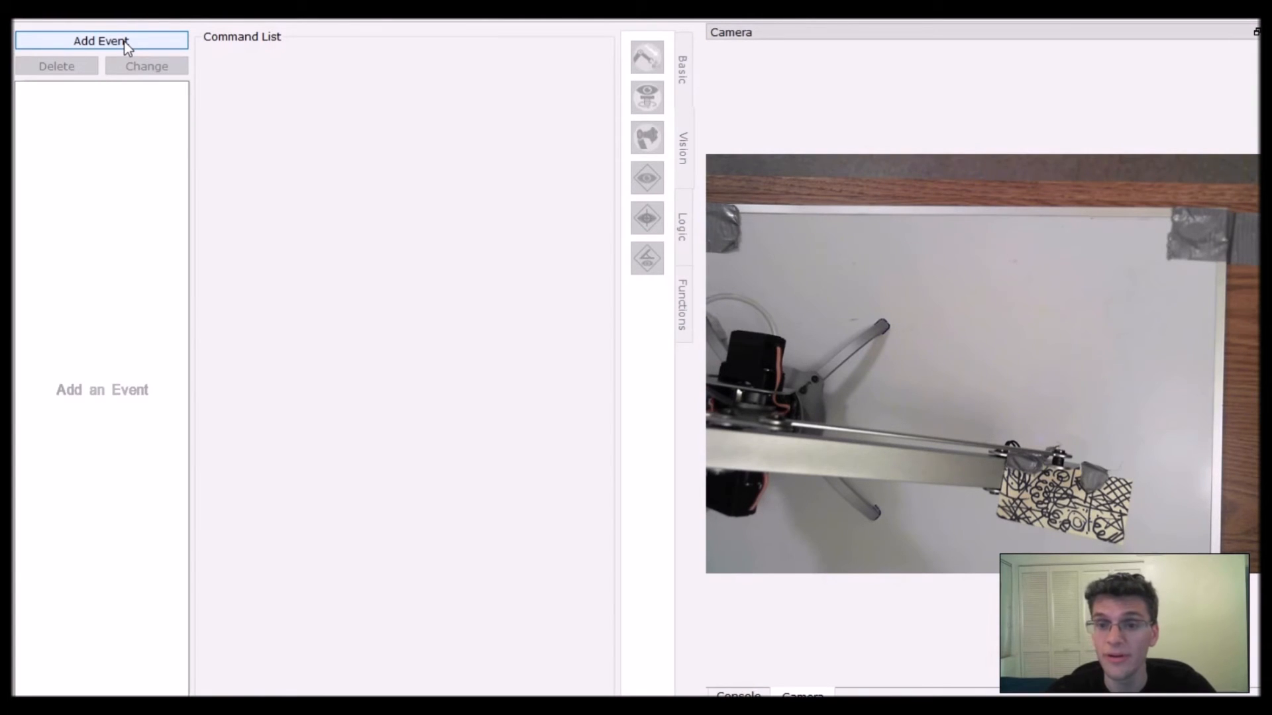
- Add a new event triggered by Keyboard > Letters > A
click(101, 40)
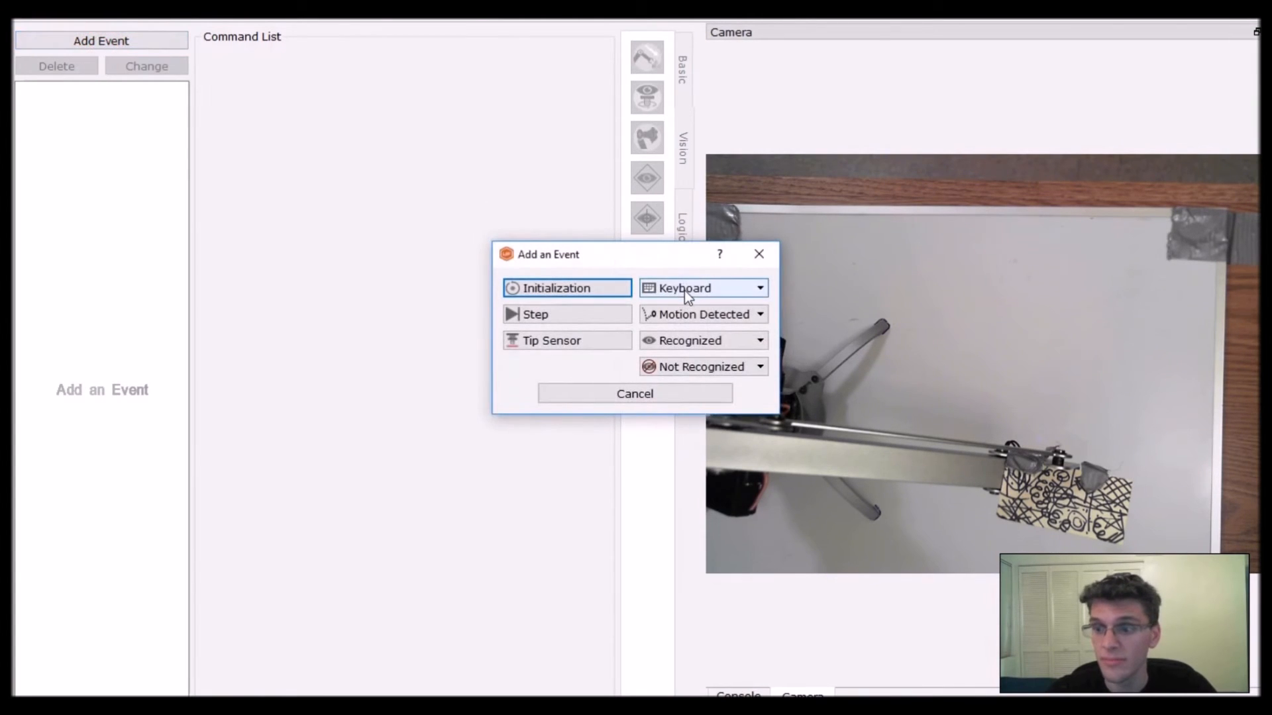
click(683, 288)
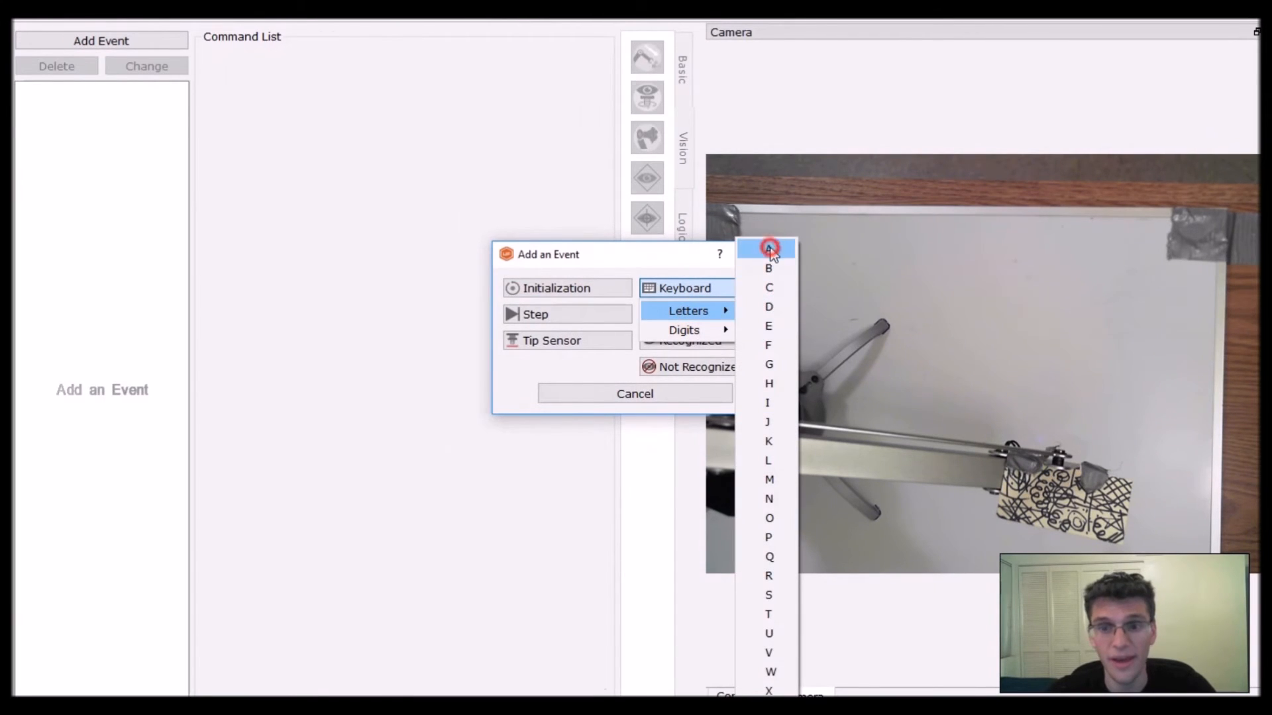
click(767, 249)
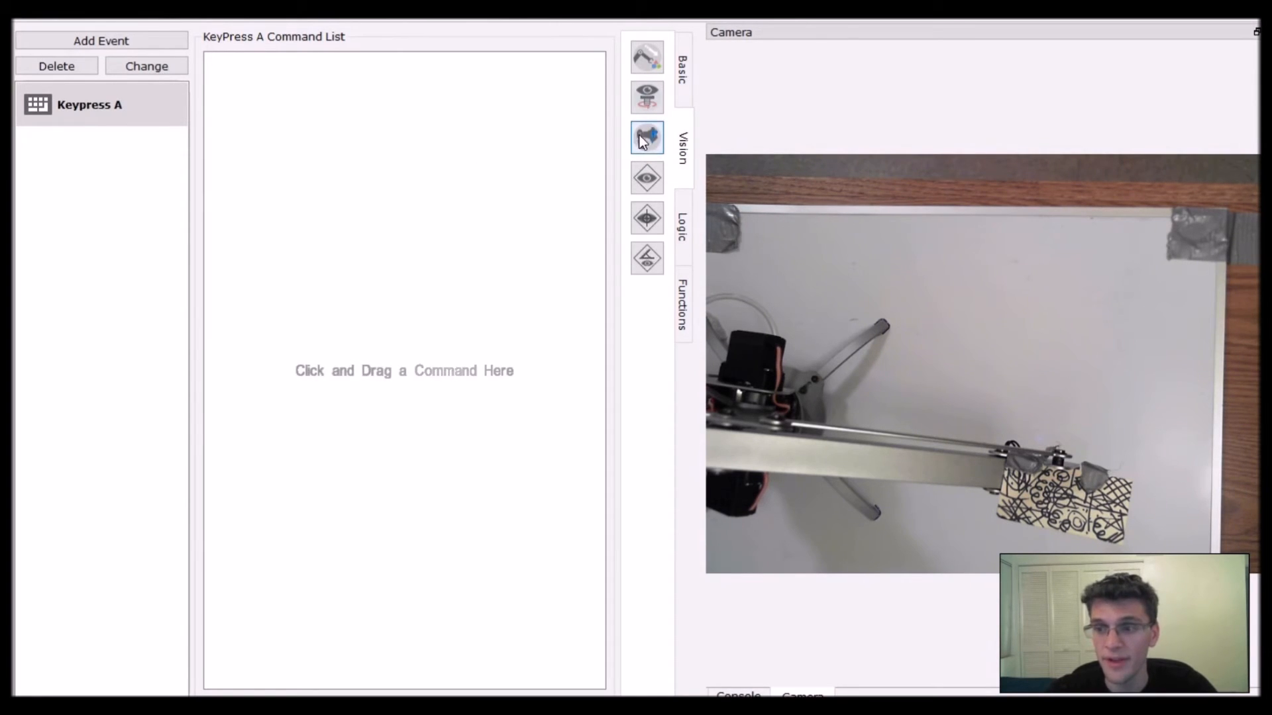
- Add a Pick Up Object command targeting the Arduino Box to Keypress A
drag(647, 137, 546, 155)
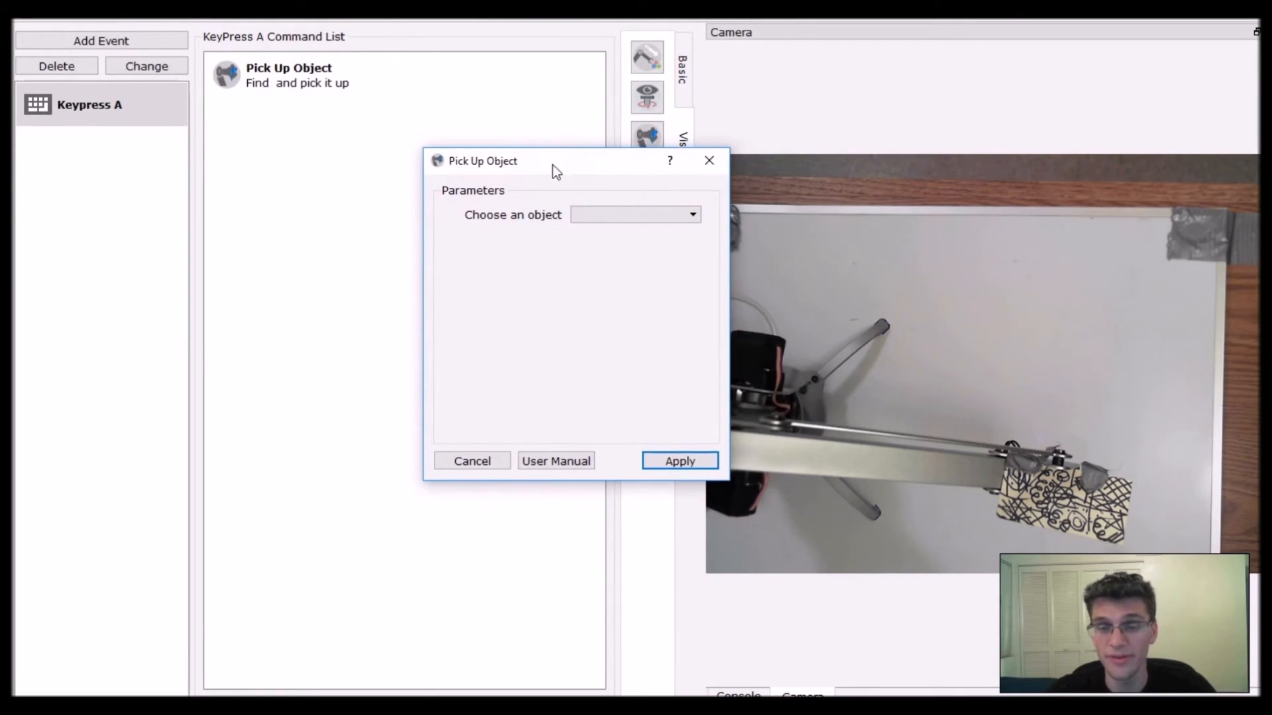
click(635, 214)
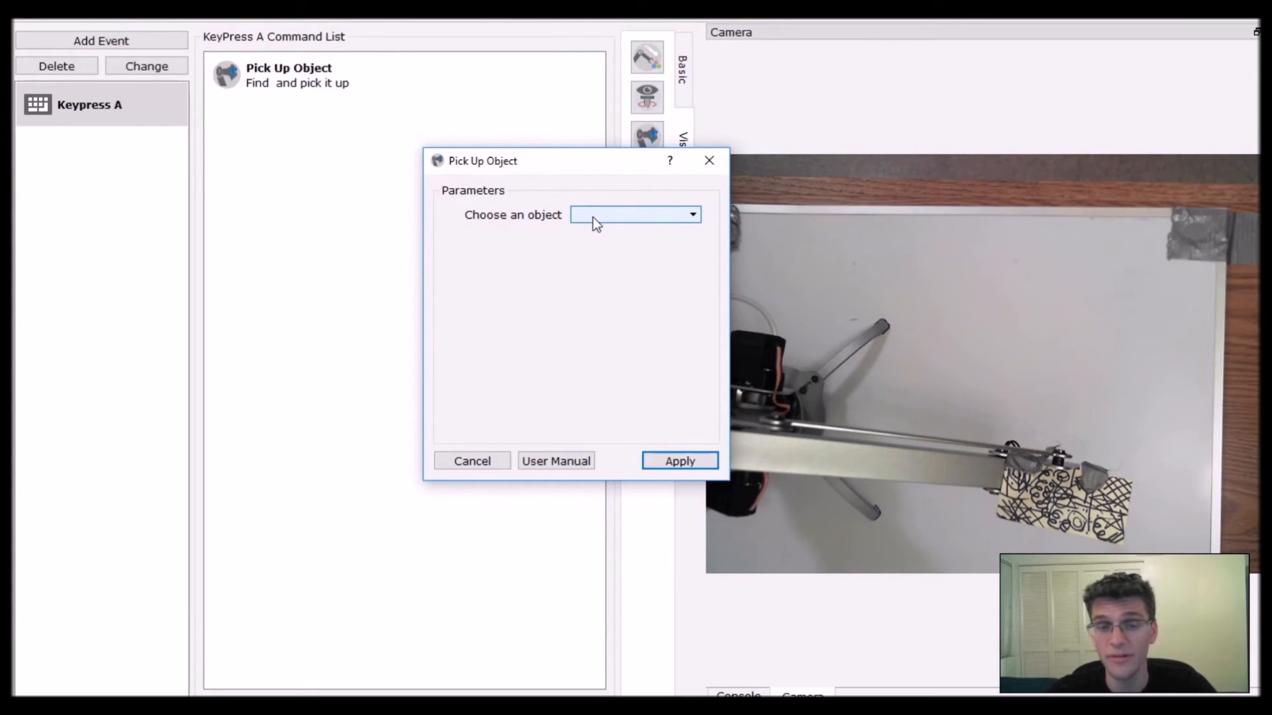
click(635, 214)
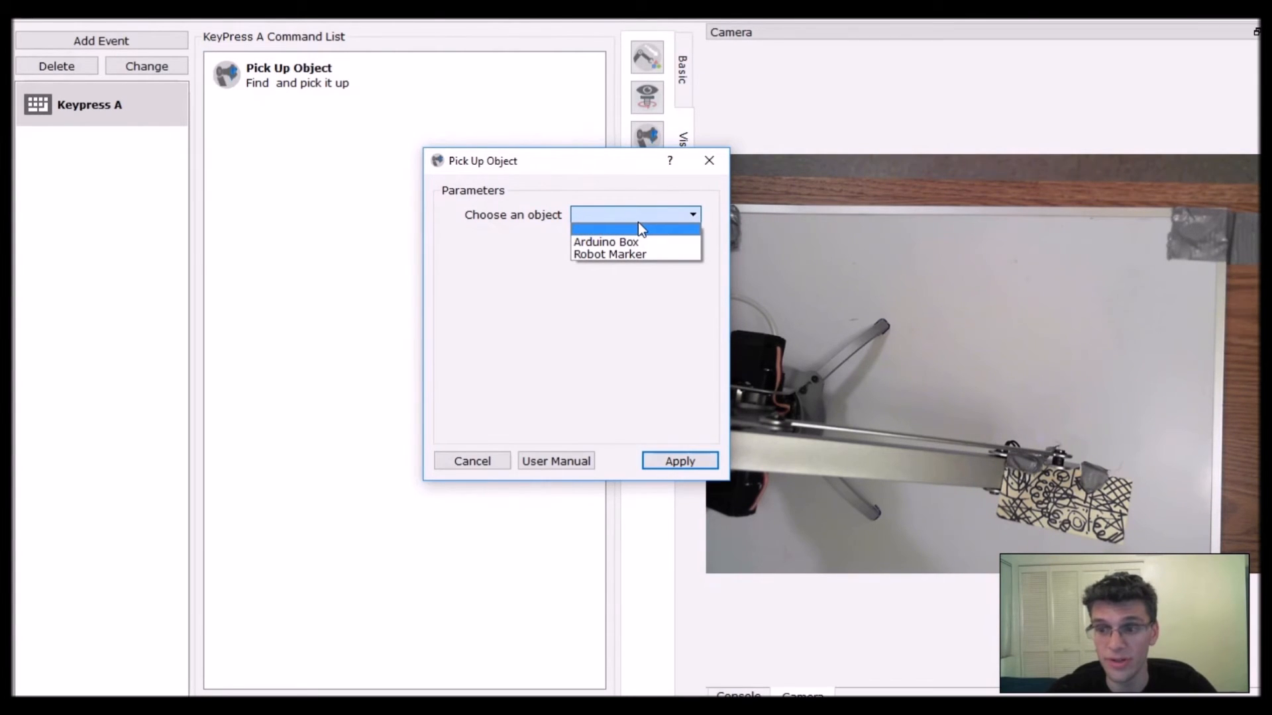
mouse_move(605, 242)
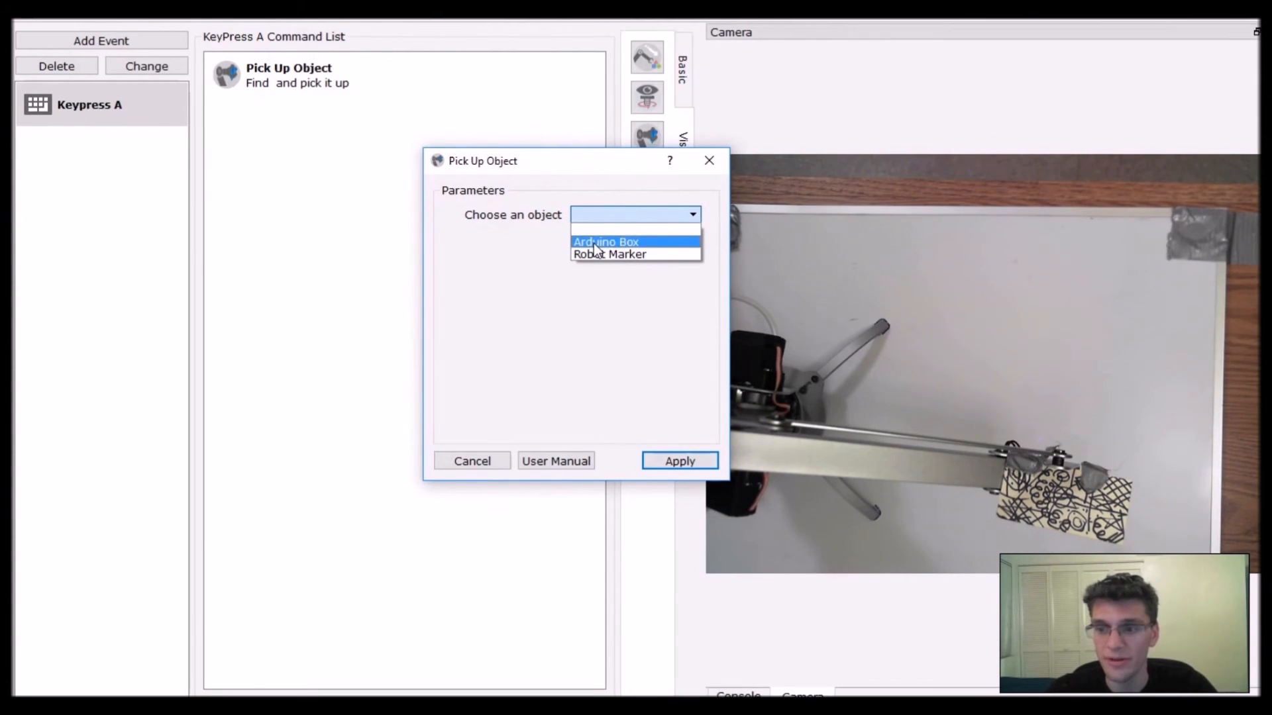
click(605, 242)
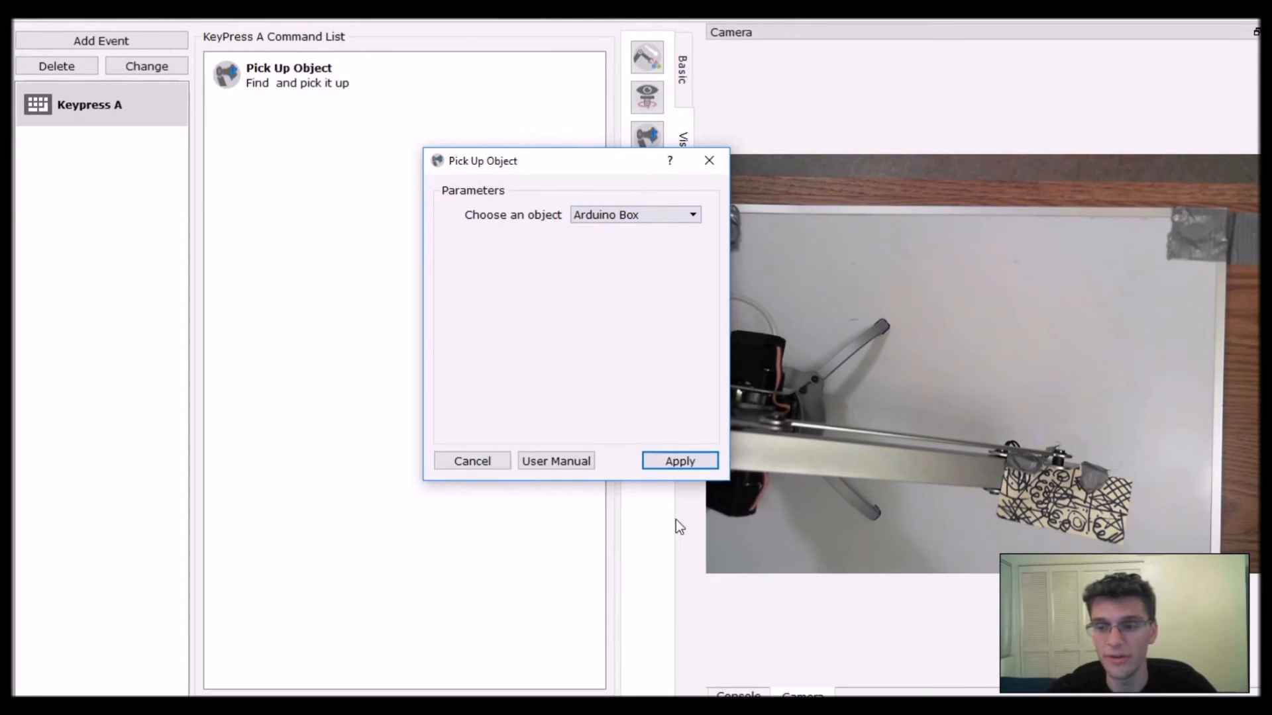
click(679, 461)
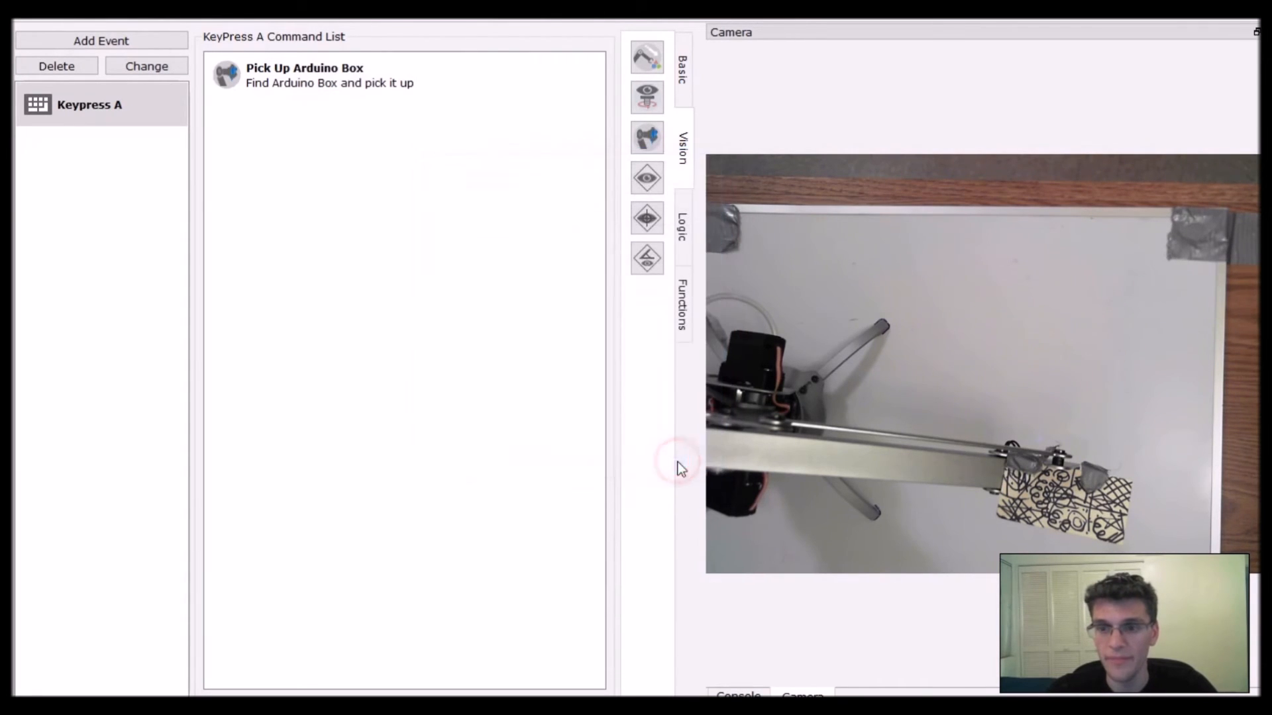
mouse_move(40, 21)
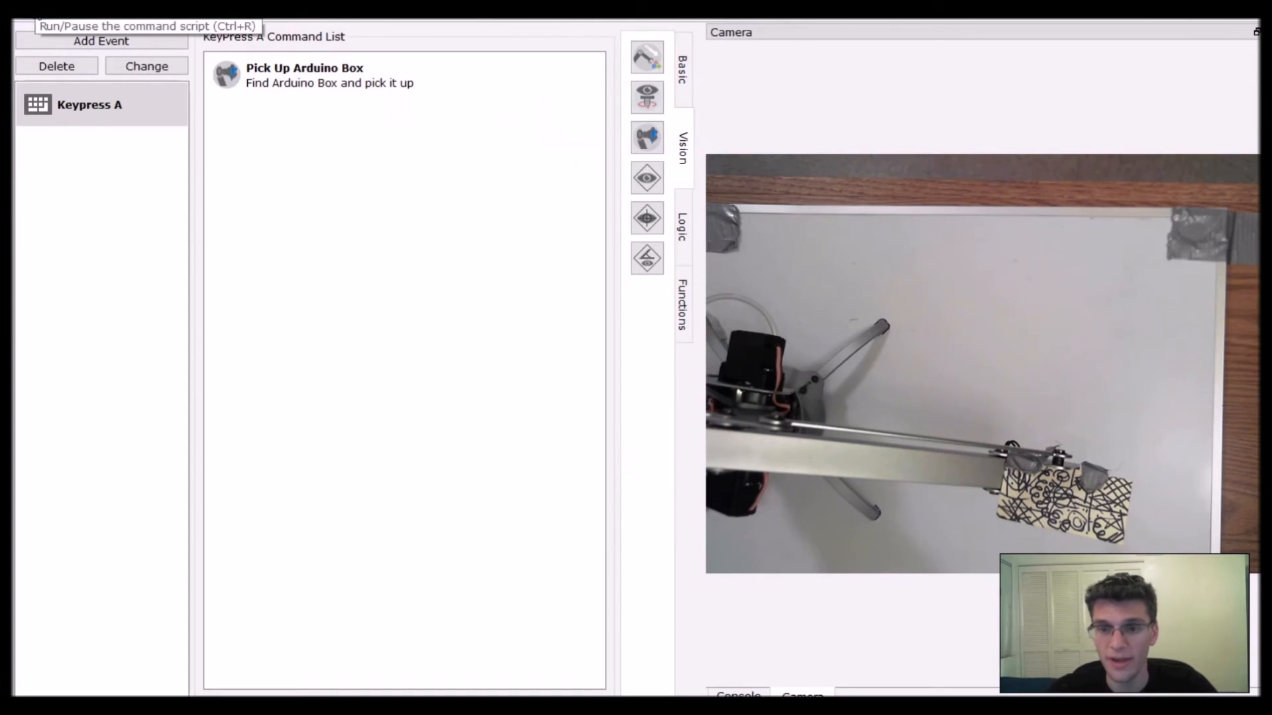
mouse_move(274, 75)
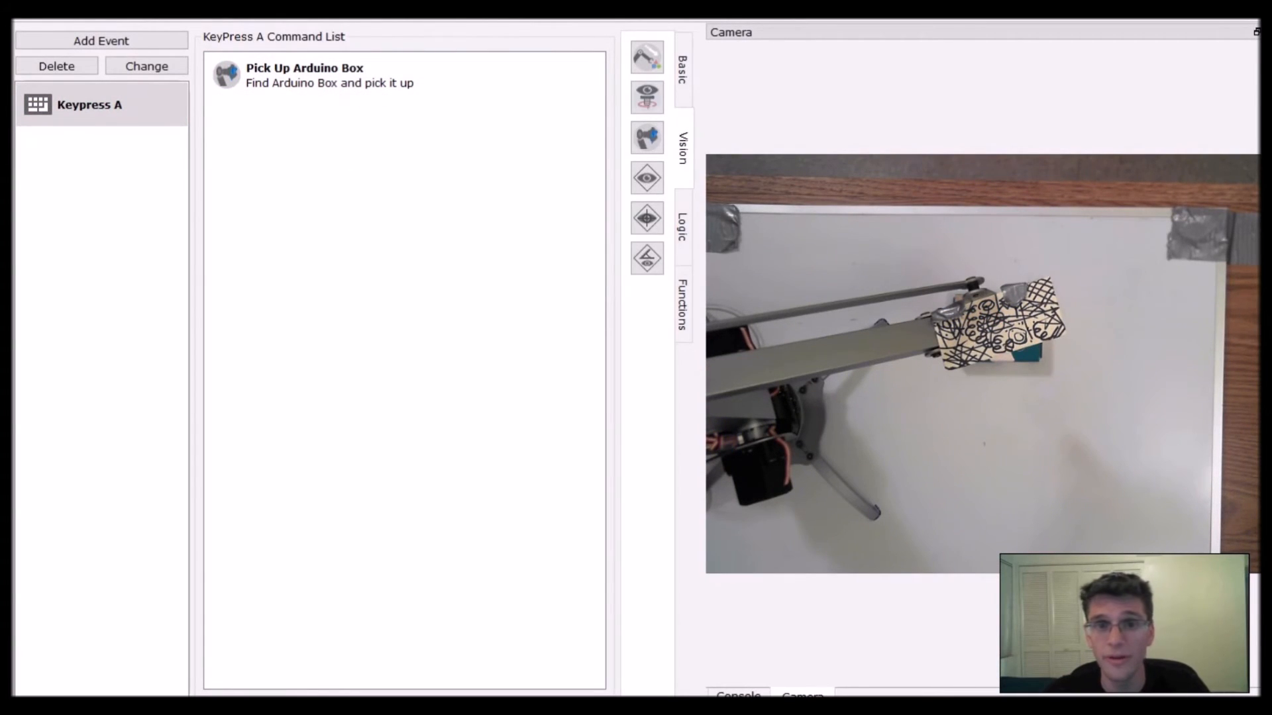
mouse_move(604, 109)
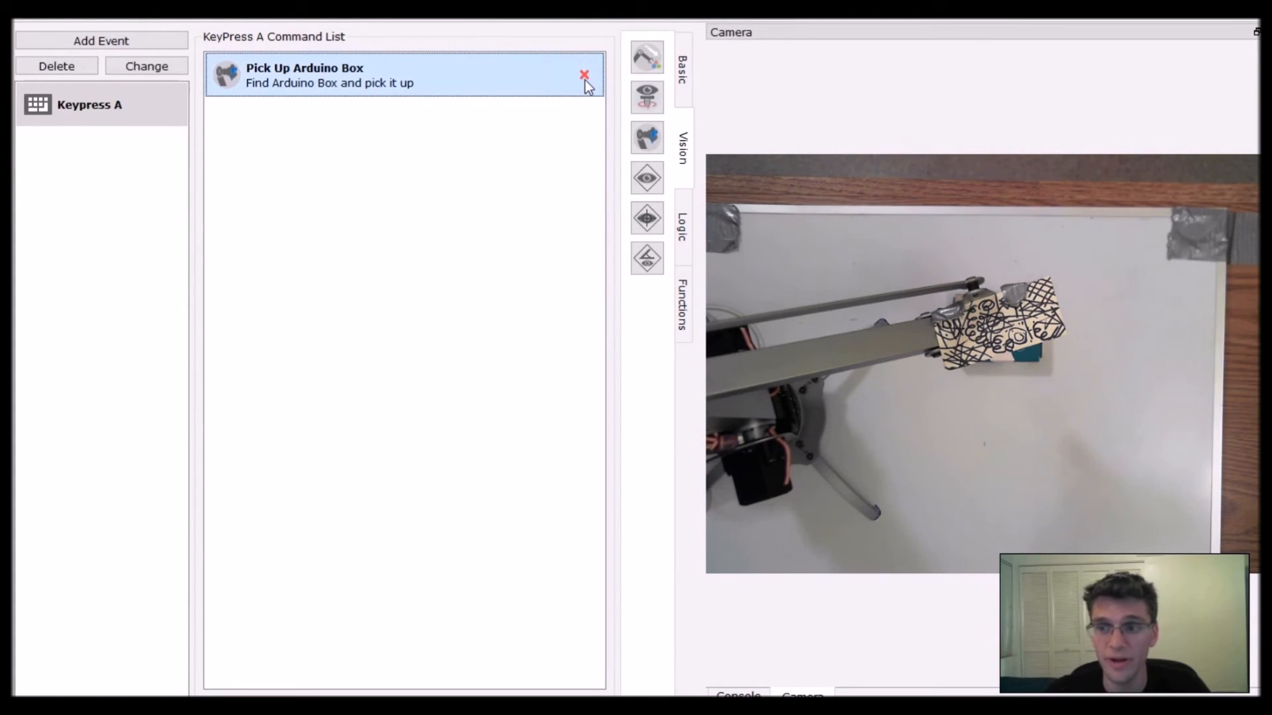
- Delete Pick Up Arduino Box and add Move Relative To Object targeting the Arduino Box
click(585, 76)
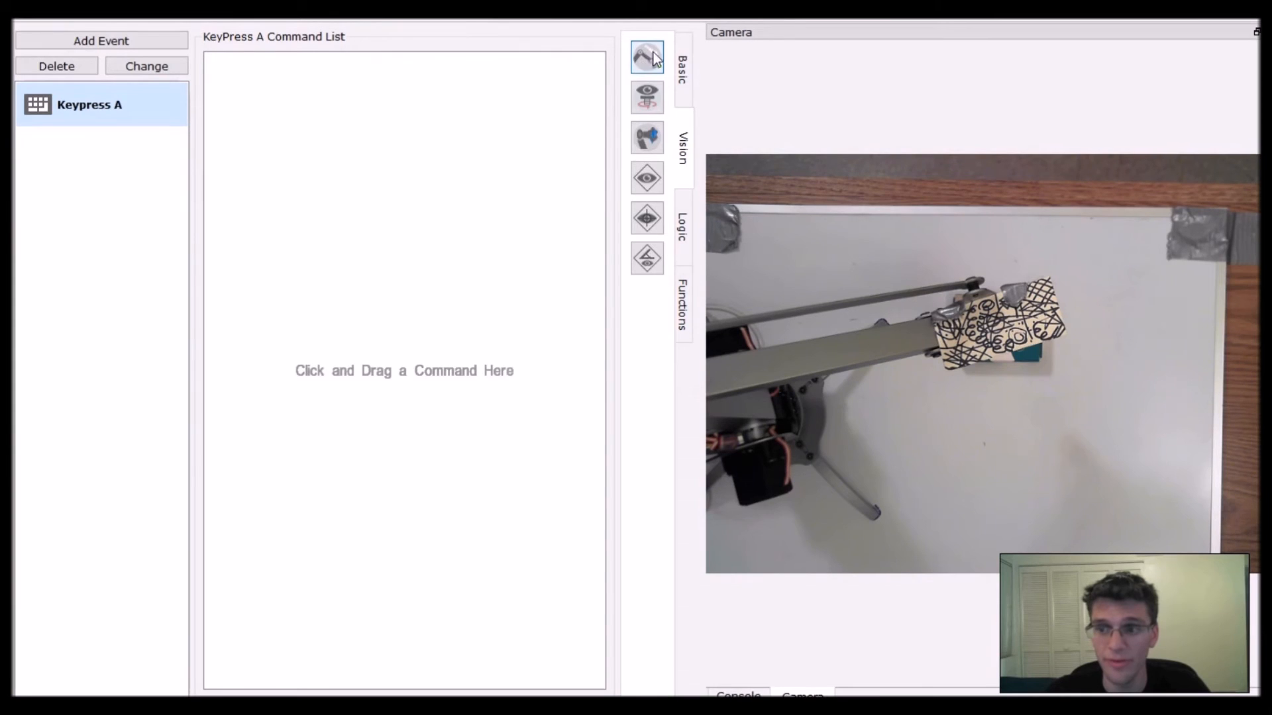
drag(646, 56, 501, 119)
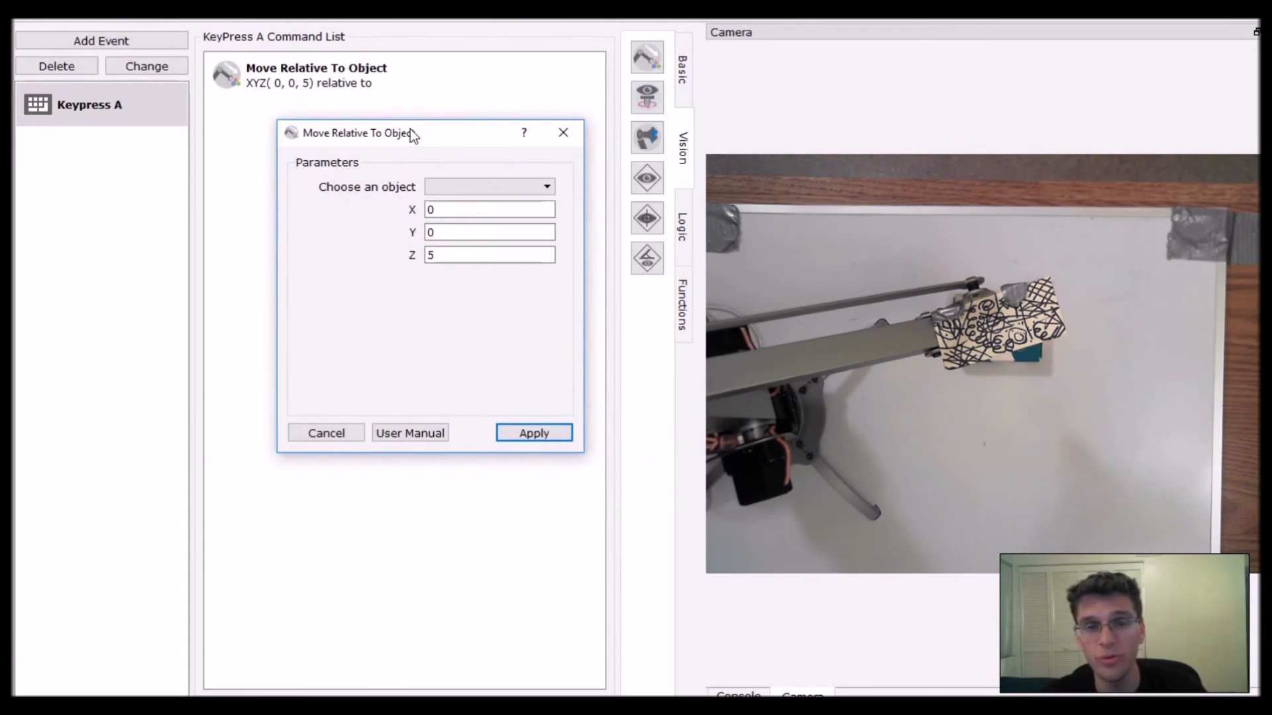
mouse_move(416, 152)
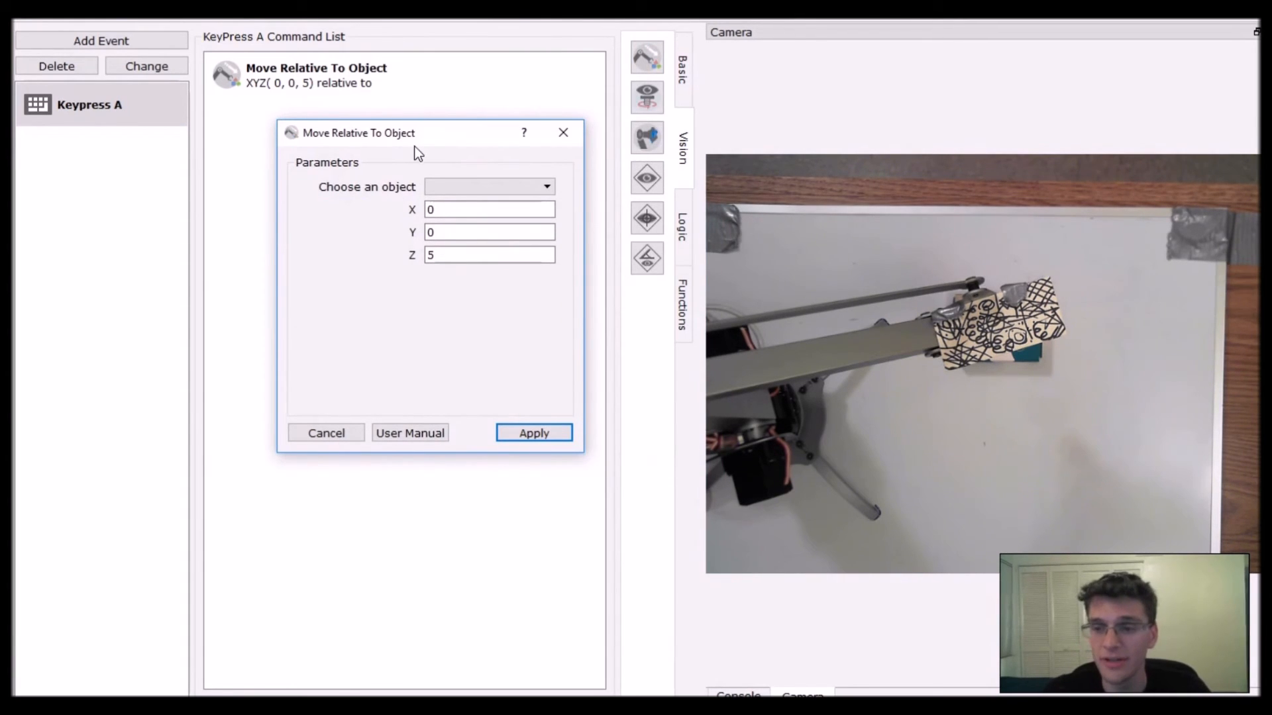
click(489, 187)
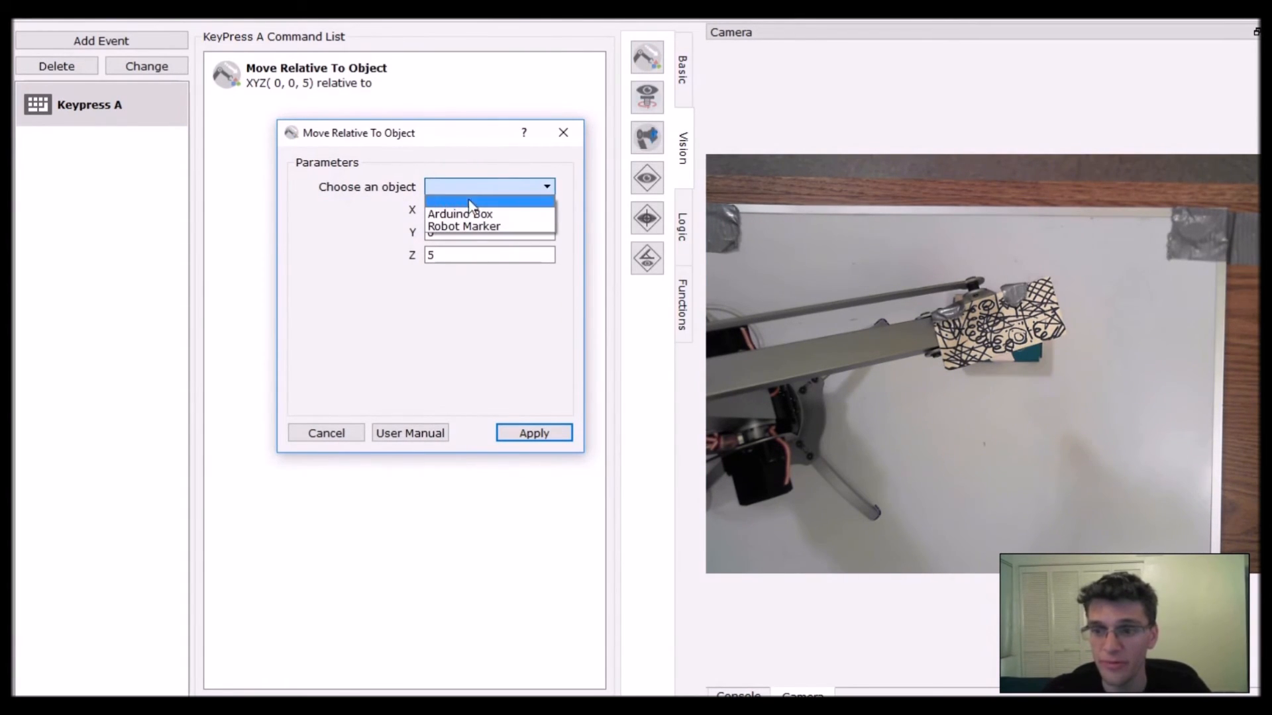
click(459, 213)
text(5)
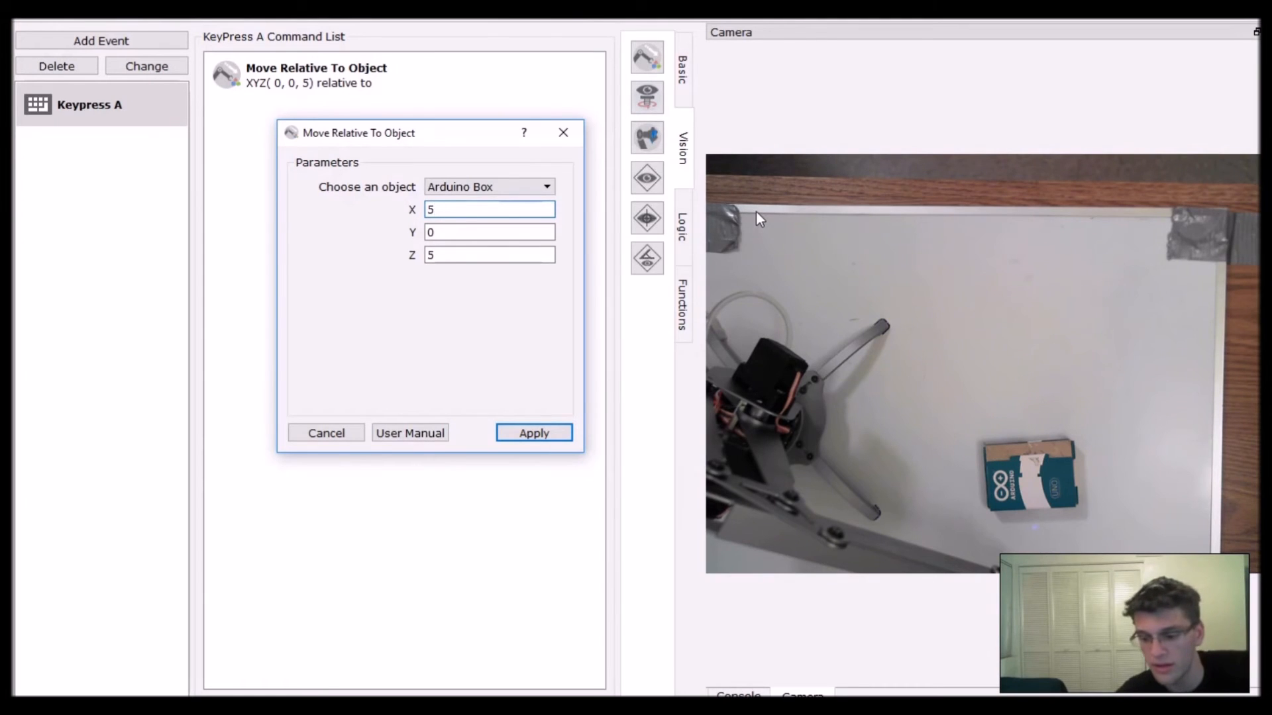
- Set the move's X and Y offsets to 0 and apply
click(489, 233)
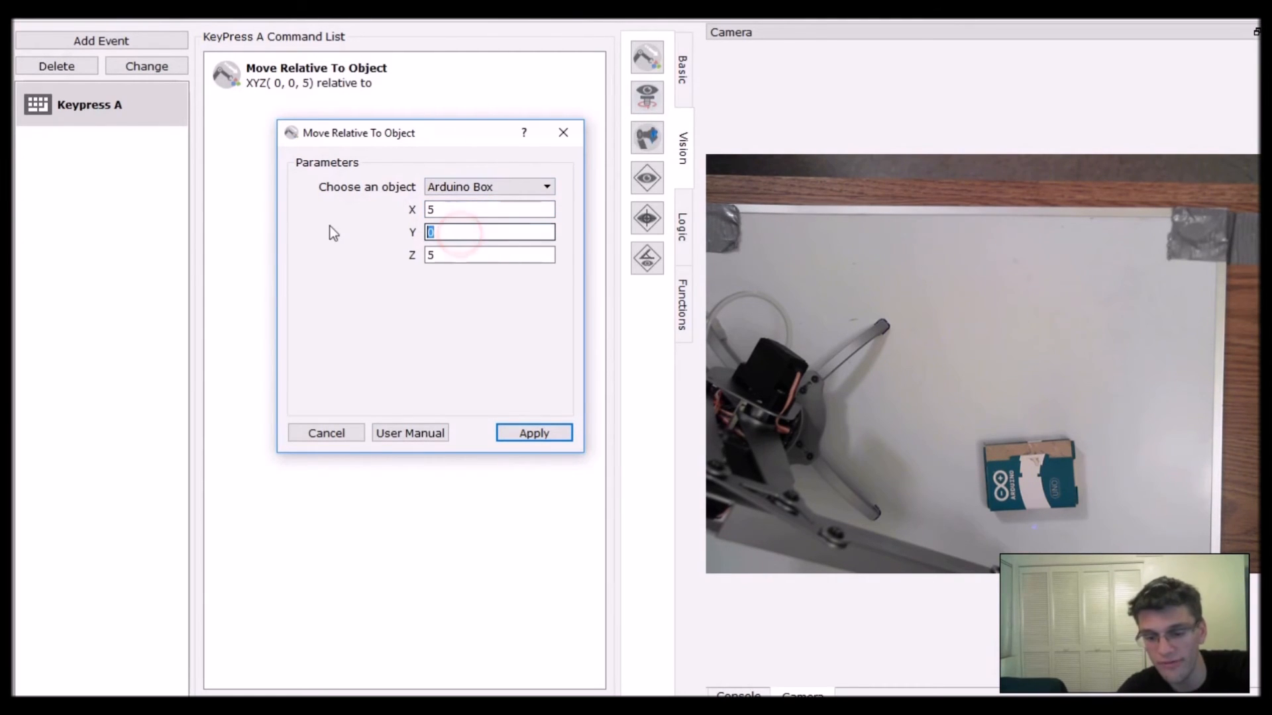
text(5)
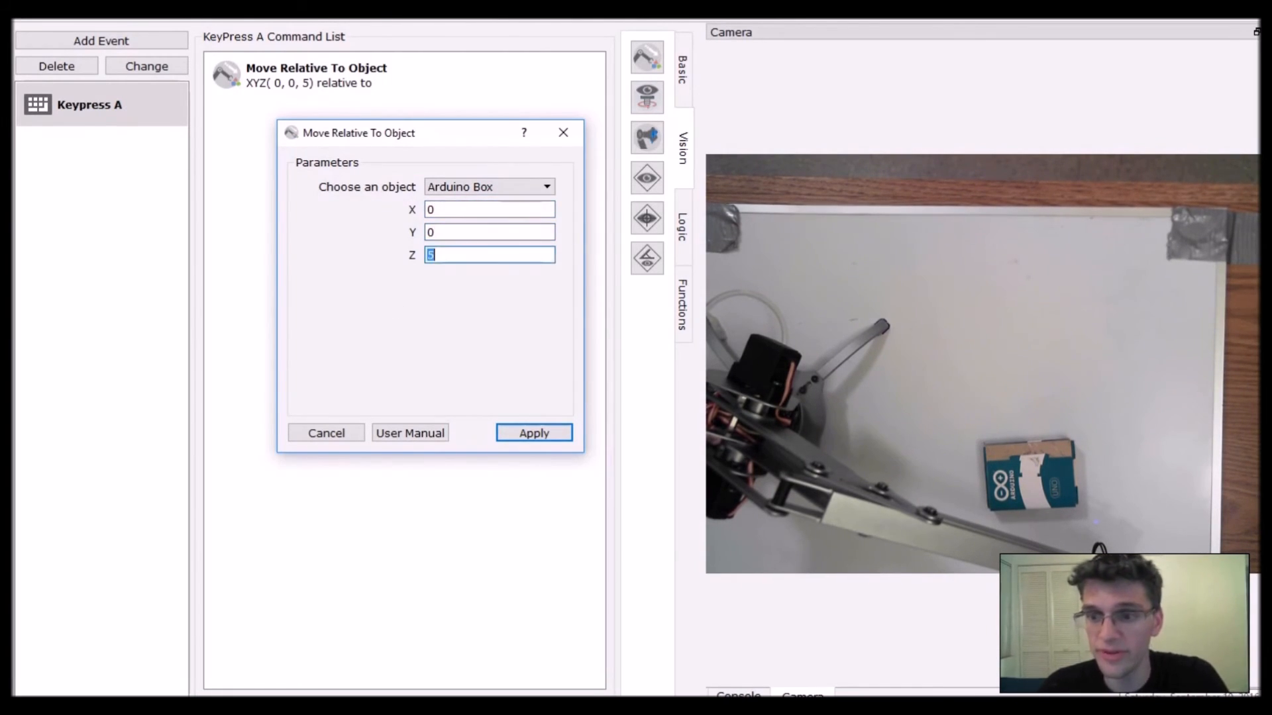
text(0)
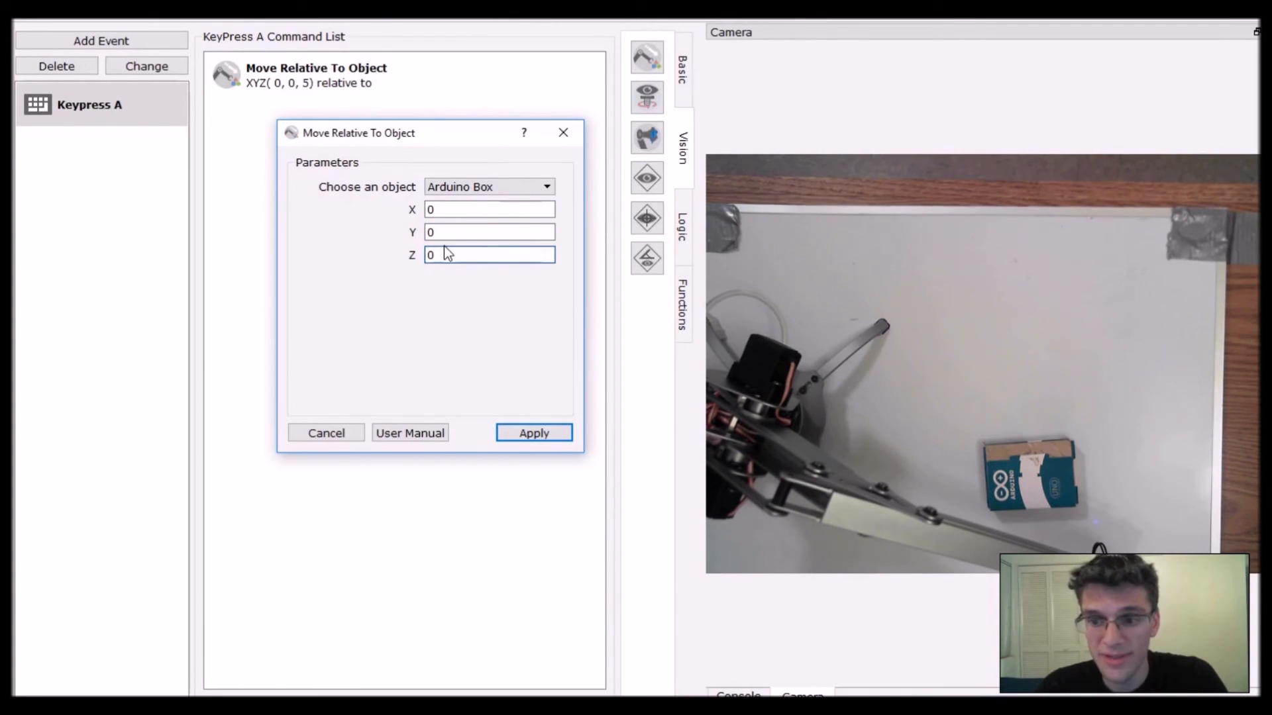
click(489, 255)
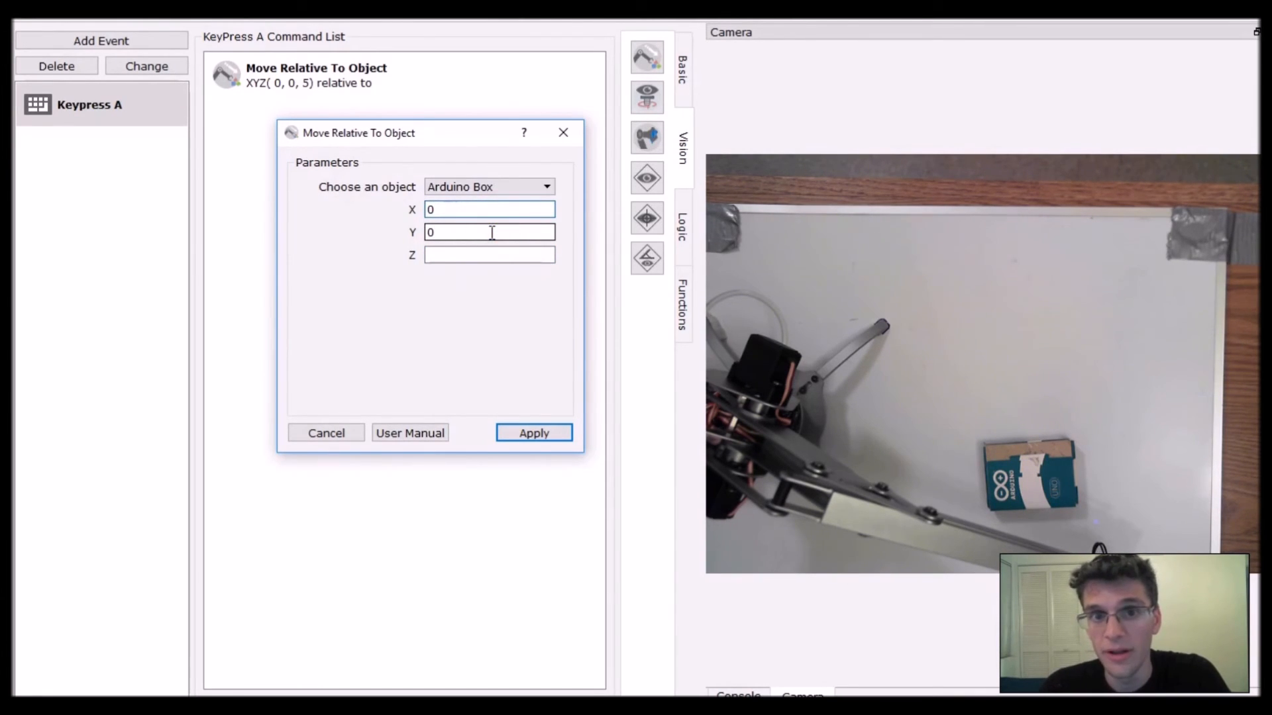
click(489, 254)
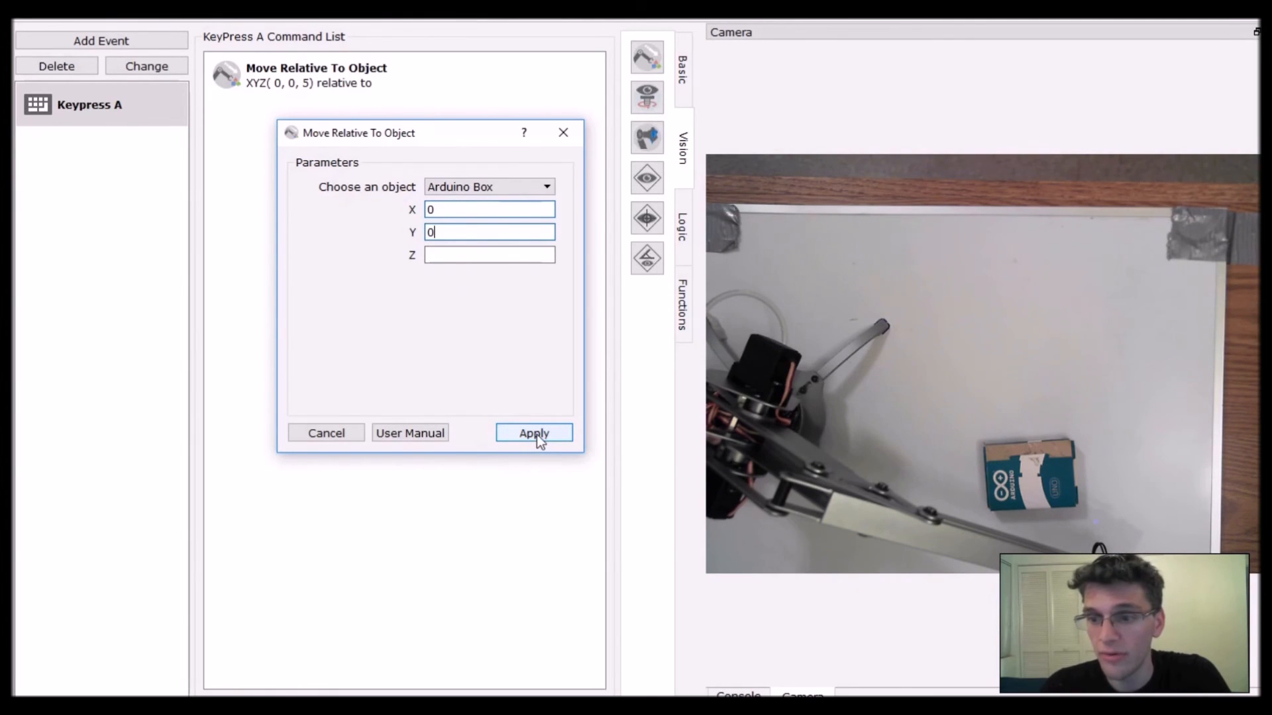
click(533, 433)
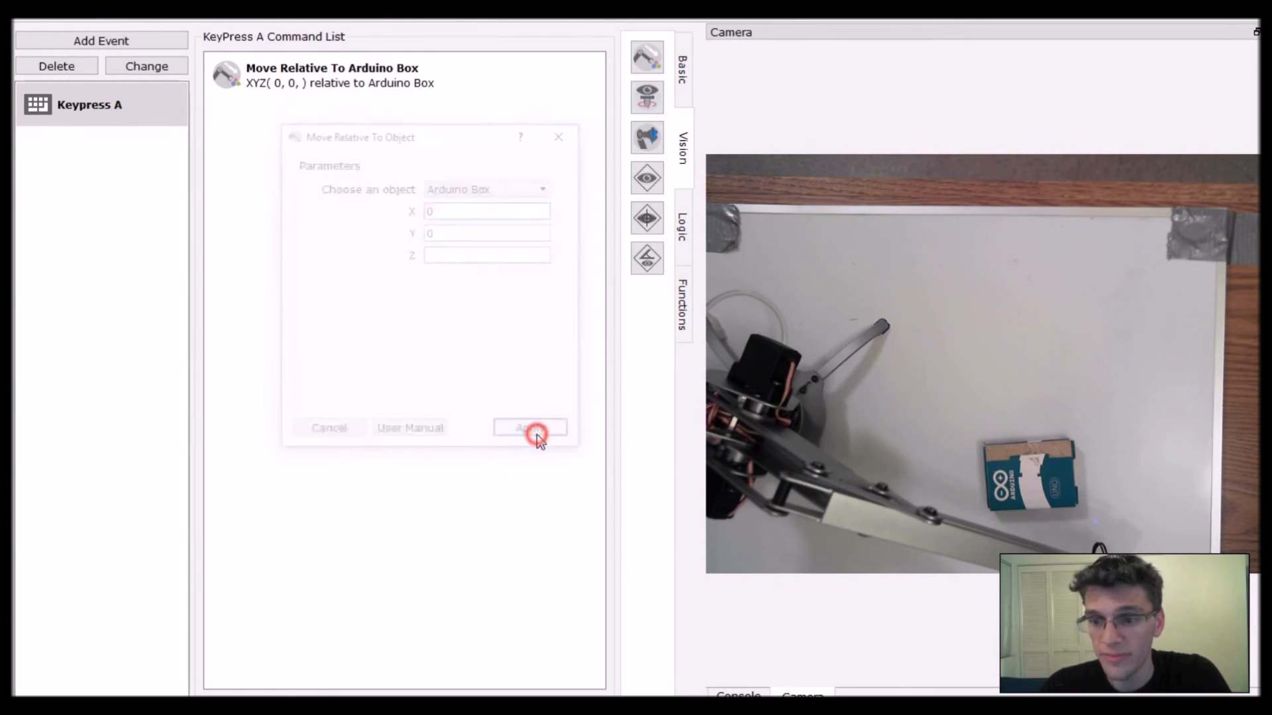
- Browse the Vision command icons and delete the Move Relative To Arduino Box command
click(529, 427)
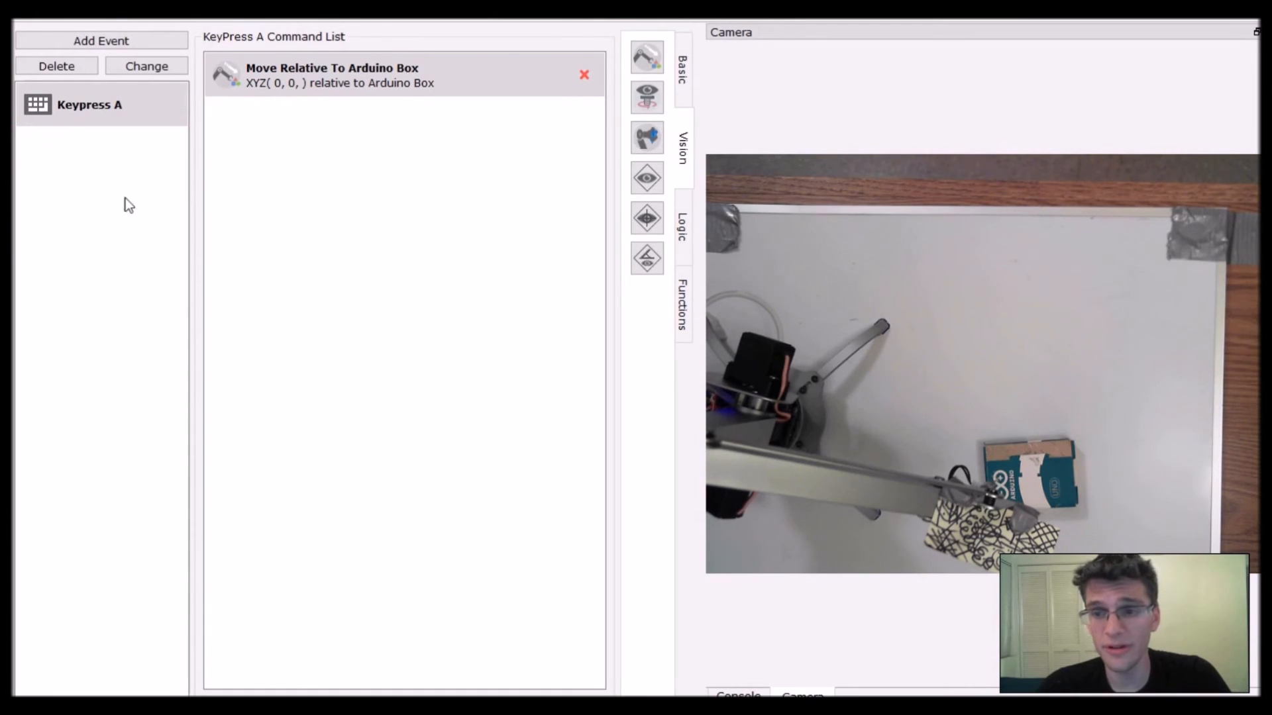
click(647, 178)
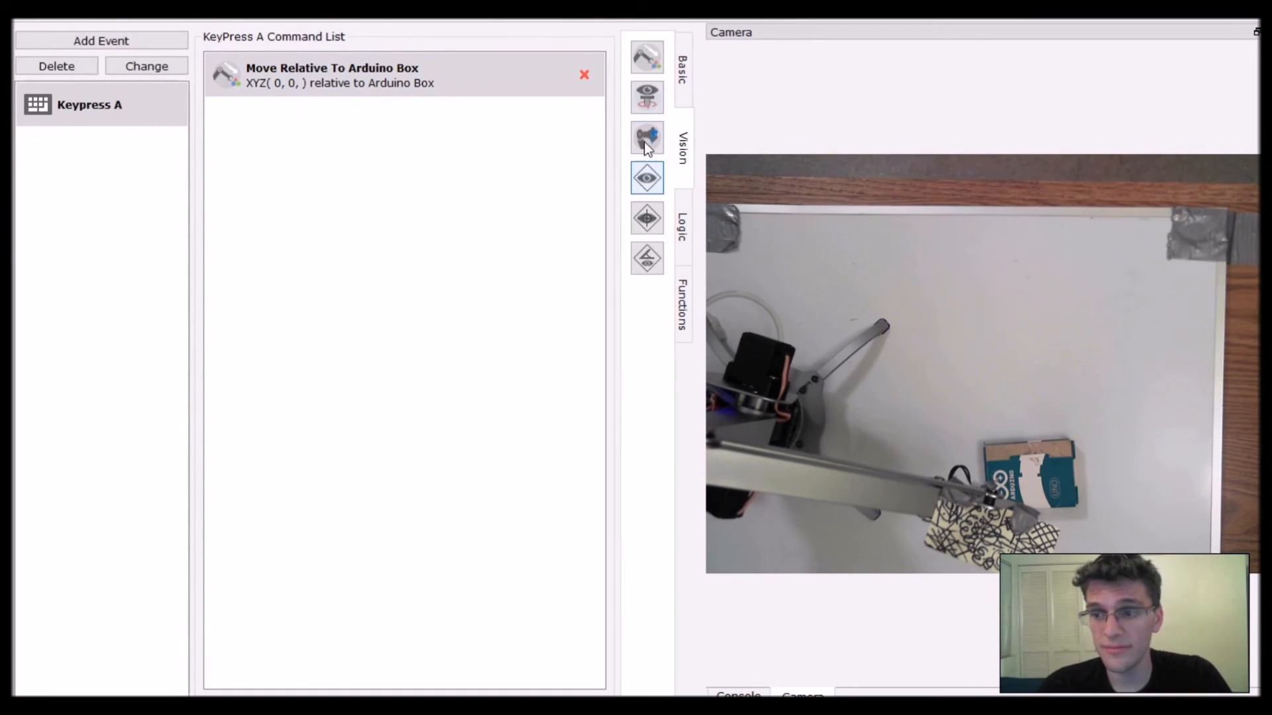
click(646, 98)
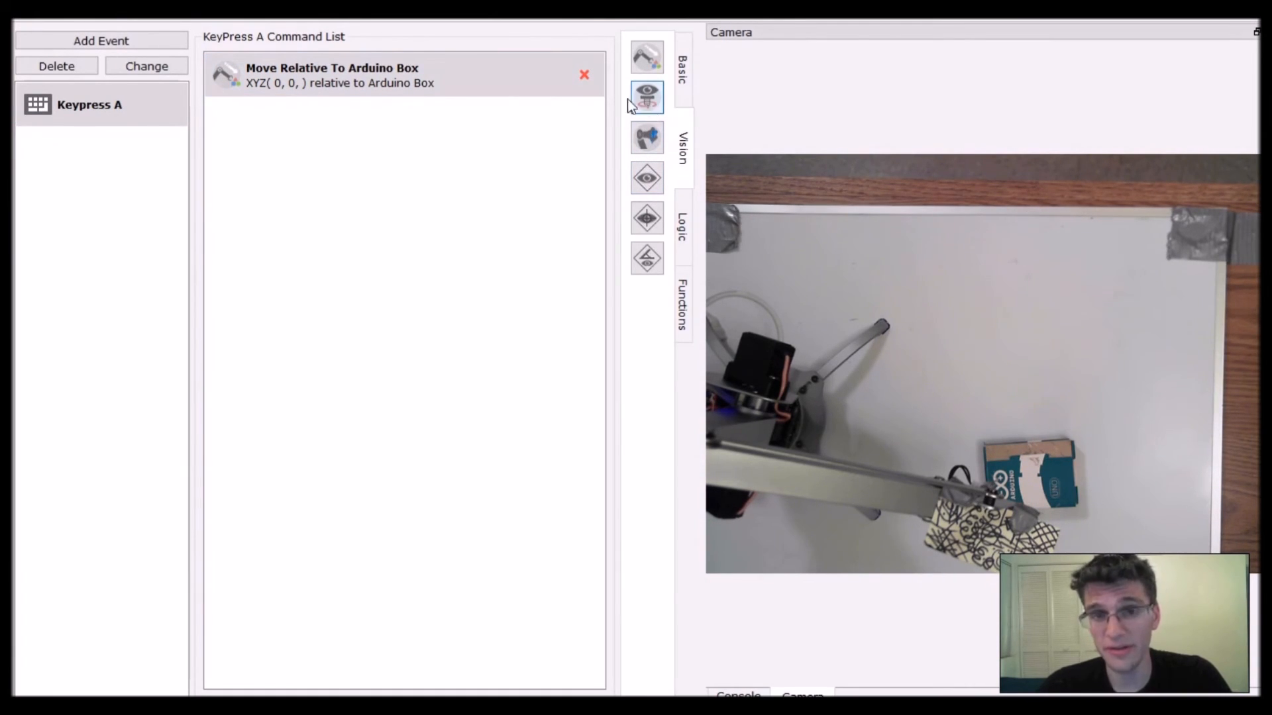
click(365, 75)
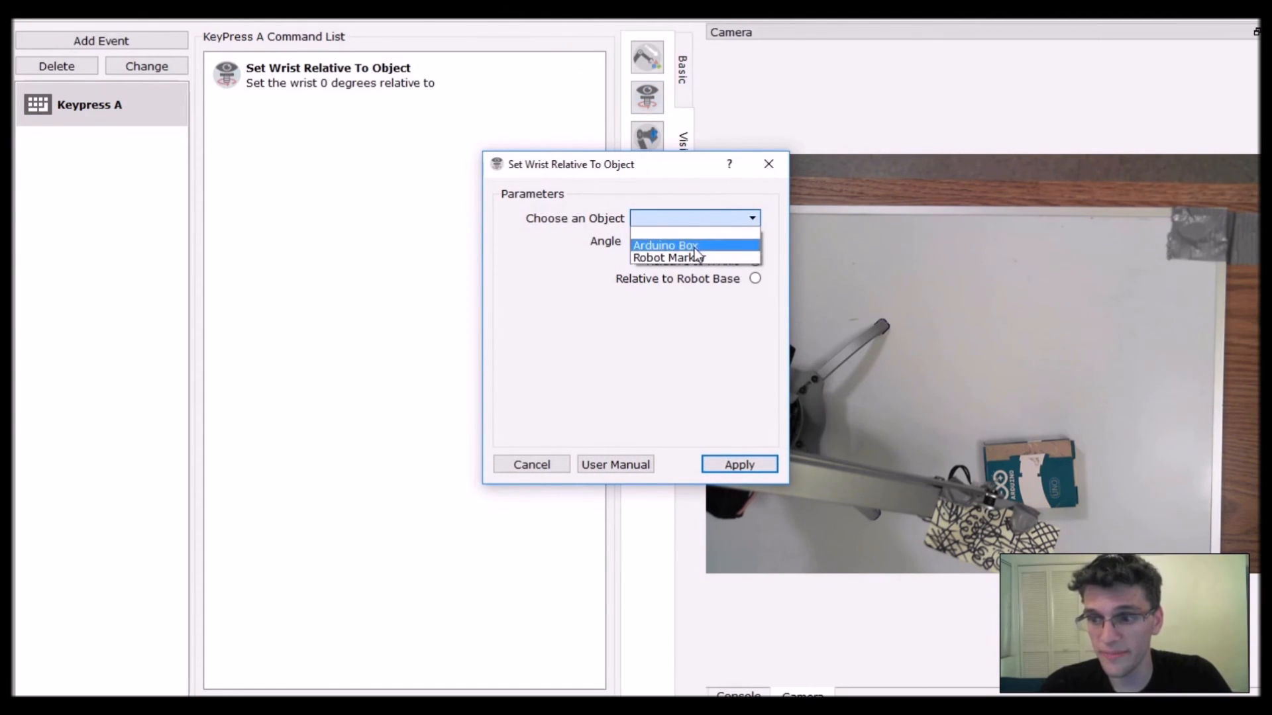
- Add Set Wrist Relative To Arduino Box and Pick Up Arduino Box commands
click(664, 245)
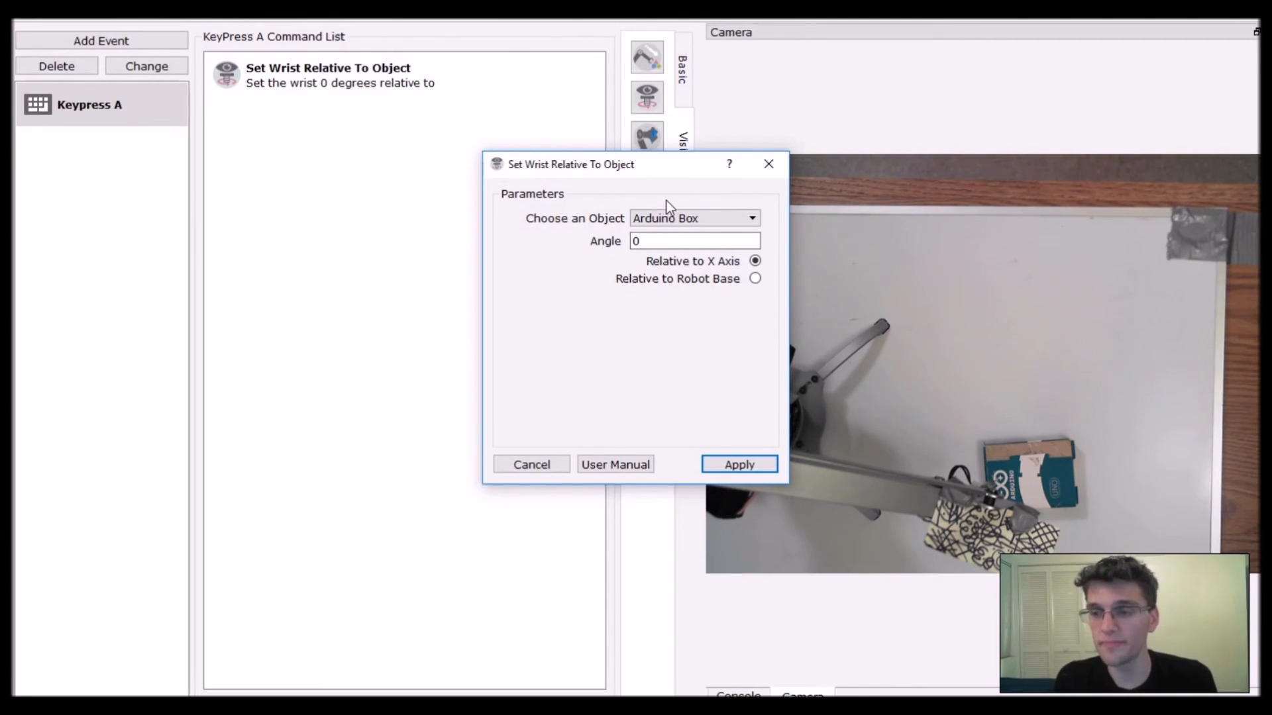
click(737, 463)
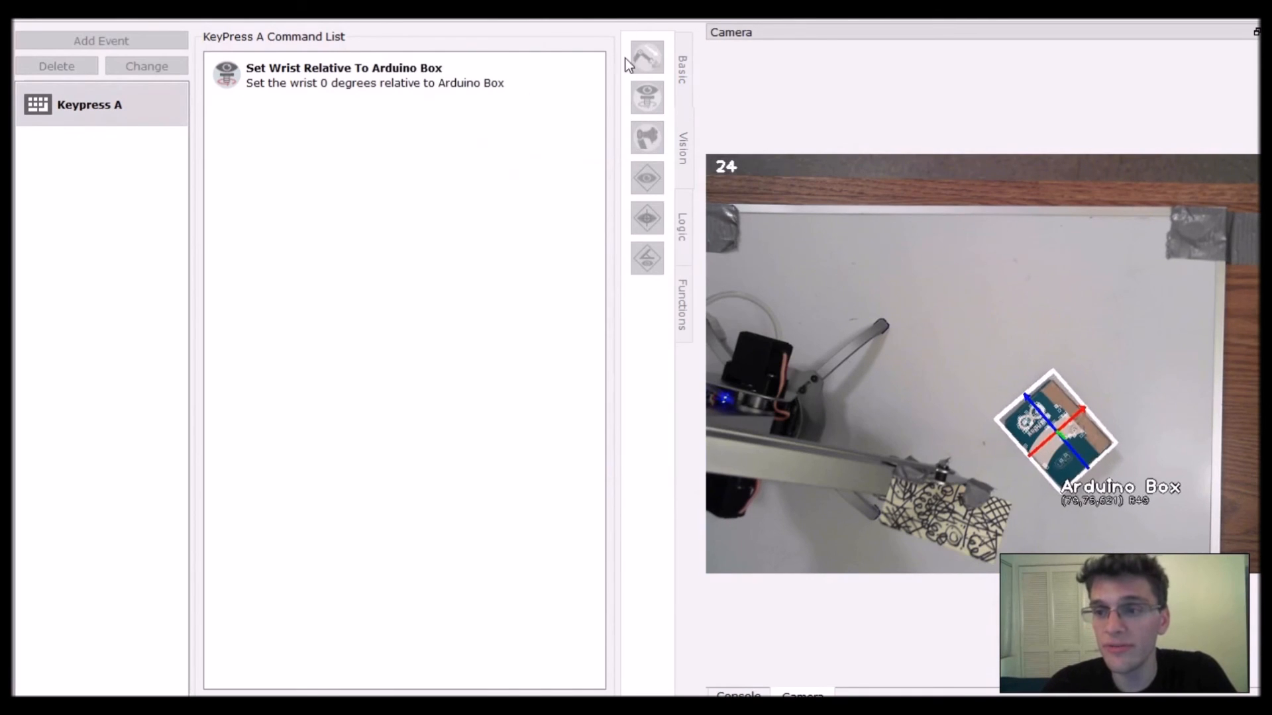
click(646, 137)
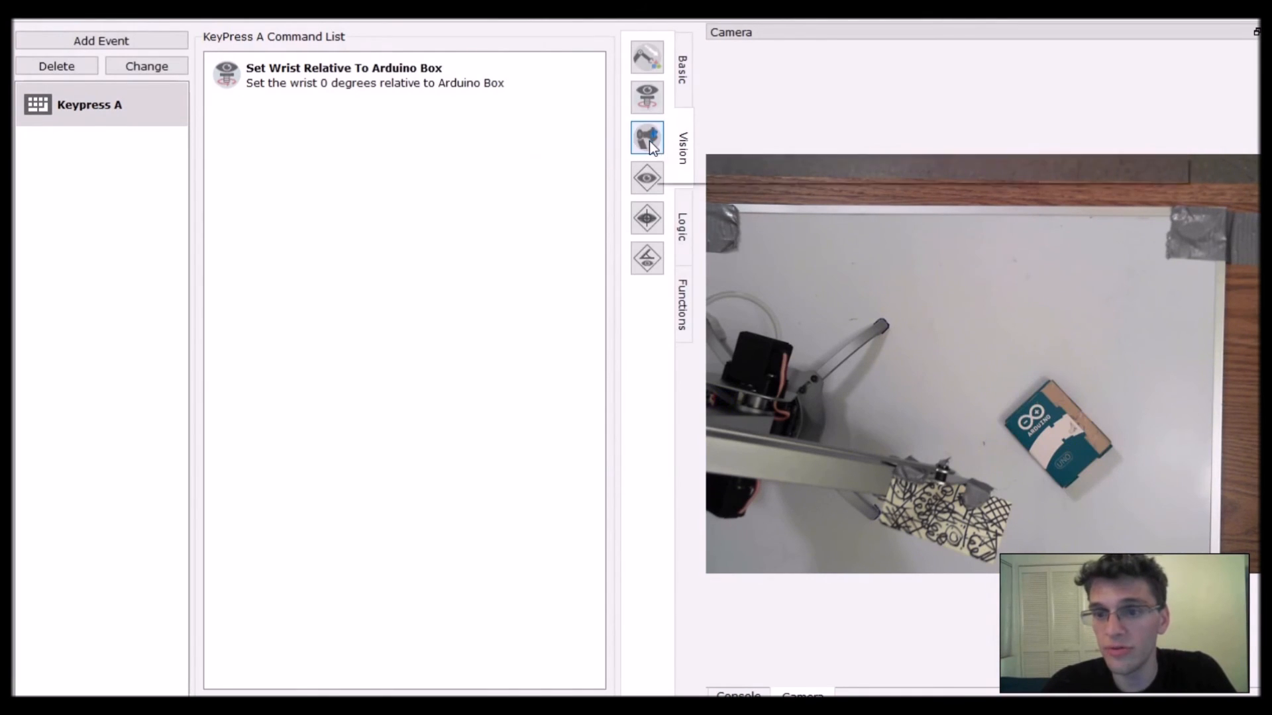
click(647, 135)
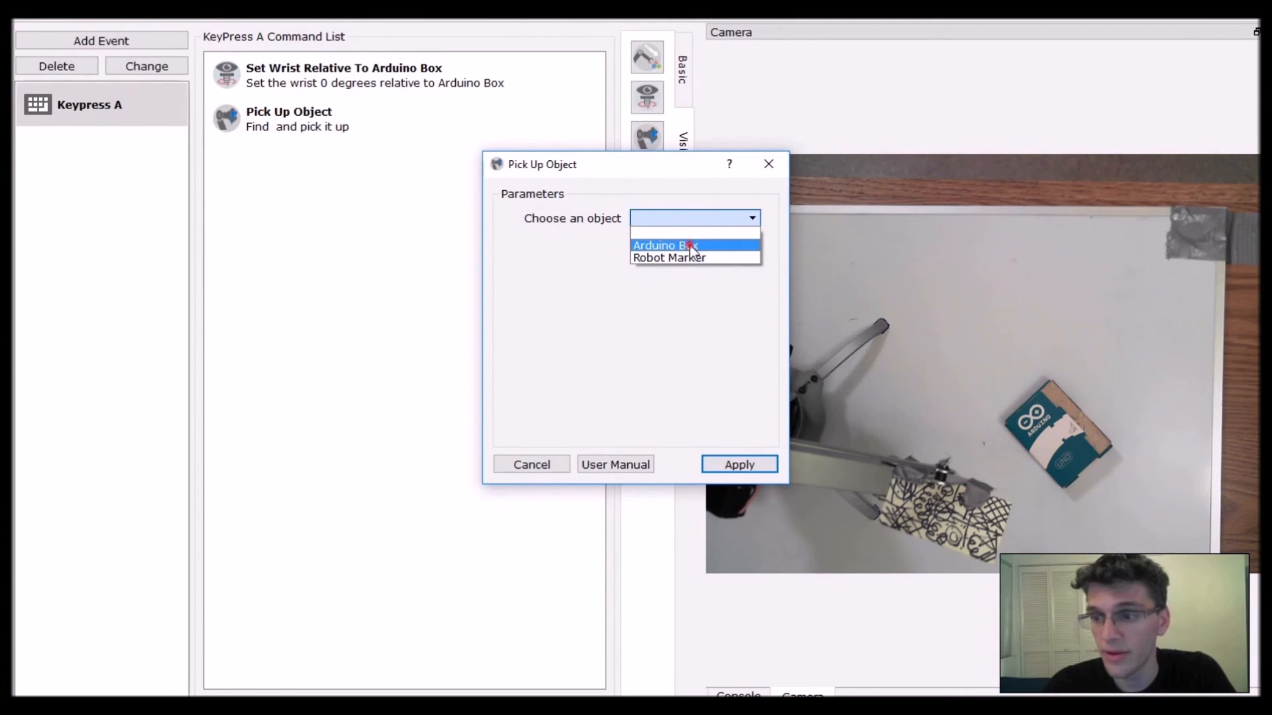
click(737, 464)
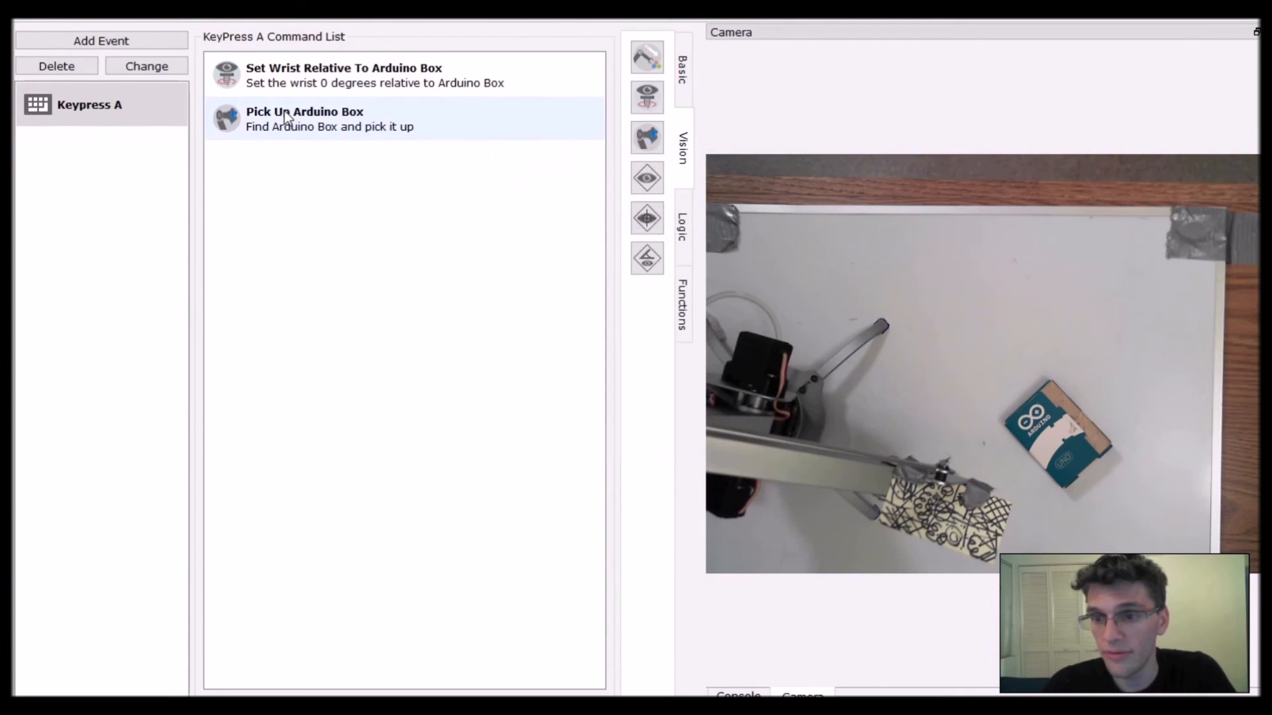
- Change the wrist command to measure relative to the robot base
double_click(343, 75)
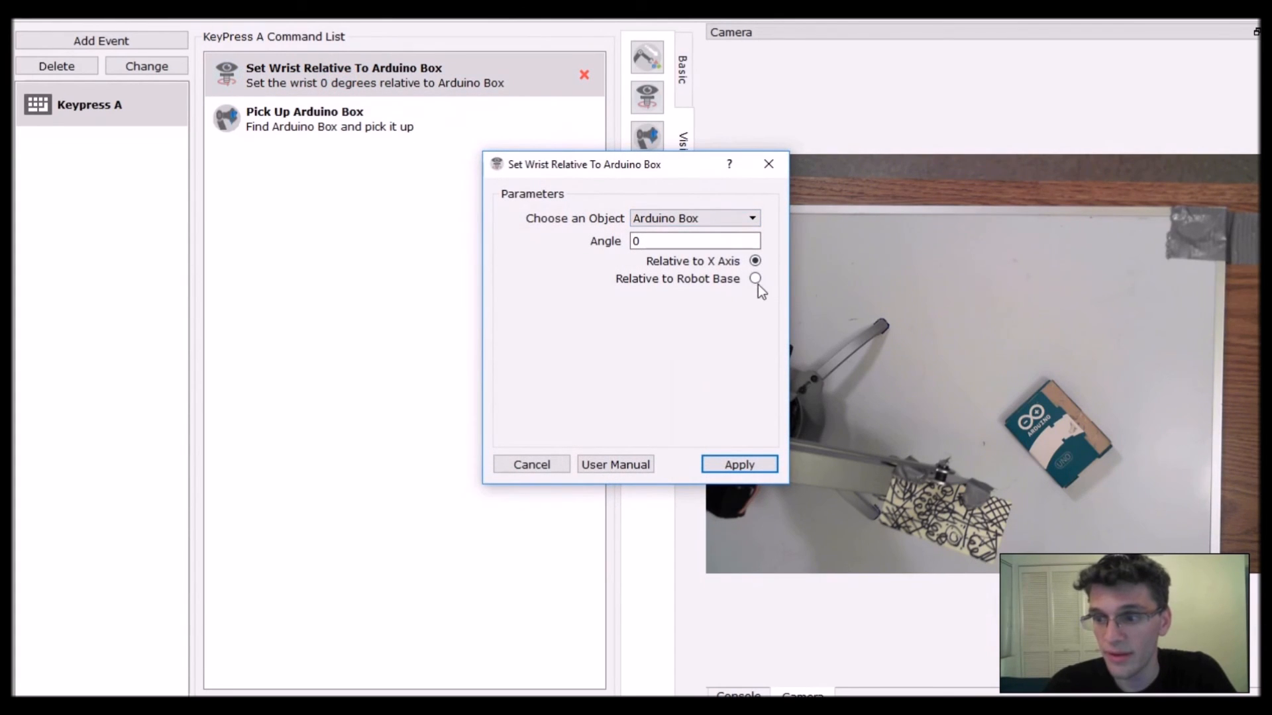
click(755, 278)
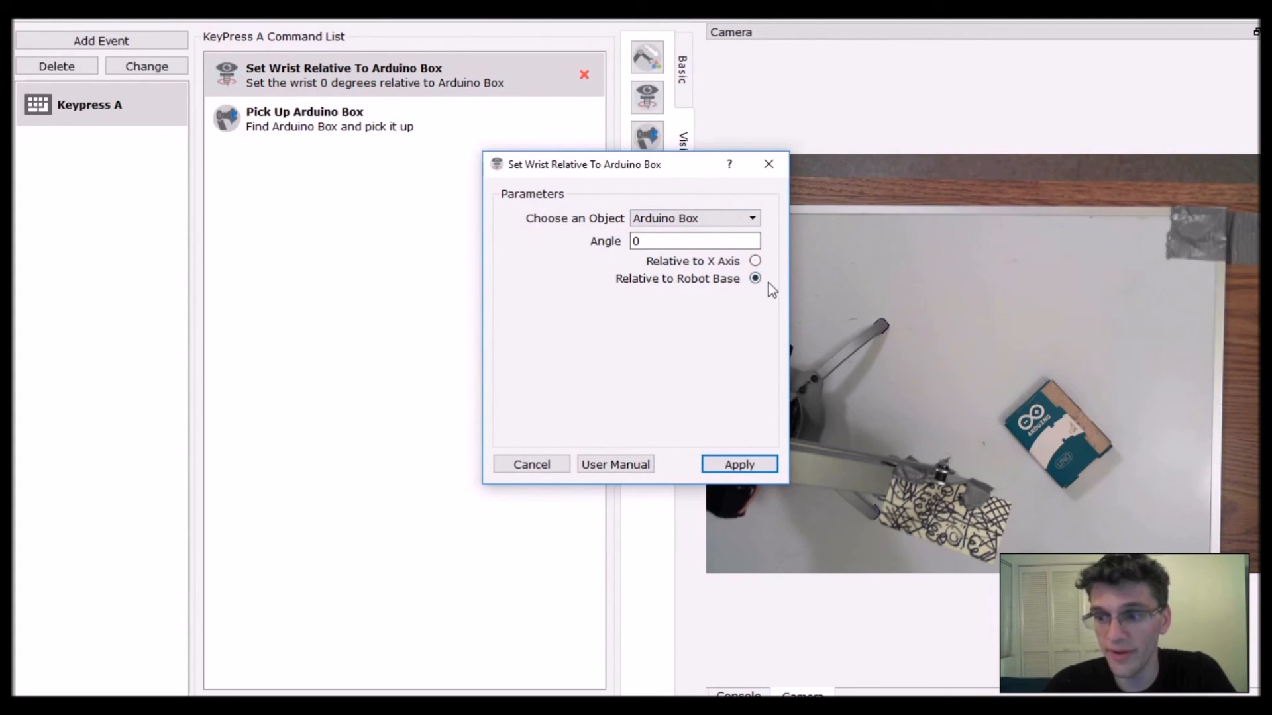
click(737, 464)
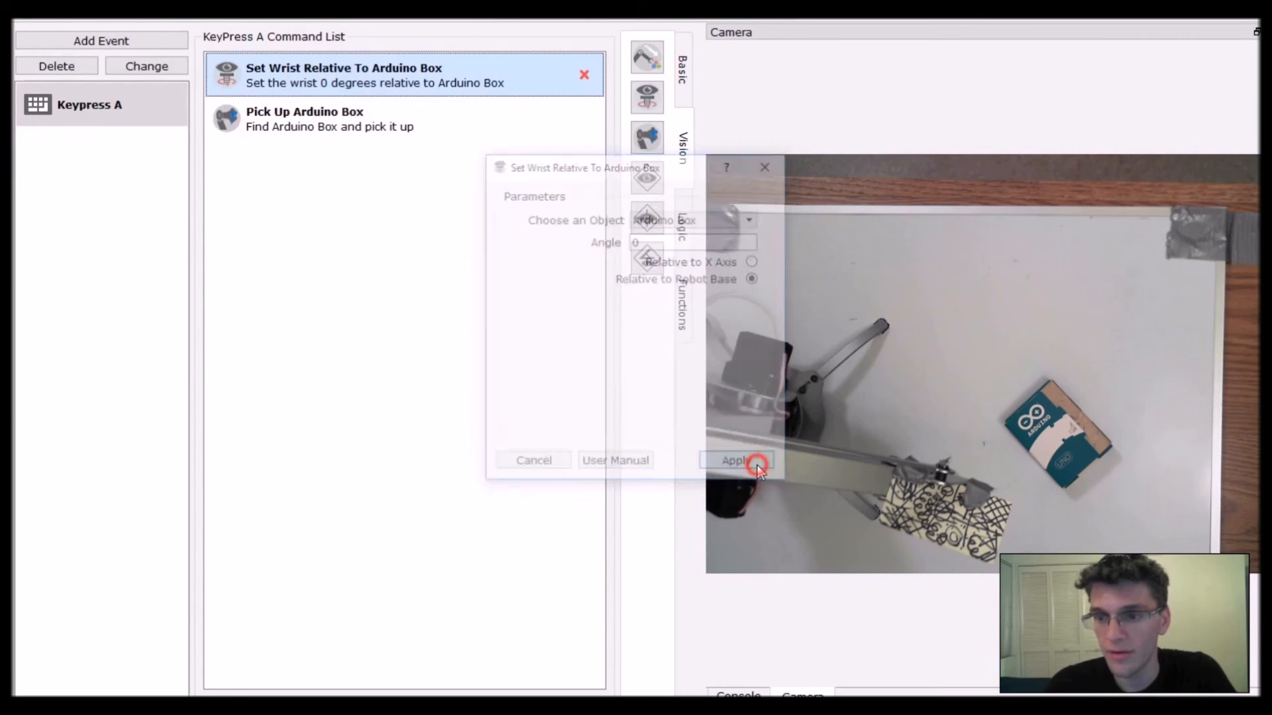
click(734, 460)
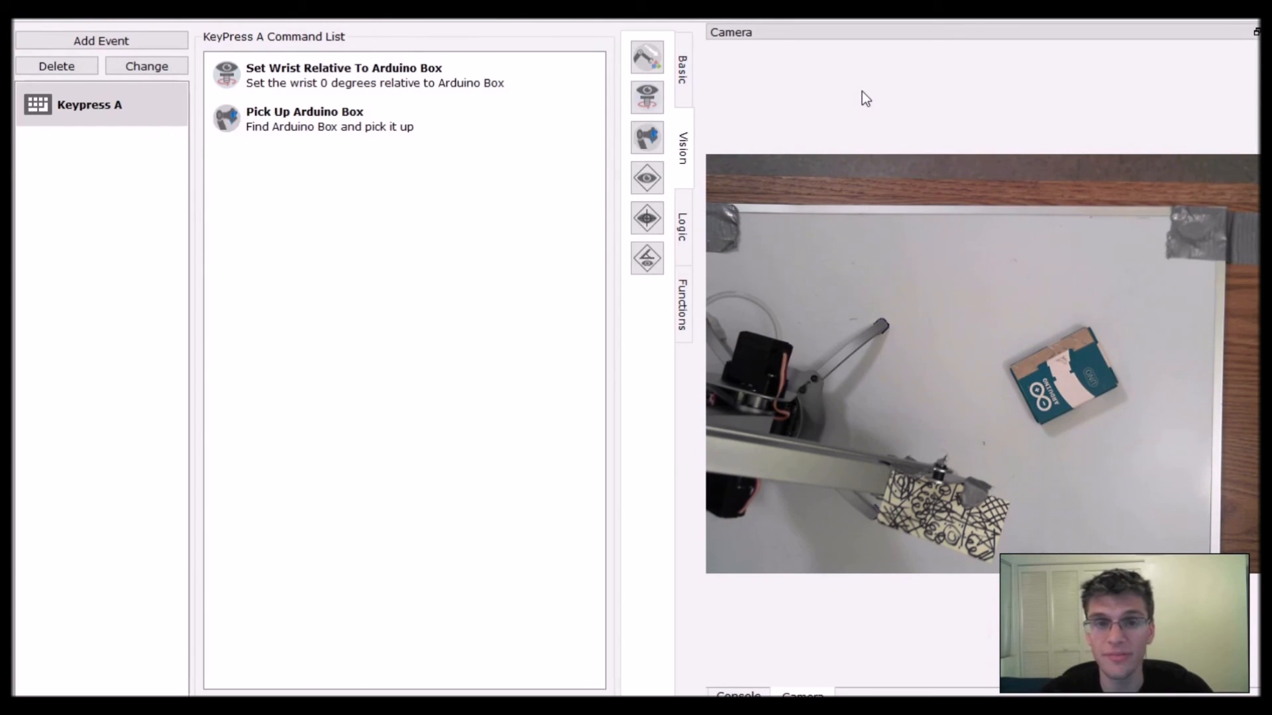
- Select and delete the Keypress A event with its commands
click(349, 74)
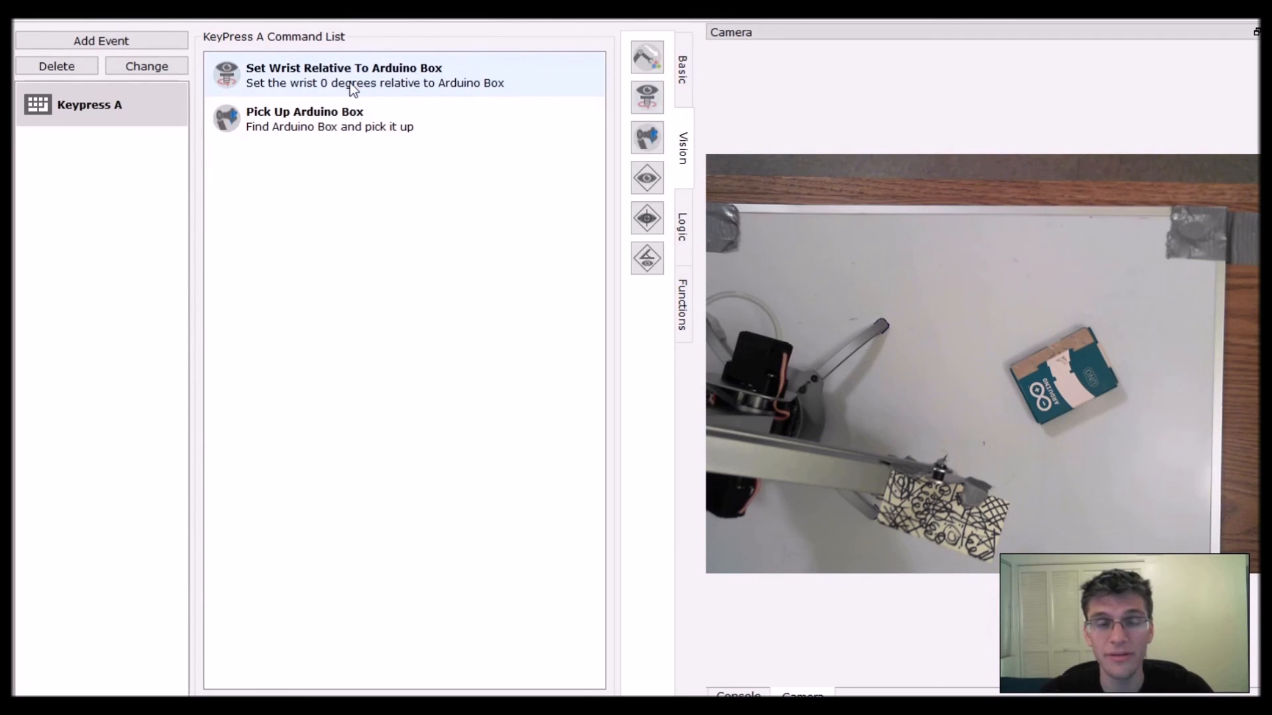
double_click(344, 75)
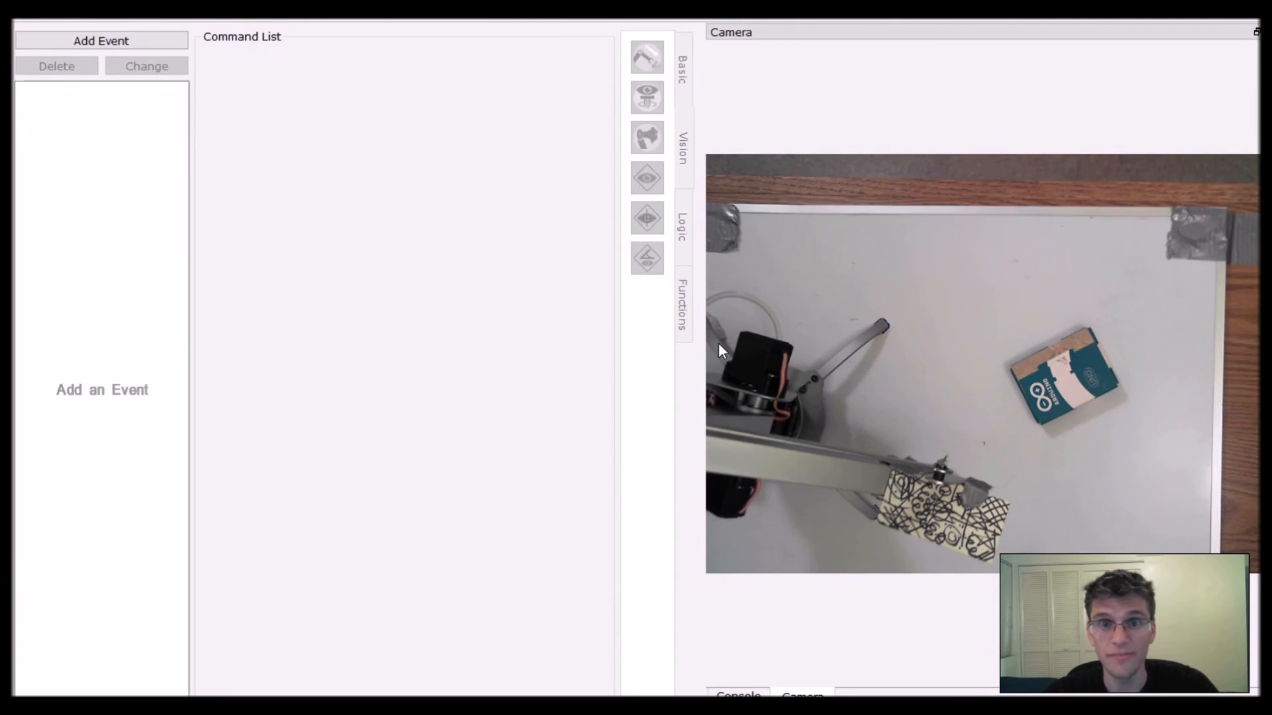
- Add a Motion Detected > Any Motion event and decline the missing-calibration warning
click(100, 40)
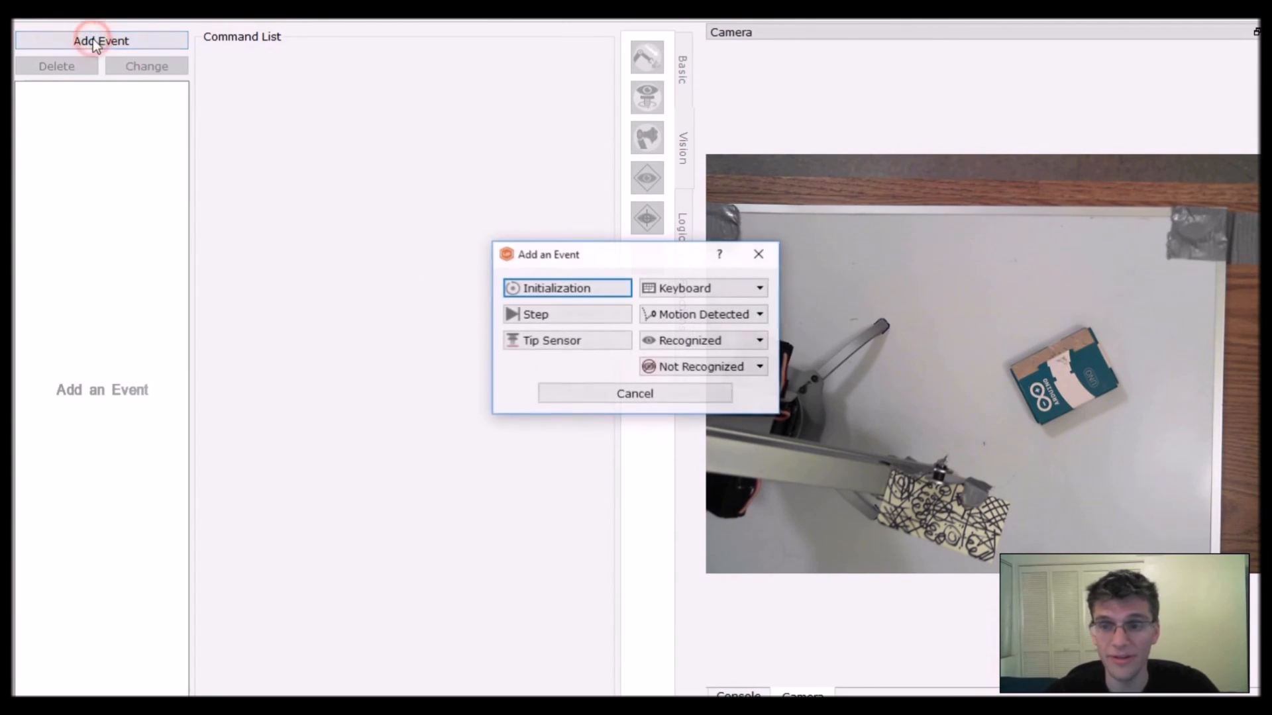
click(754, 314)
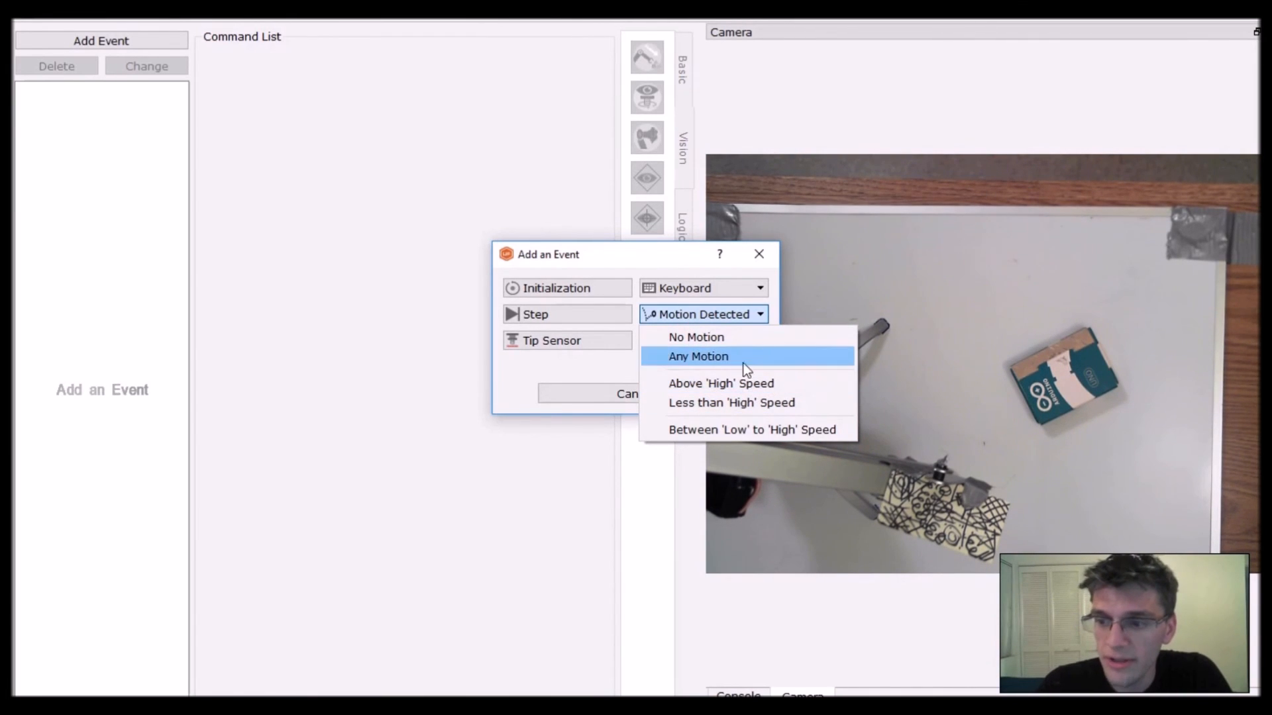
click(697, 357)
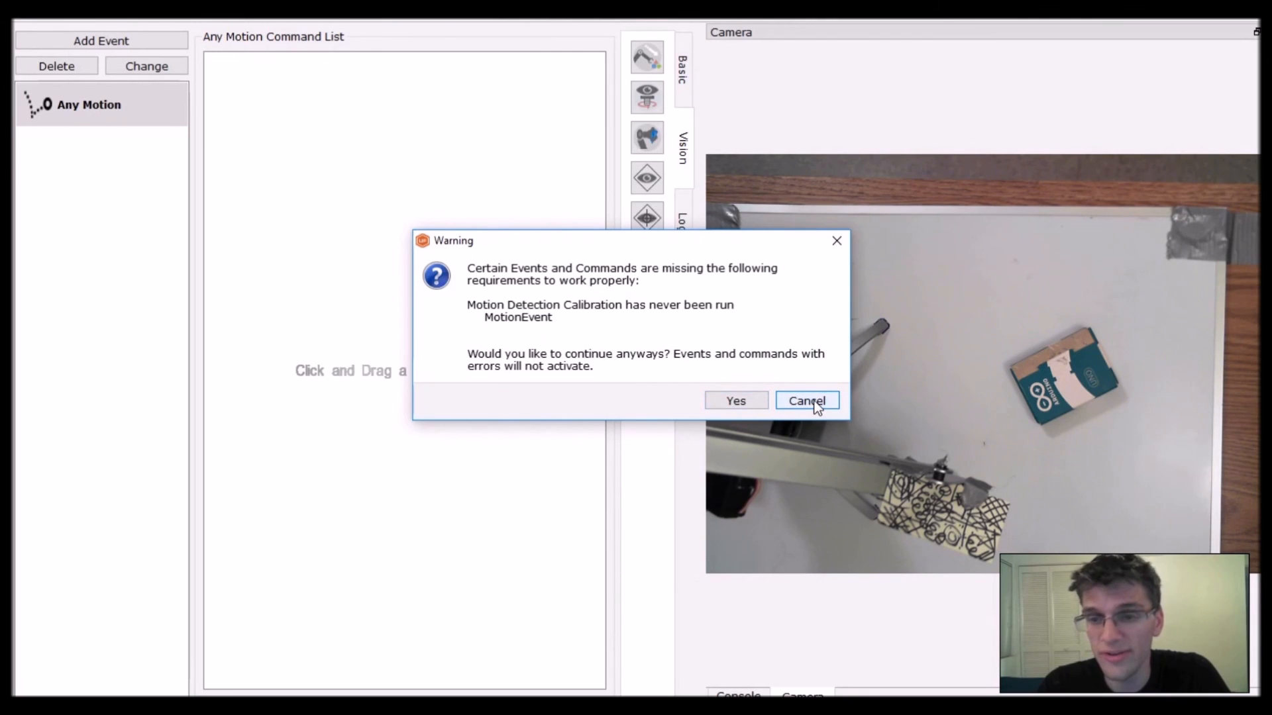
click(805, 401)
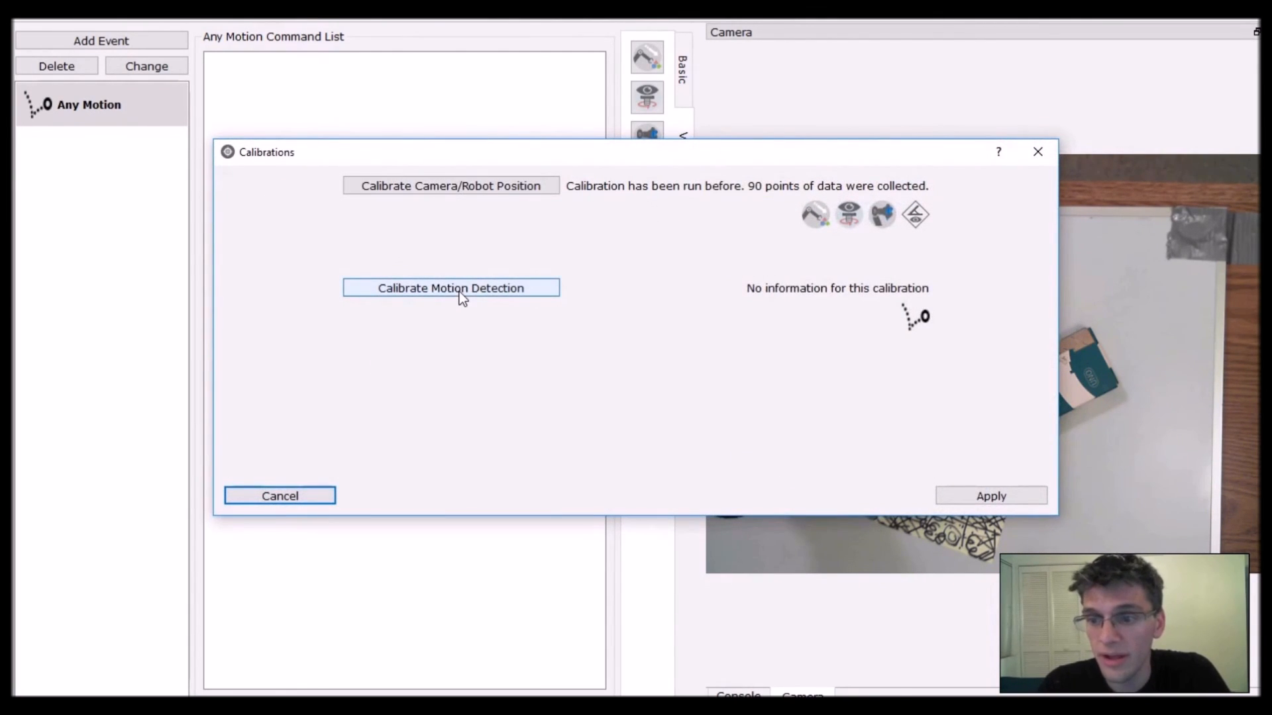
- Run motion detection calibration through the stillness step and accept the result
click(451, 288)
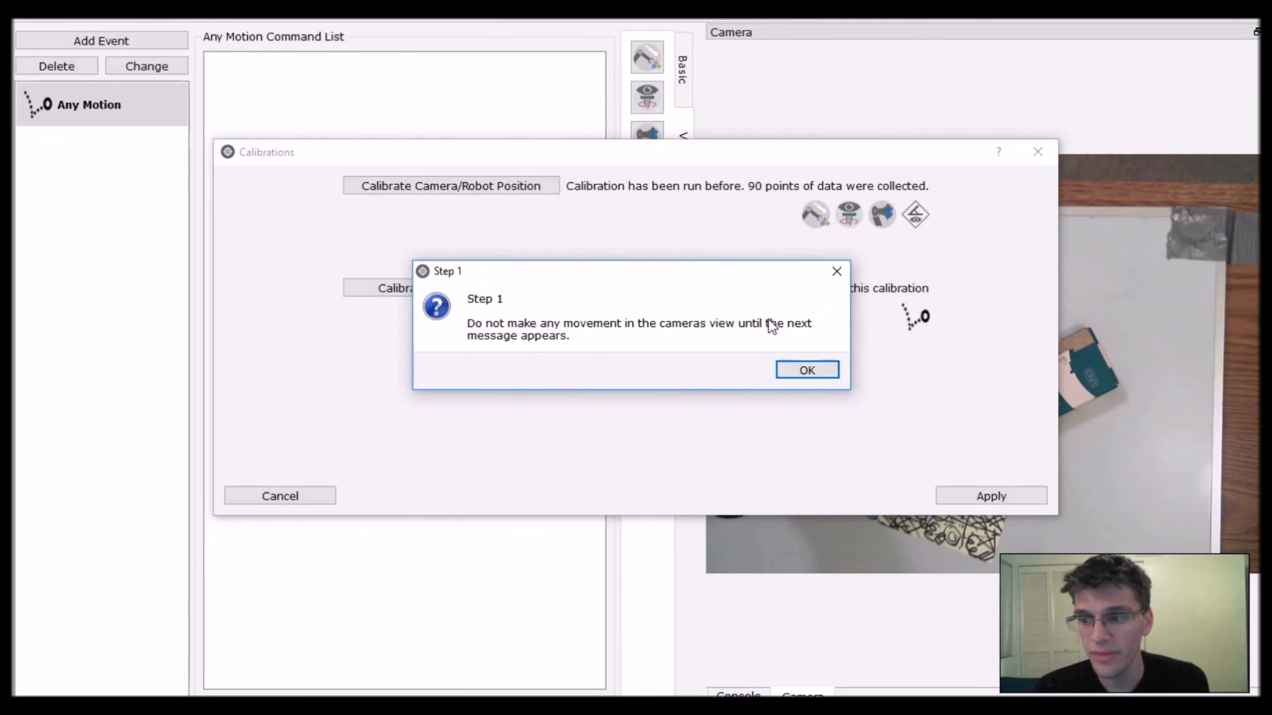
click(806, 369)
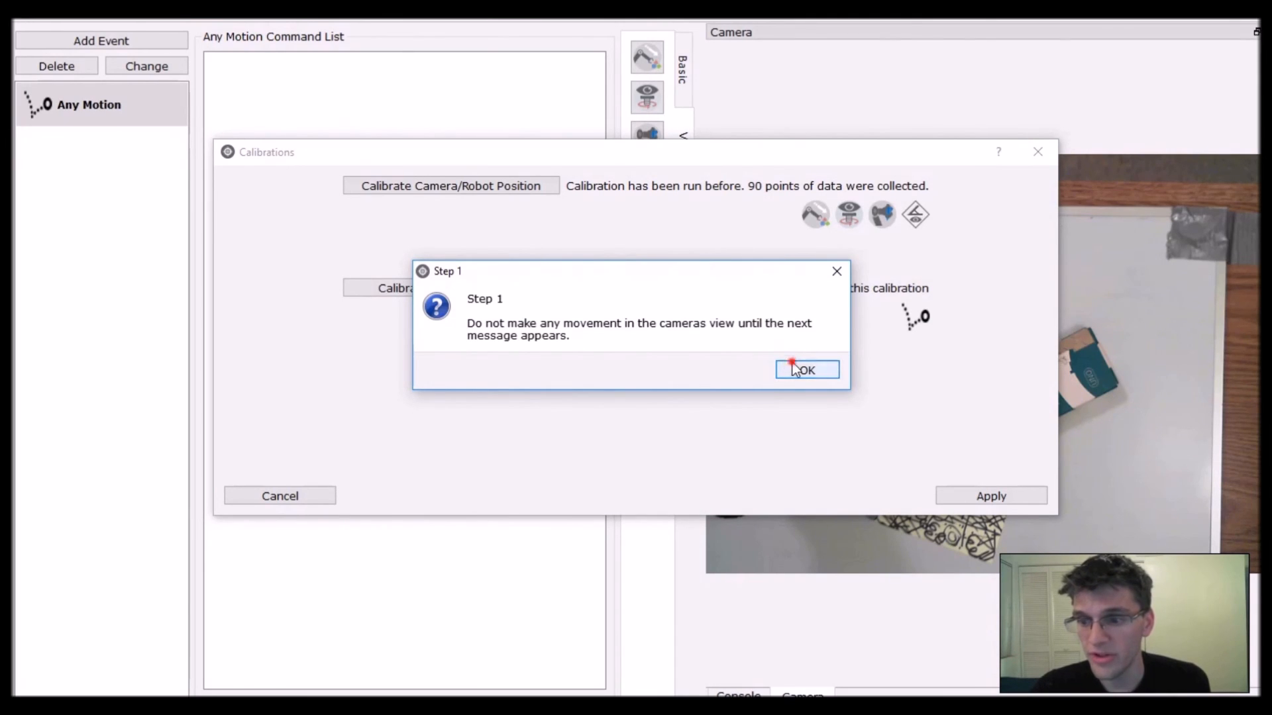
click(805, 369)
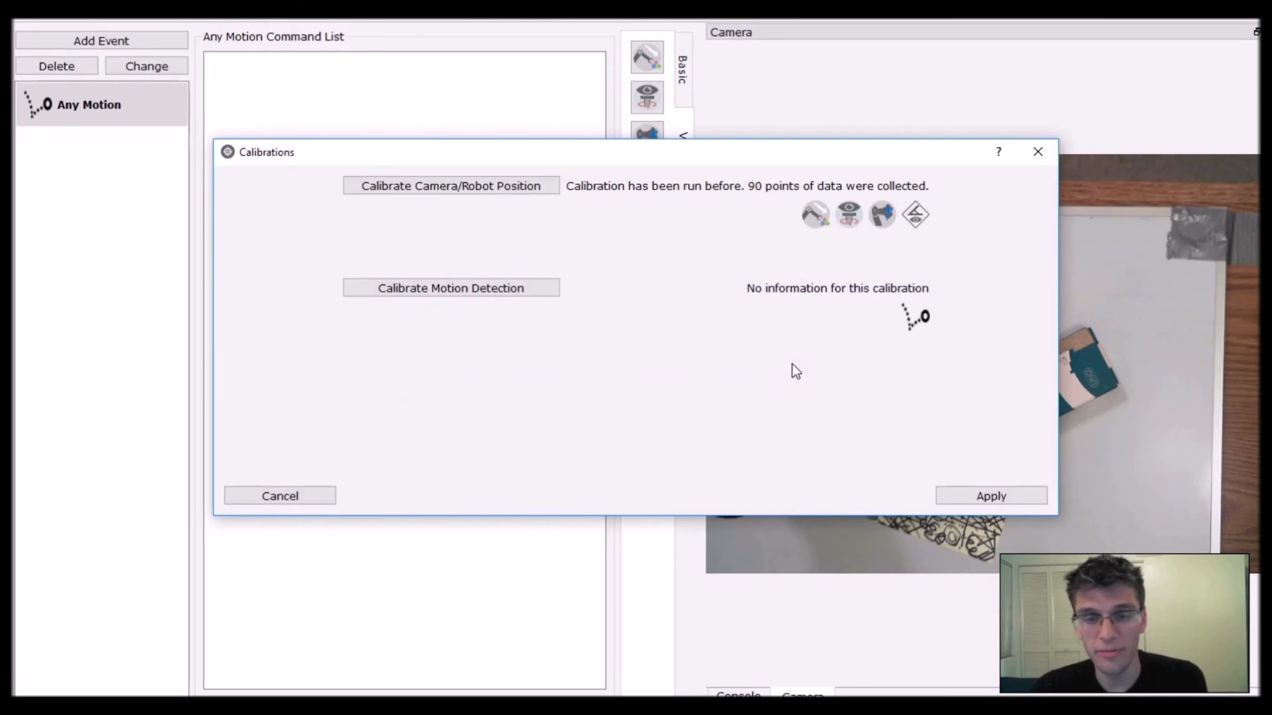
mouse_move(734, 204)
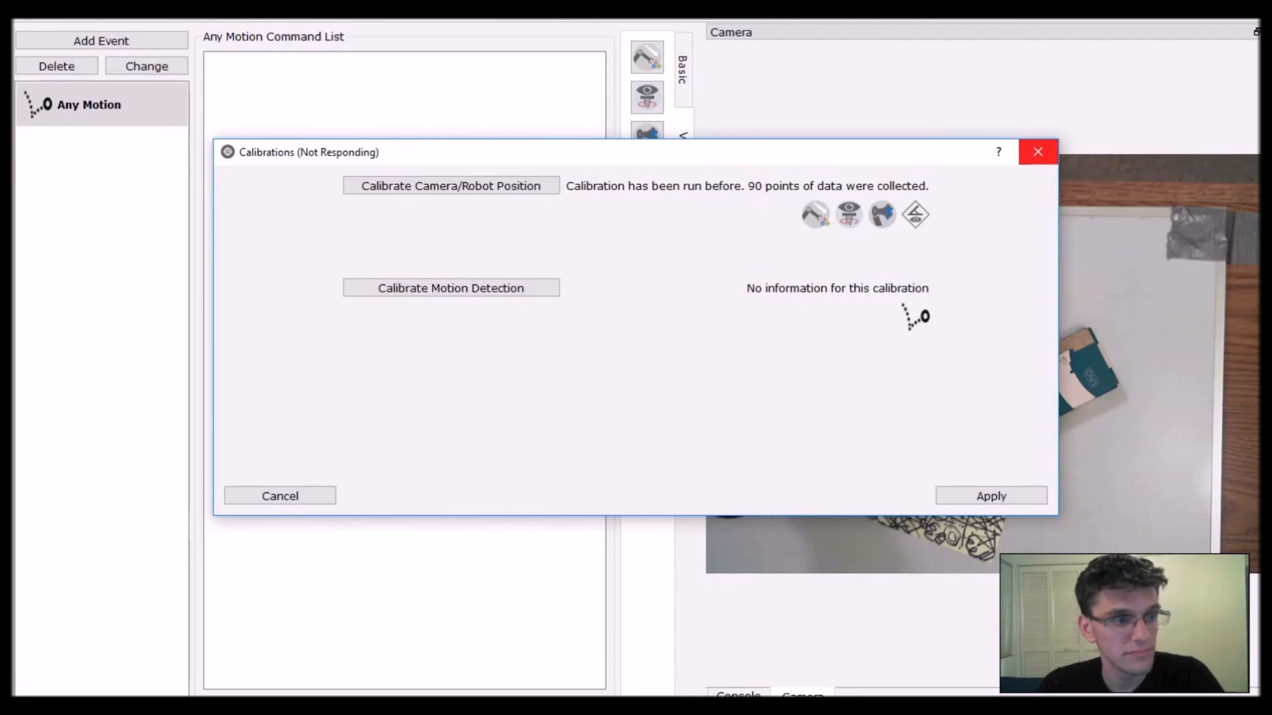
click(450, 288)
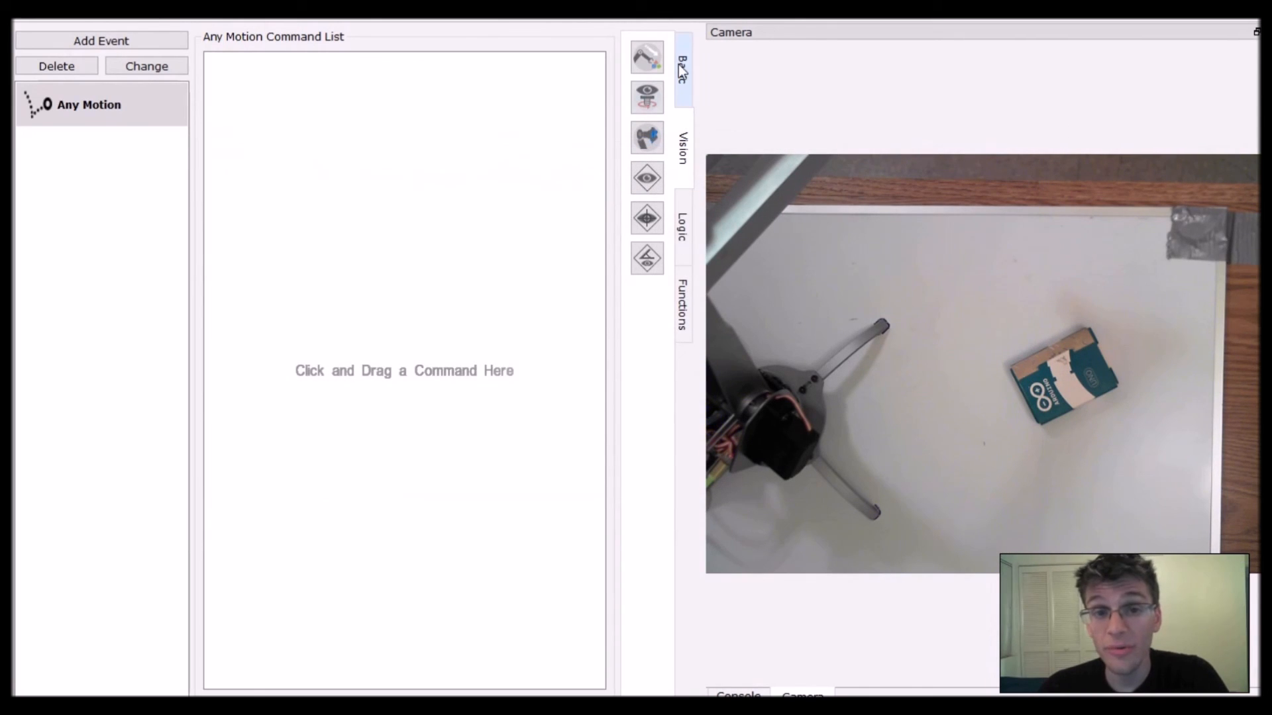
- Add a Play Tone command (1500 Hz, 0.5 s) to the Any Motion event
click(682, 61)
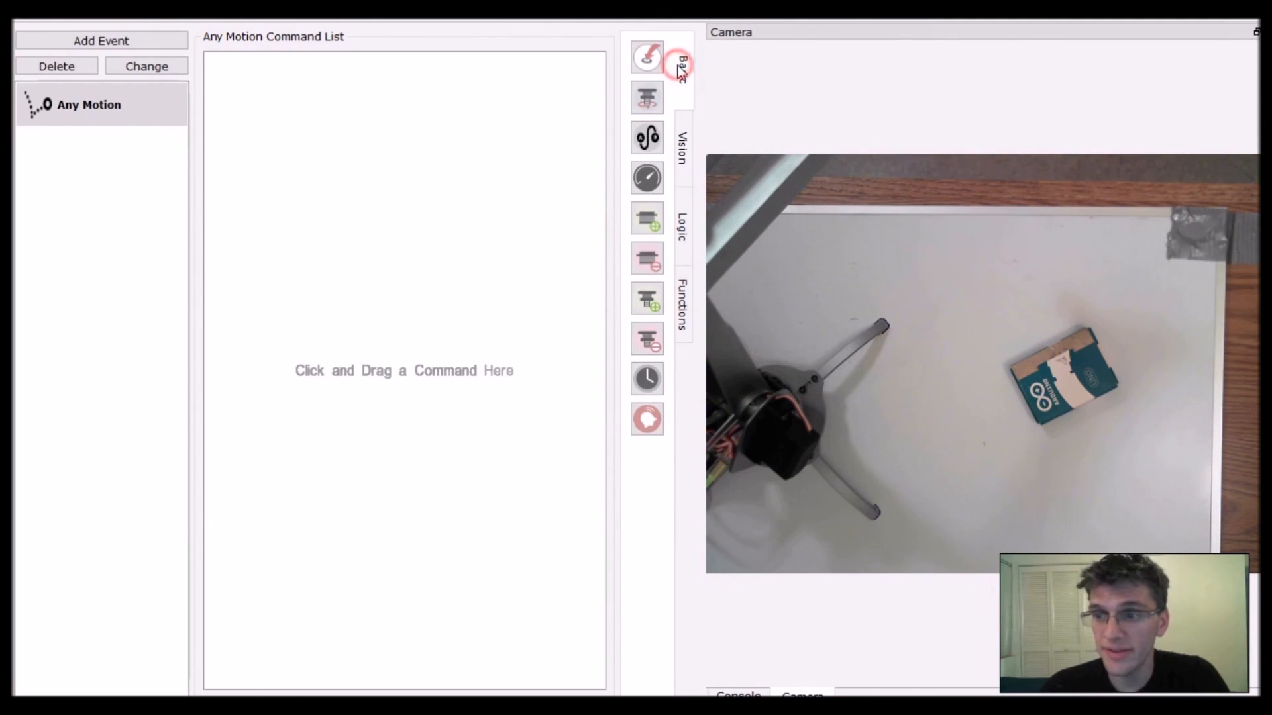
drag(647, 419, 466, 205)
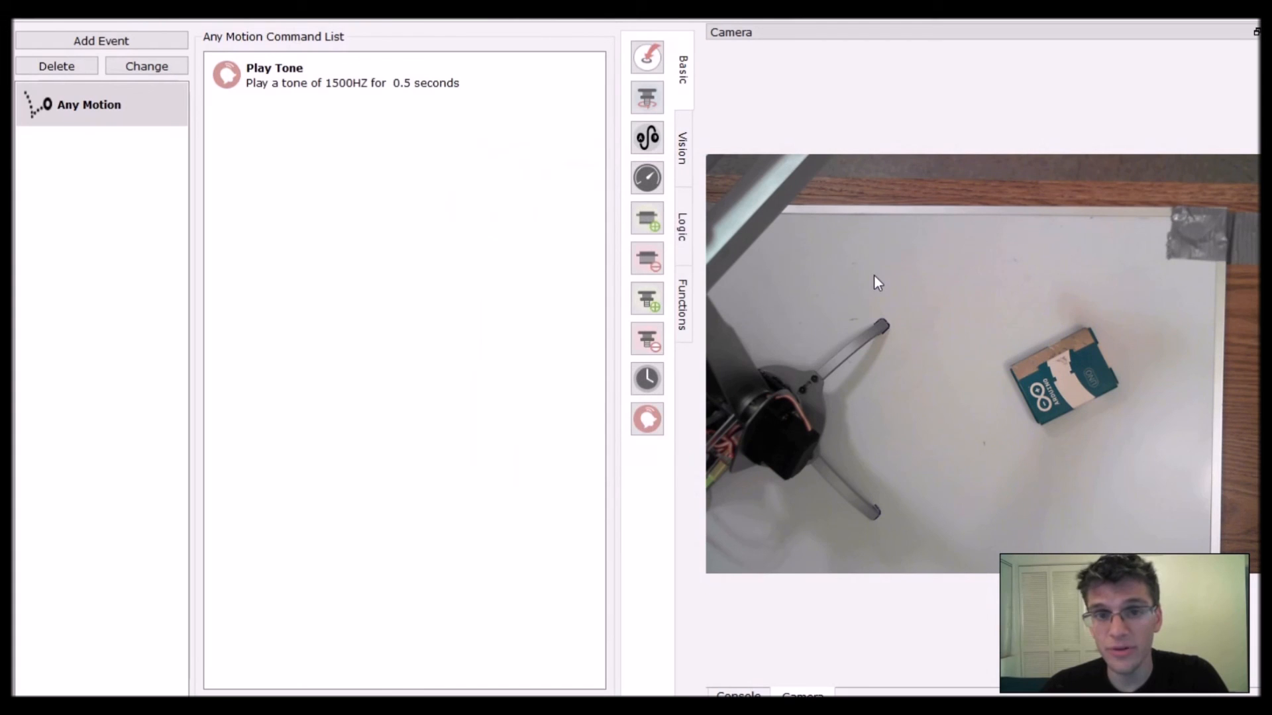
mouse_move(51, 22)
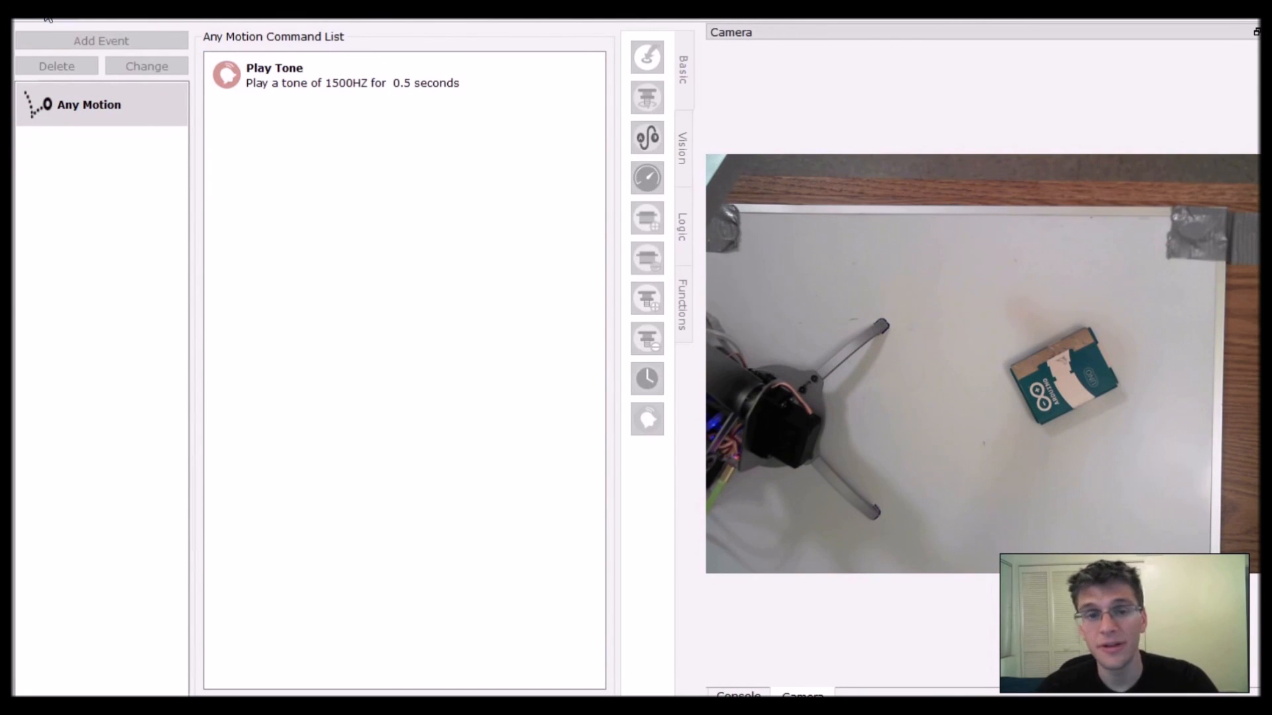
mouse_move(44, 21)
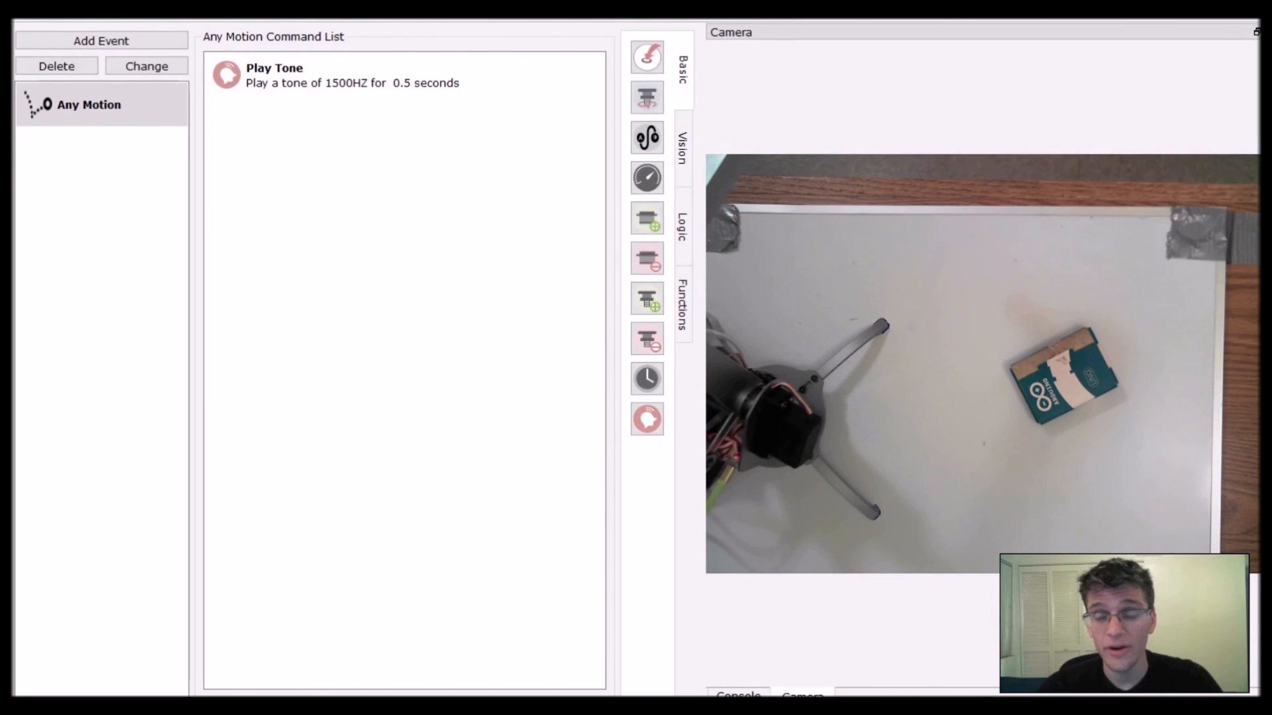
click(684, 138)
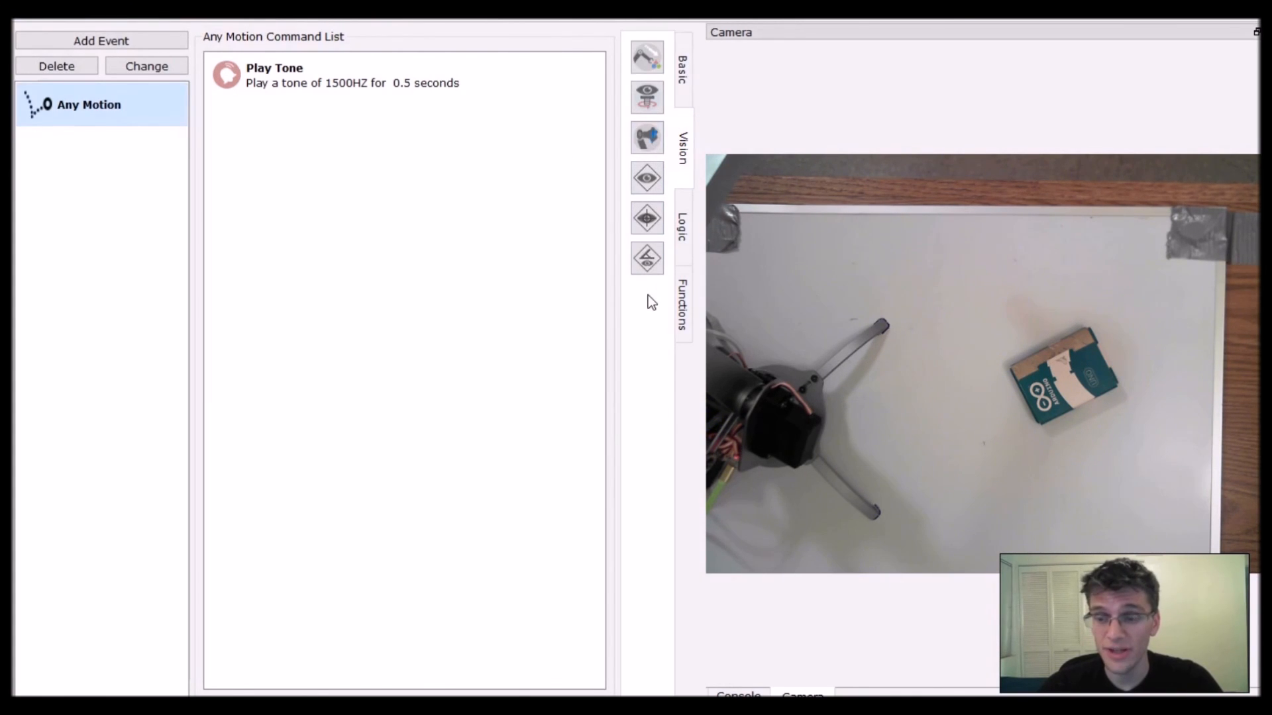
- Browse the function commands, then open the User Manual at its table of contents
click(682, 300)
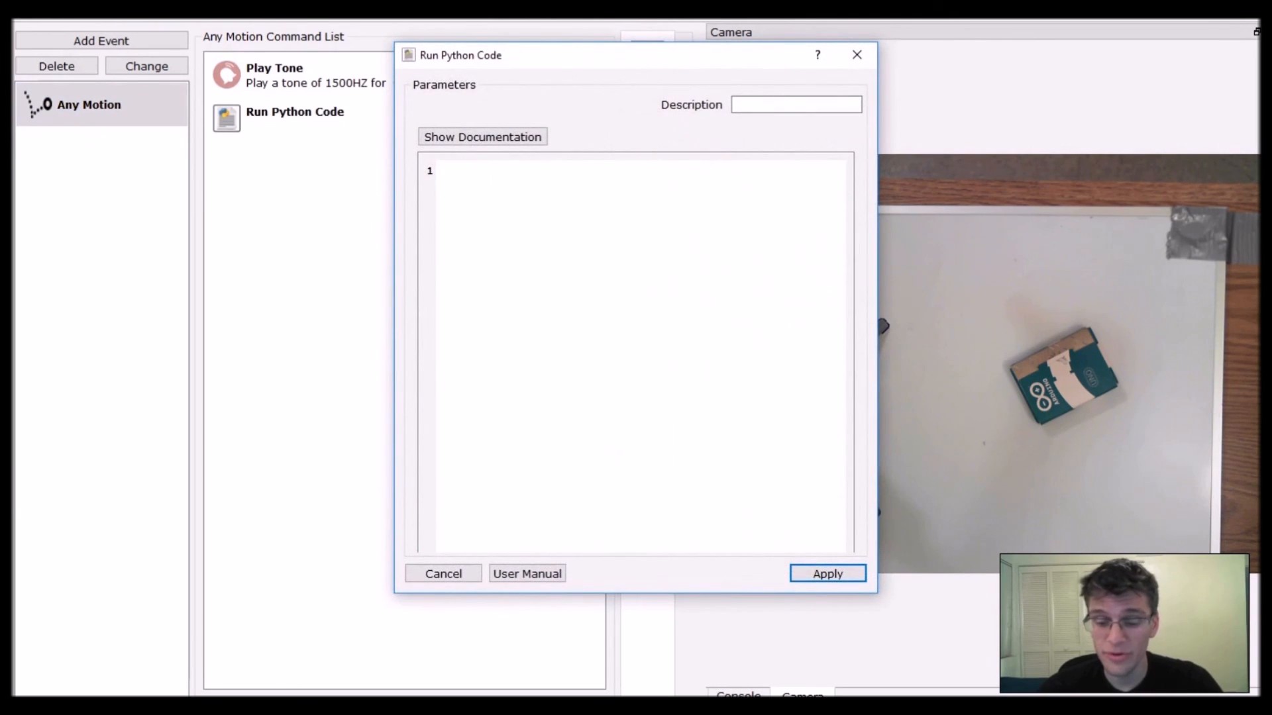
mouse_move(802, 146)
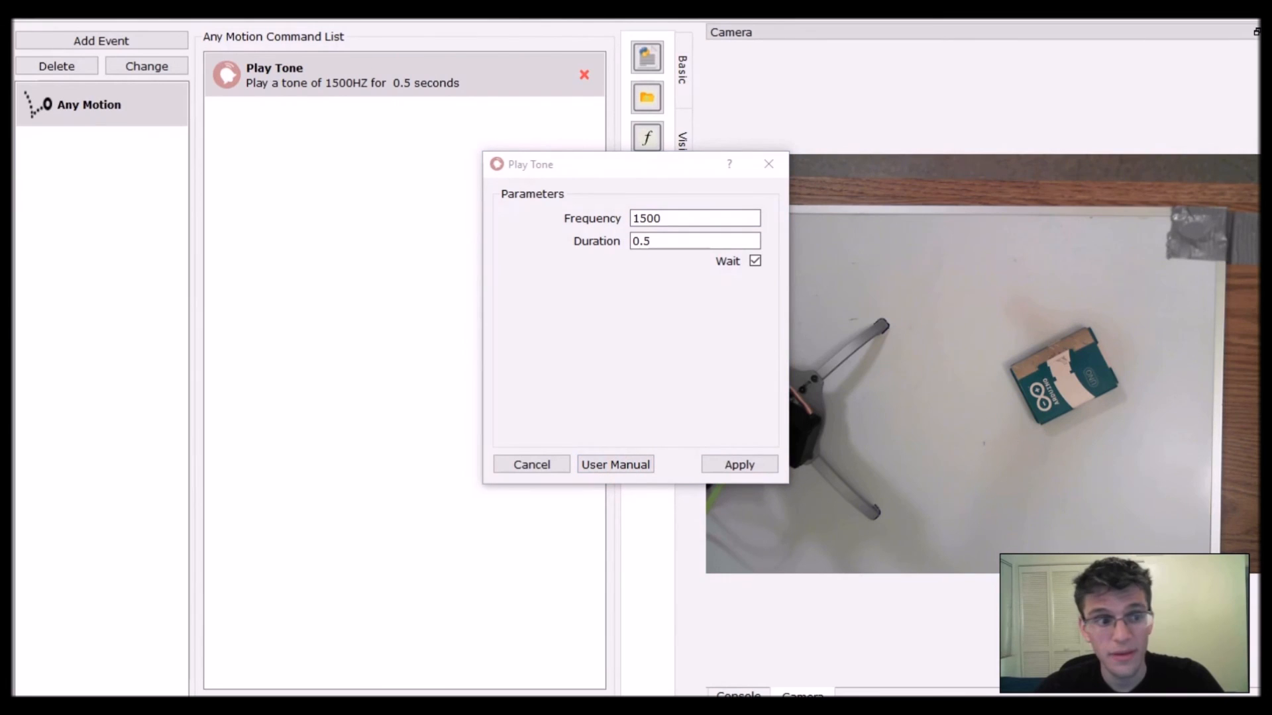
click(615, 464)
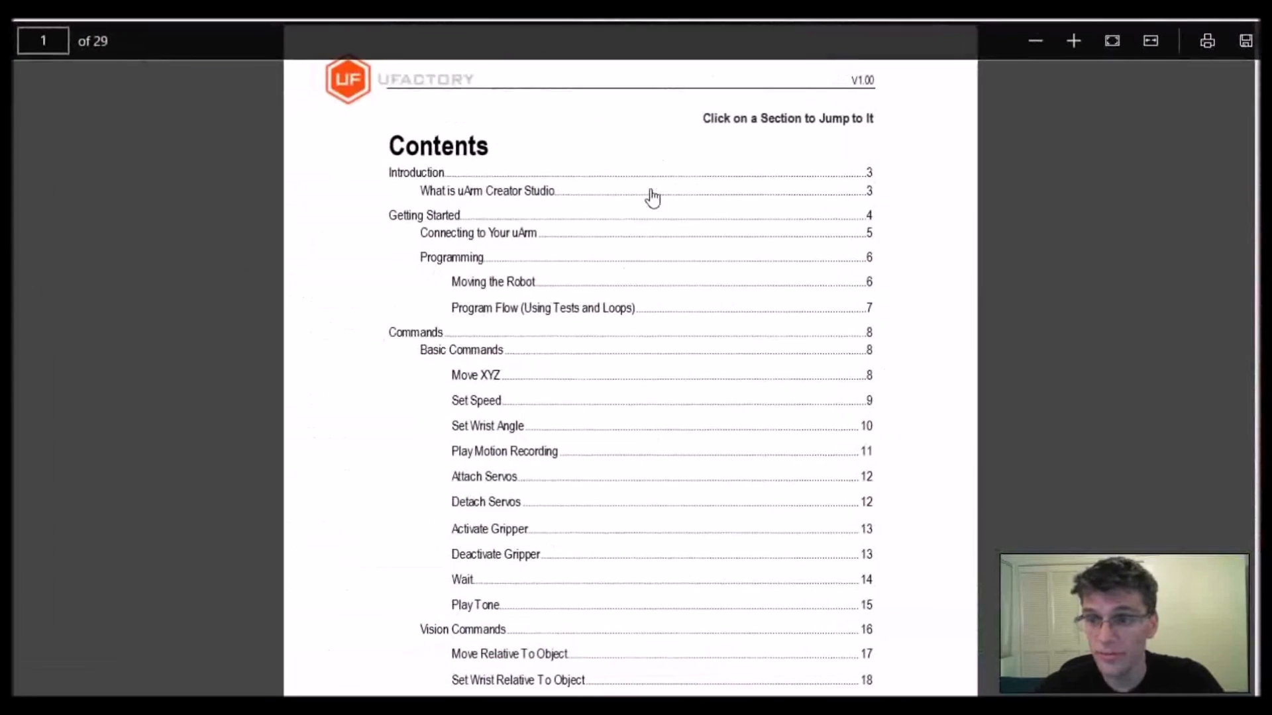